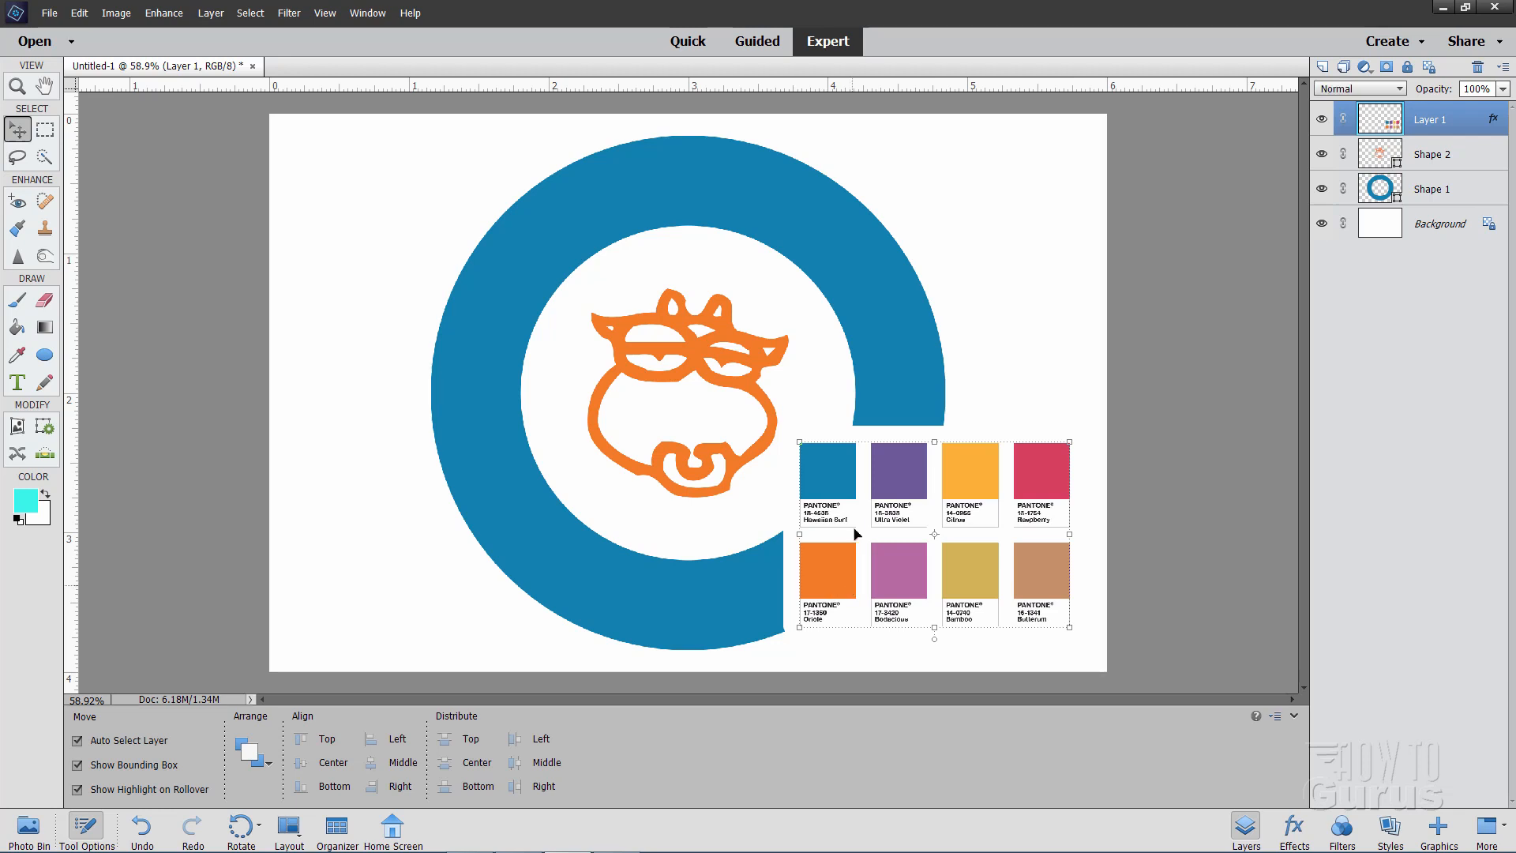
mouse_move(908, 574)
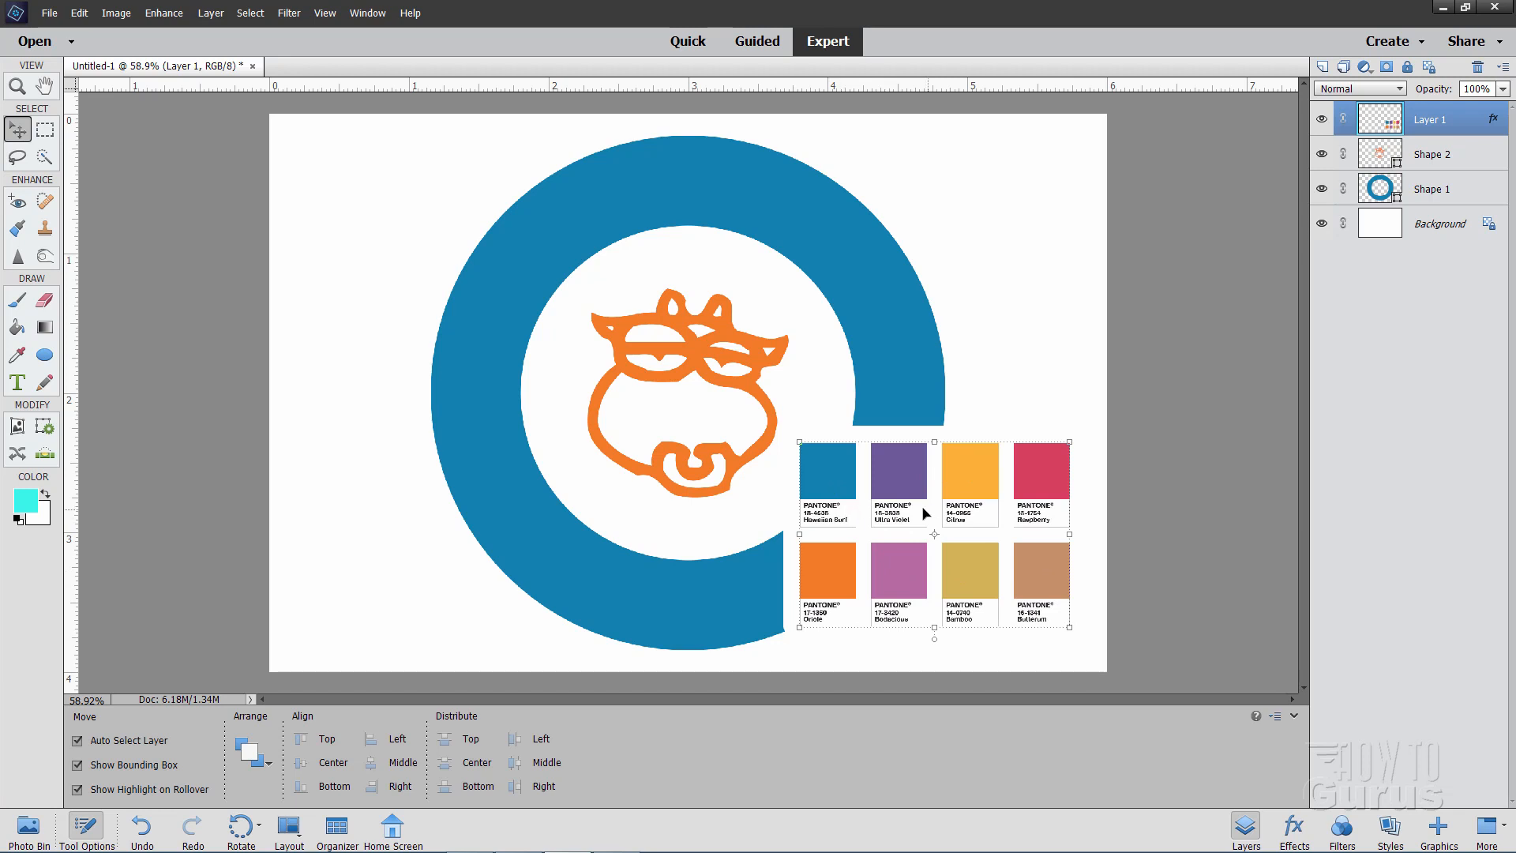
mouse_move(914, 456)
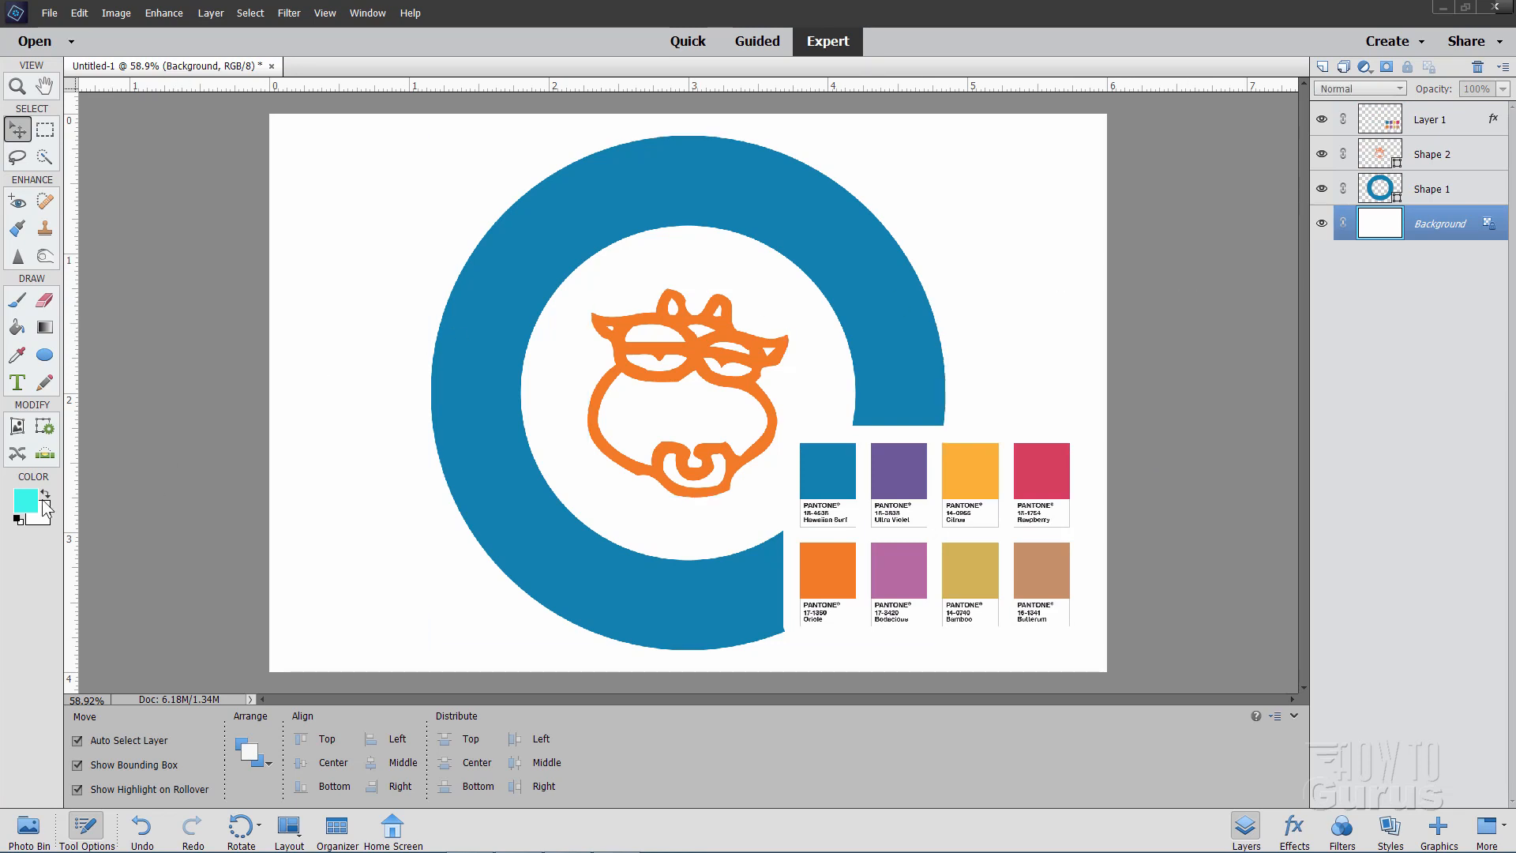
- Set the foreground colour to the sampled Hawaiian Surf blue, hex 269cc8, and select its hex field
left_click(21, 495)
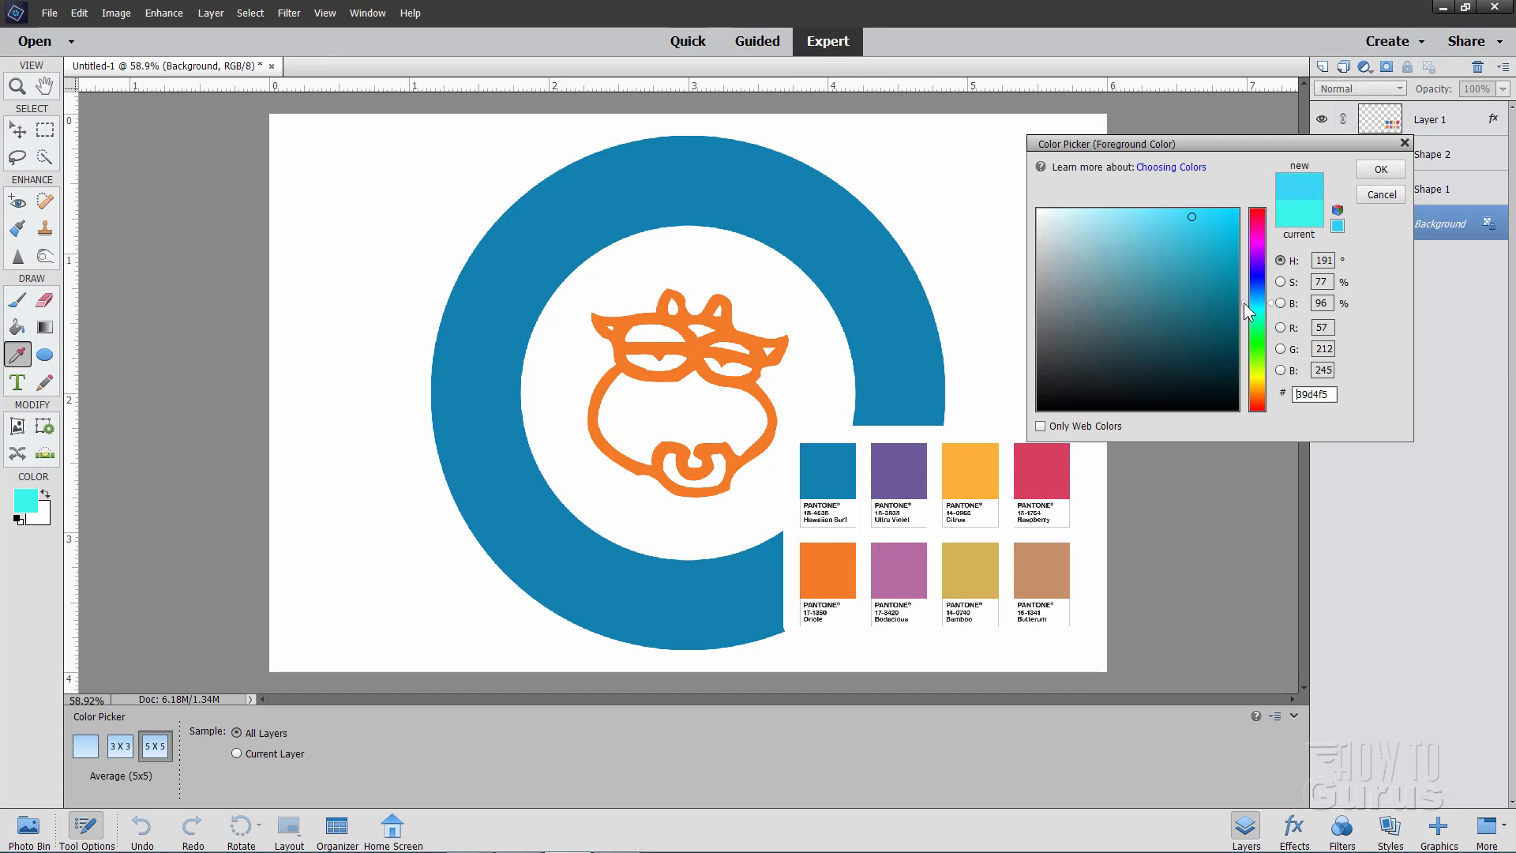
left_click(1193, 232)
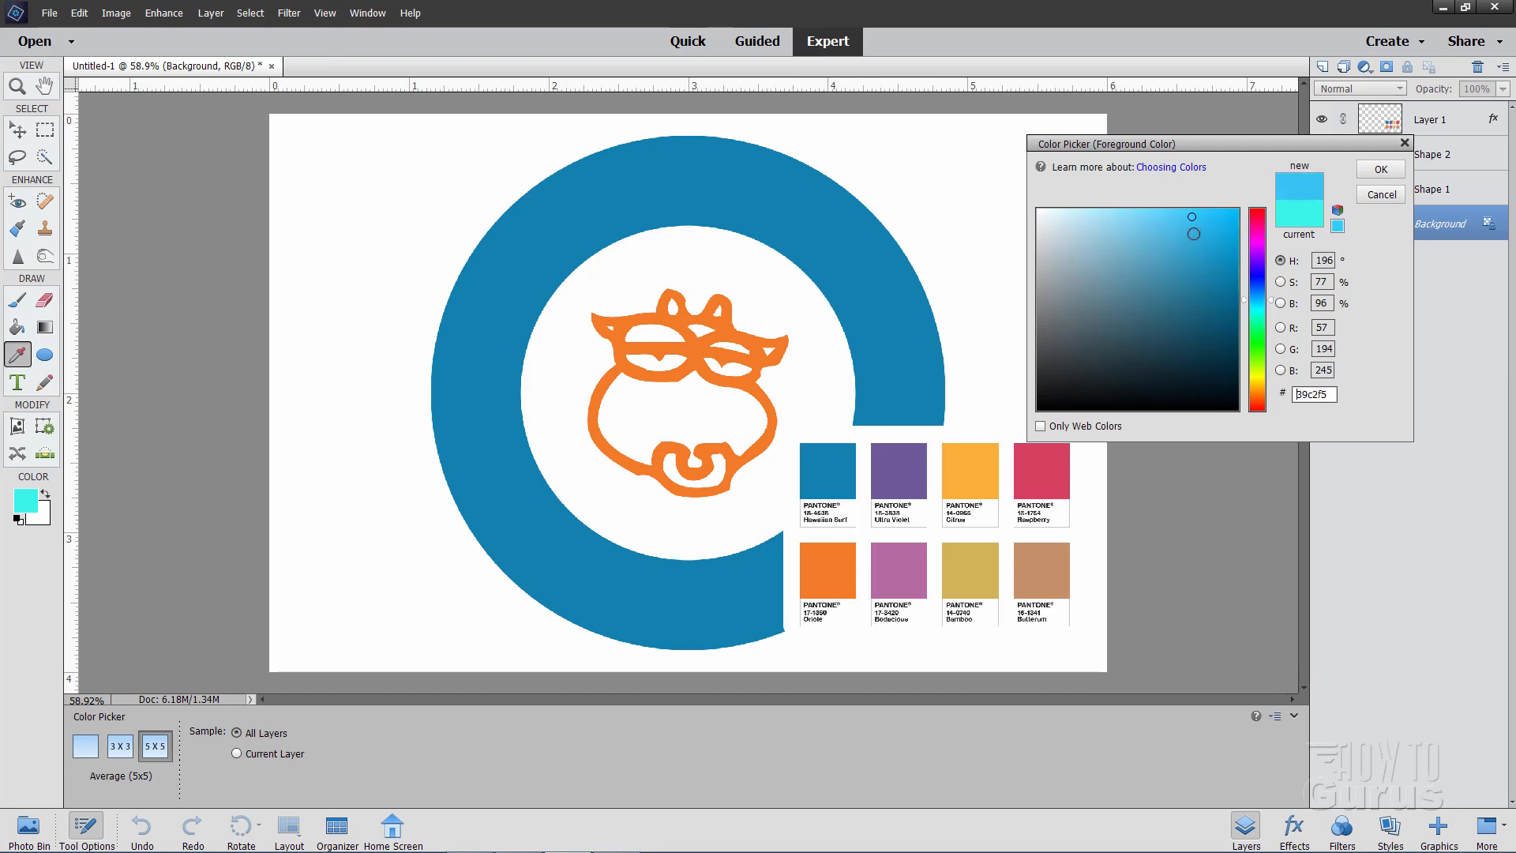
left_click(1194, 251)
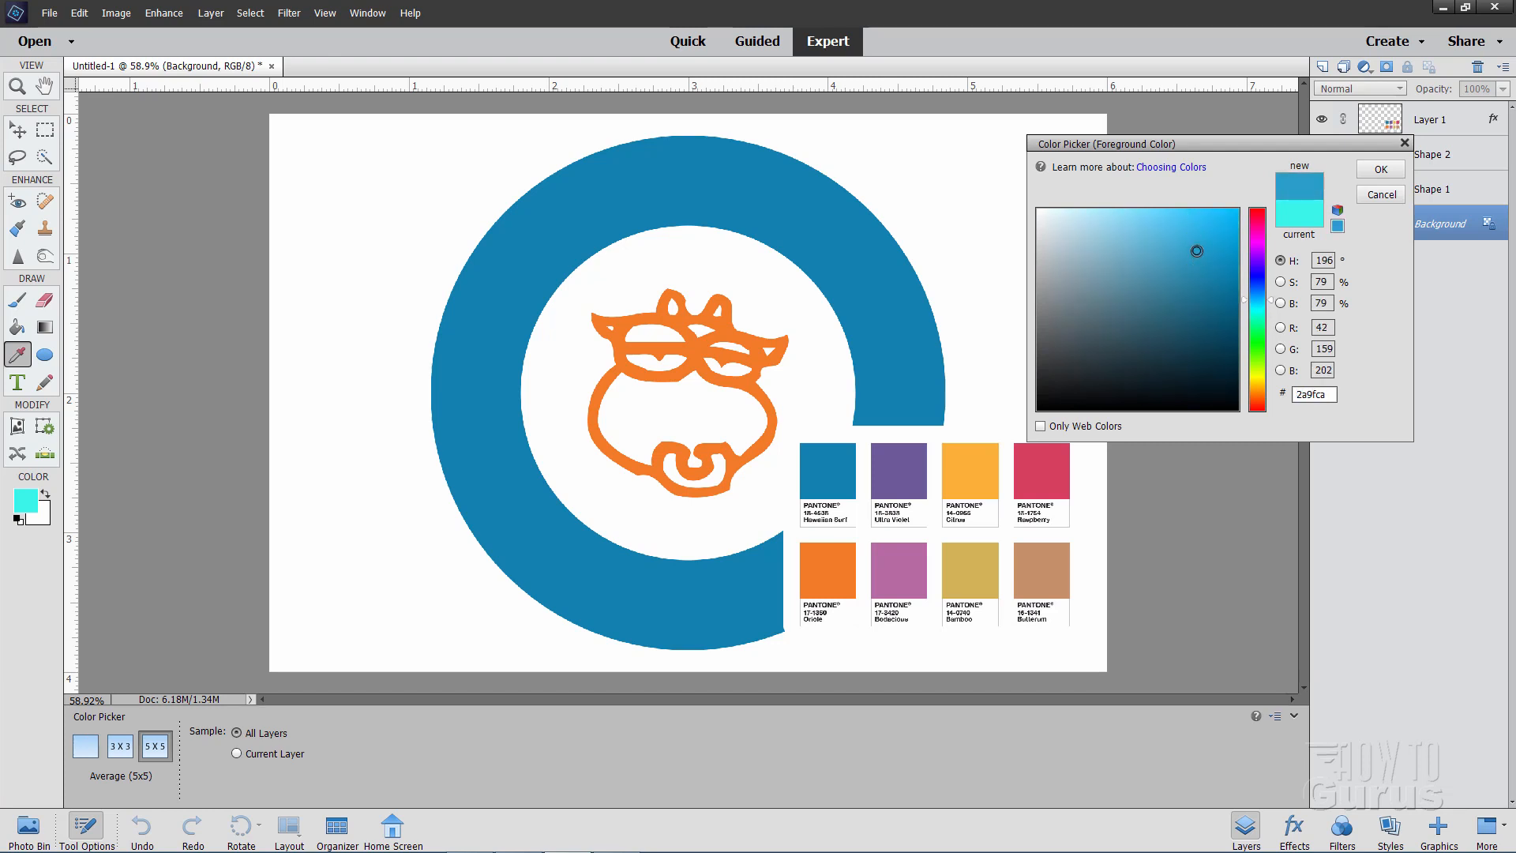
left_click(1197, 252)
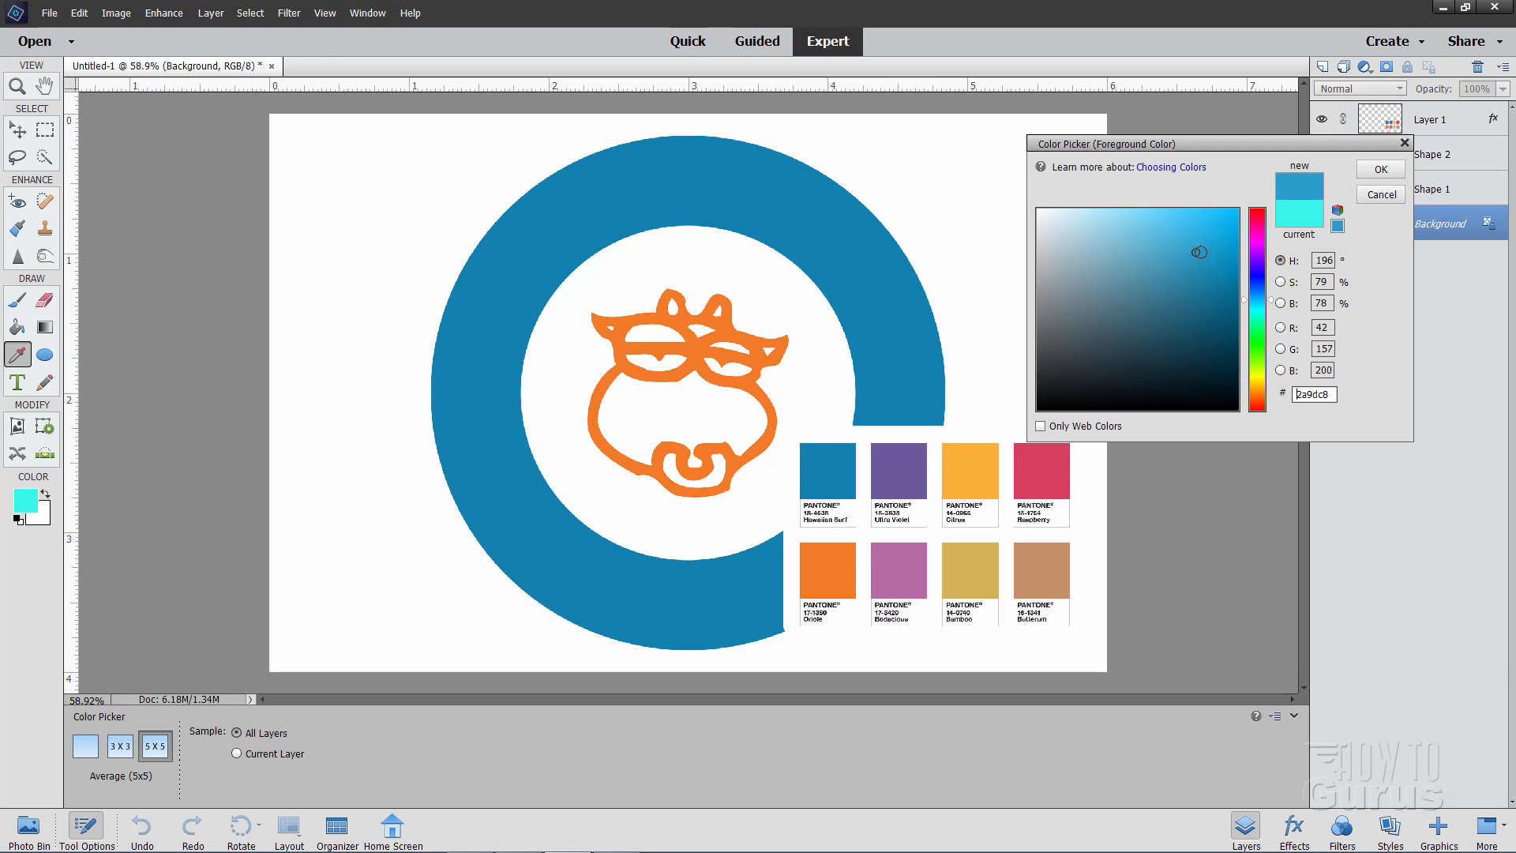
left_click(1177, 256)
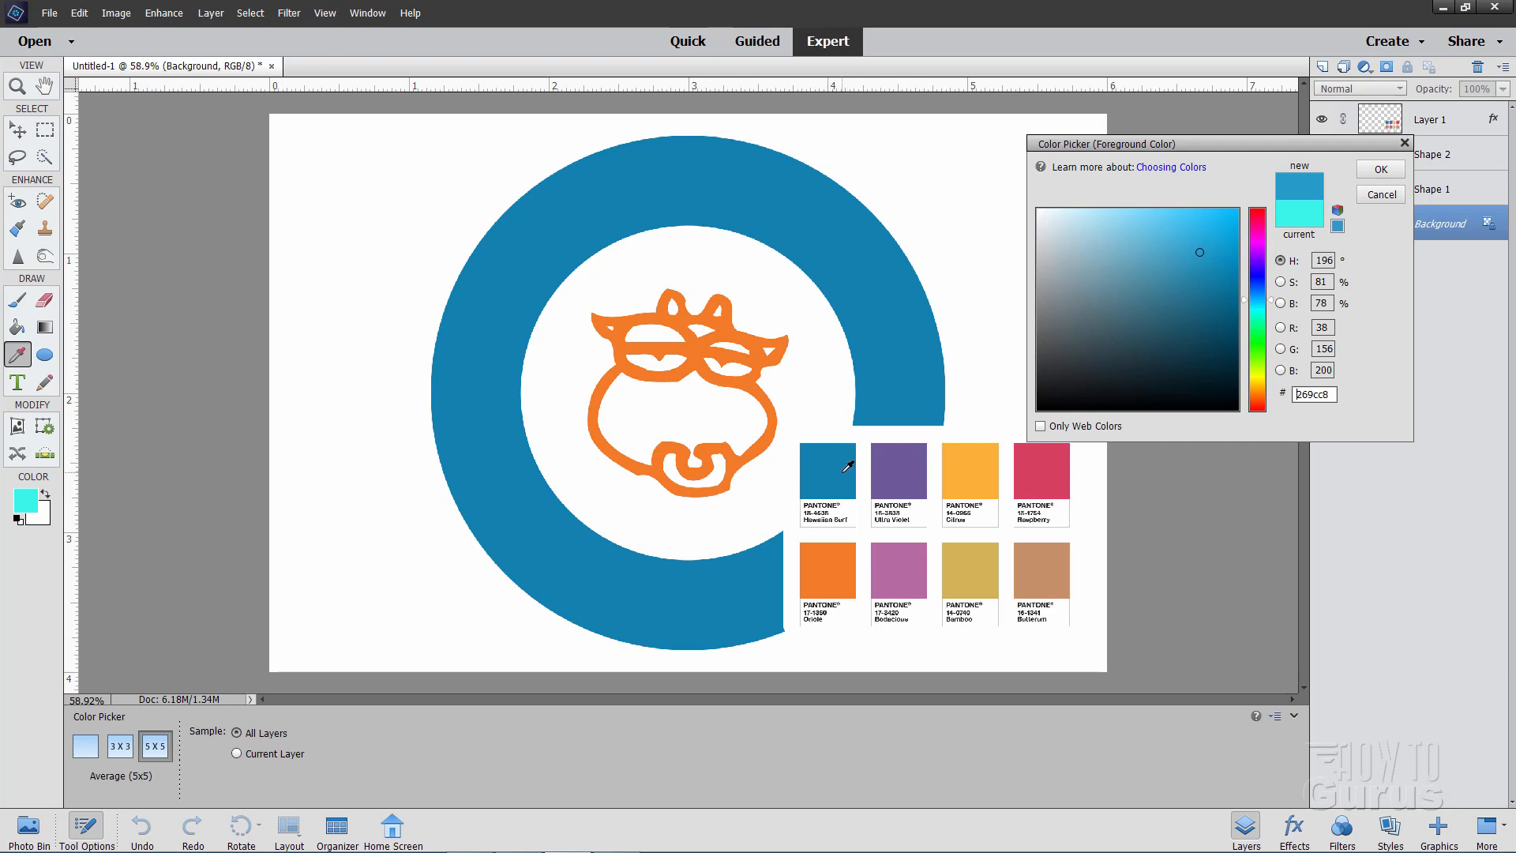
mouse_move(1352, 357)
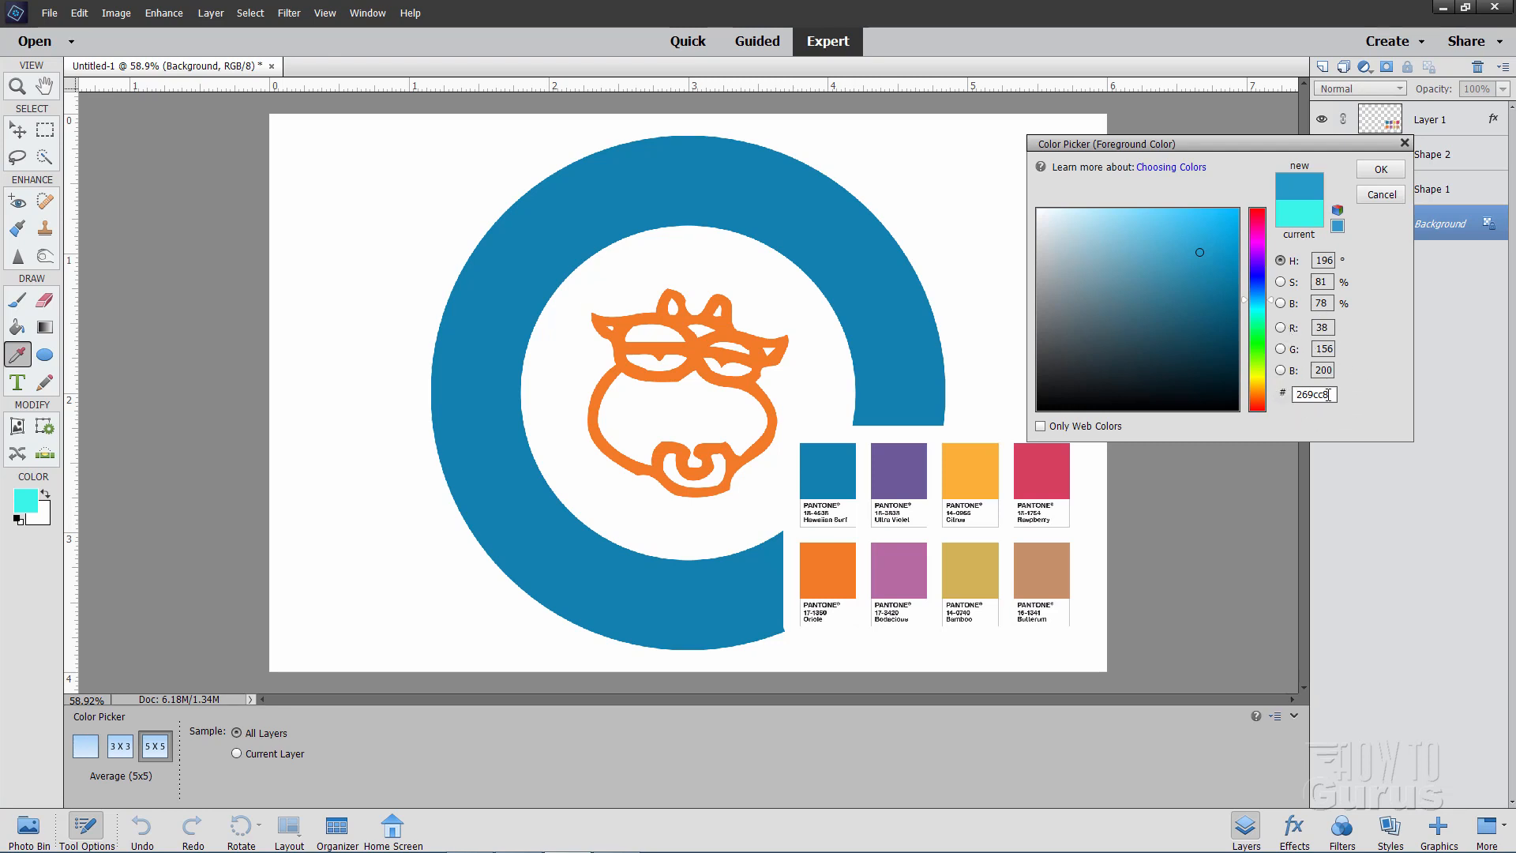
triple_click(1313, 394)
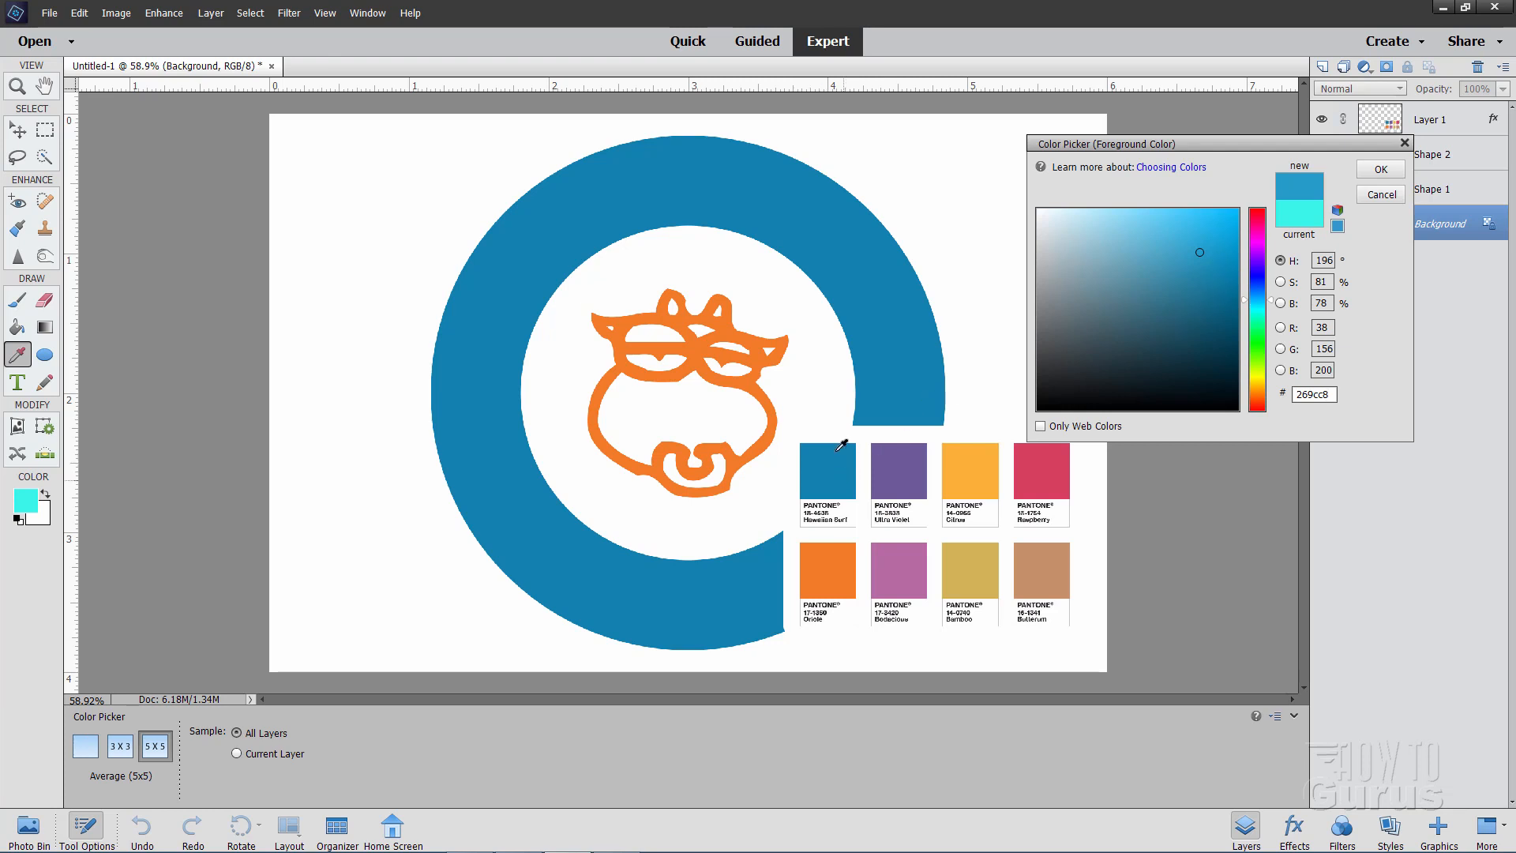
mouse_move(854, 503)
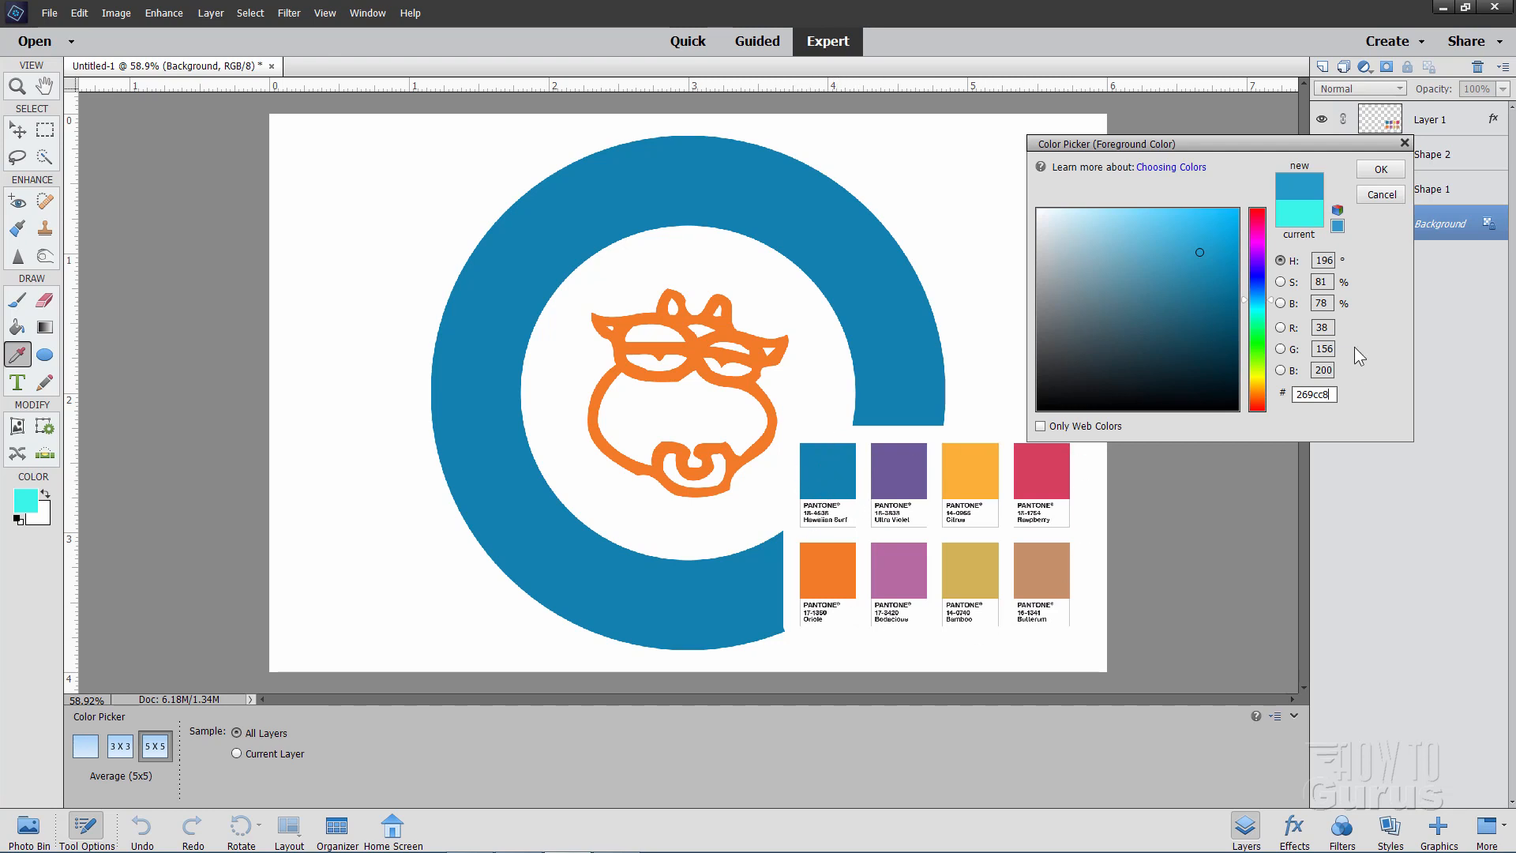
left_click(1313, 393)
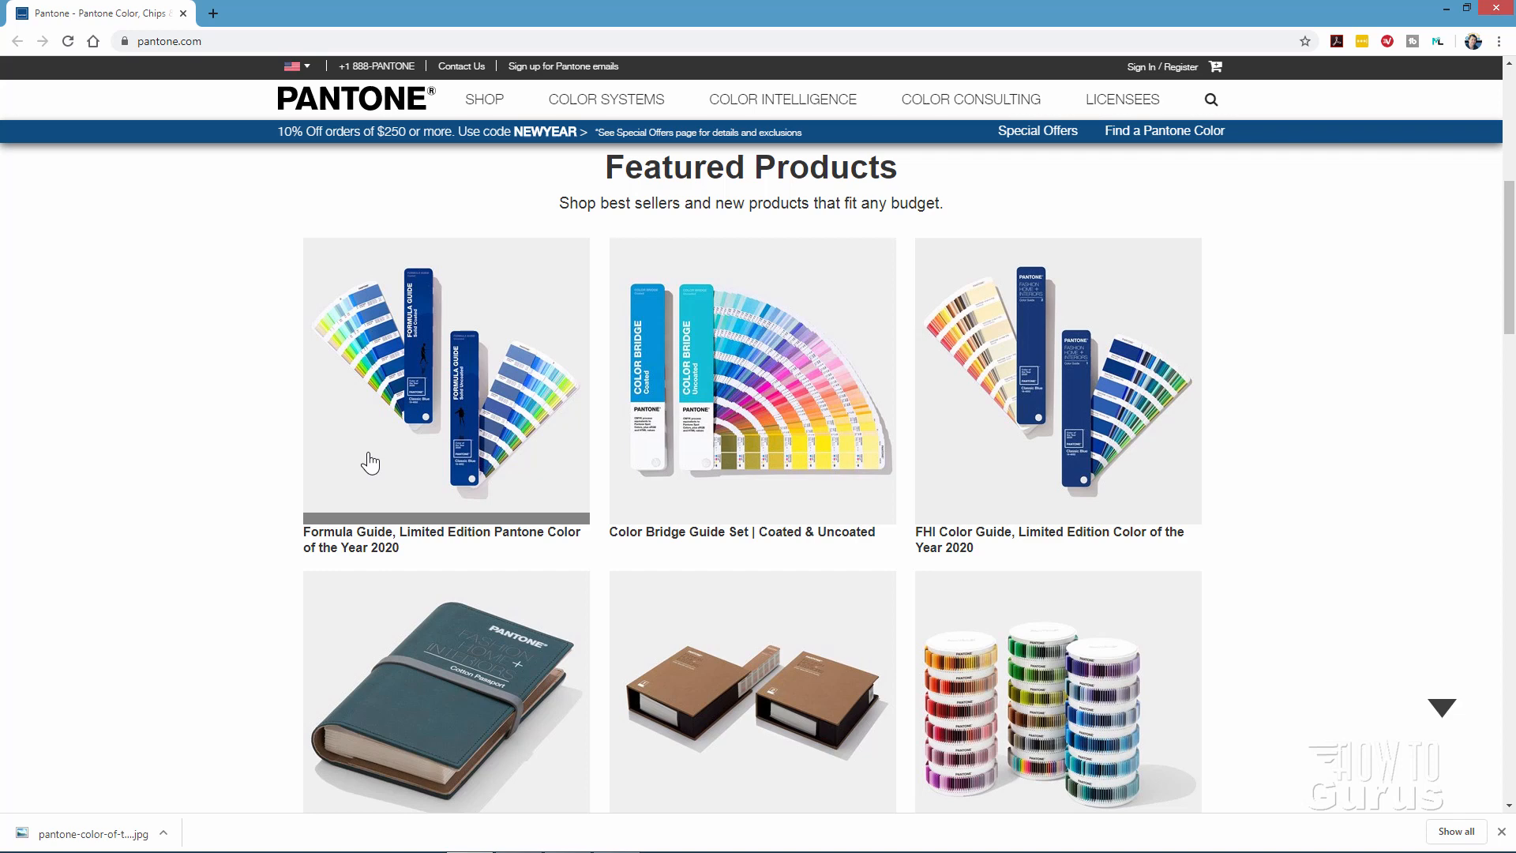
- Scroll to pantone.com's footer and open Find a Pantone Color under Color Tools
scroll("up", 3)
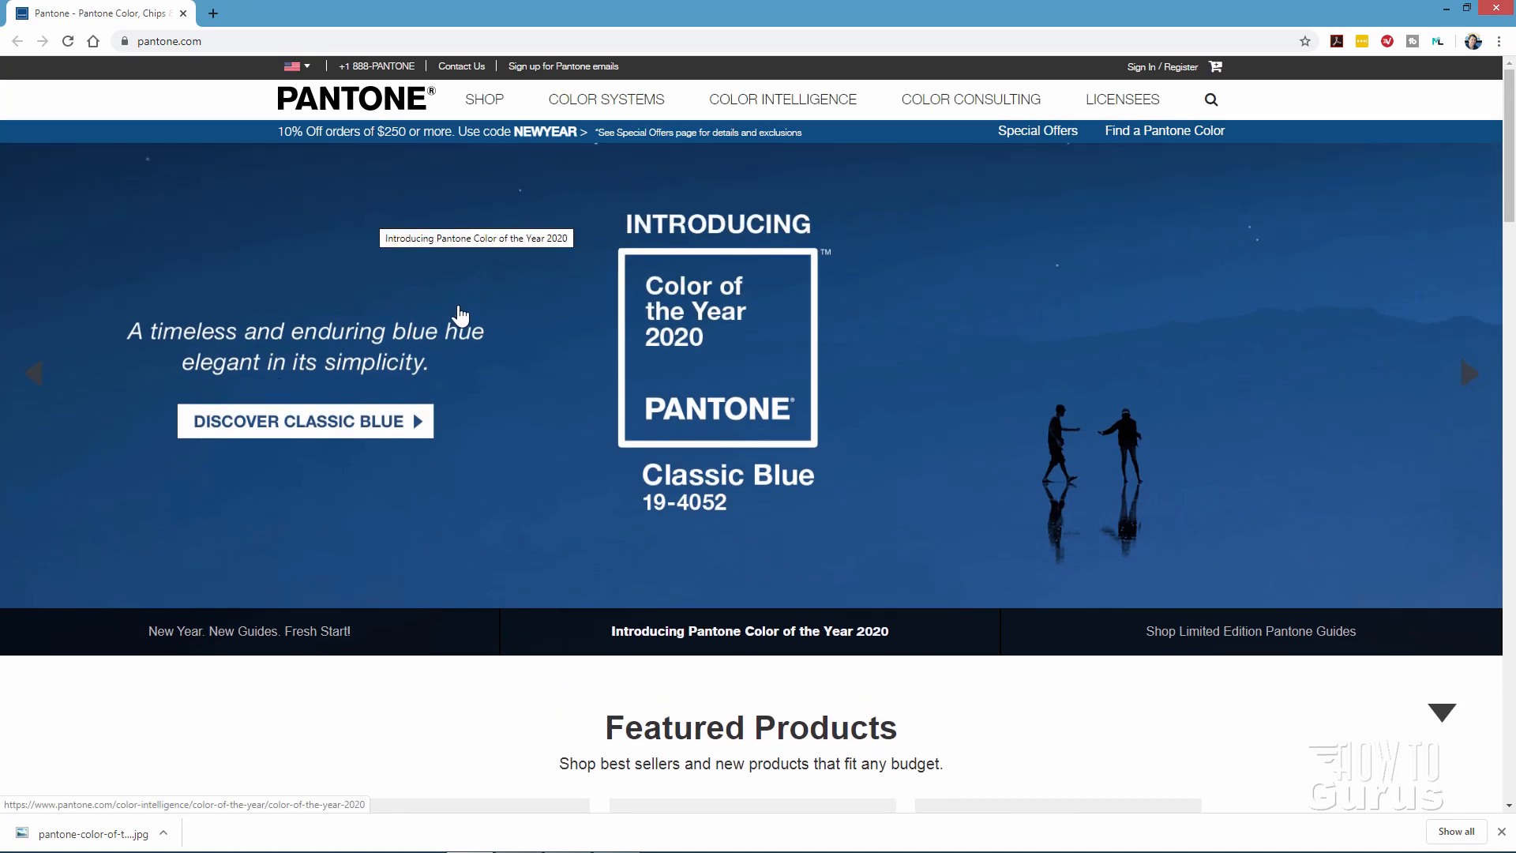
mouse_move(821, 167)
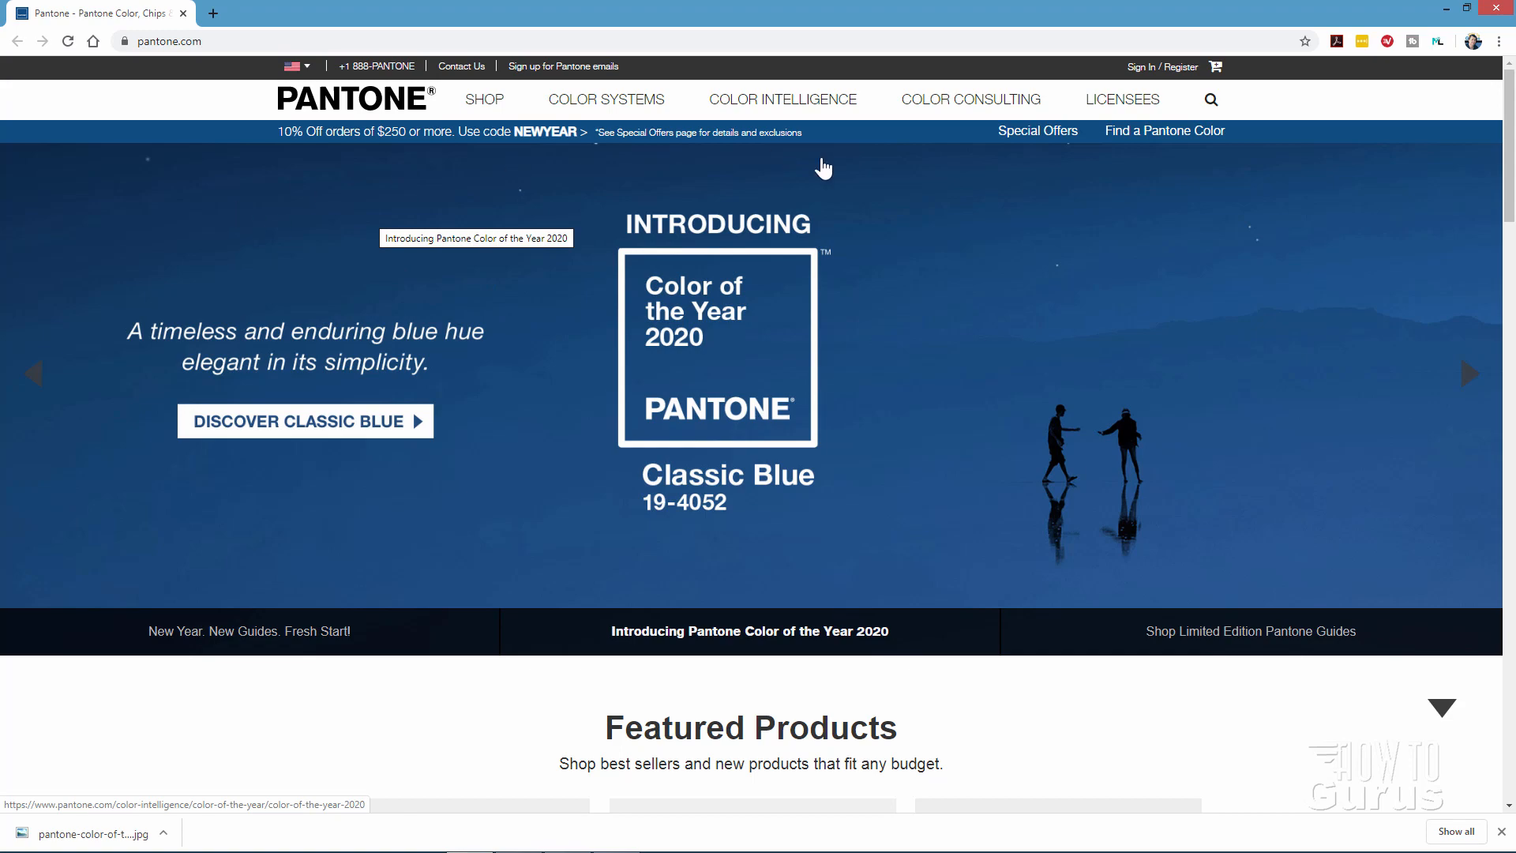
scroll("down", 3)
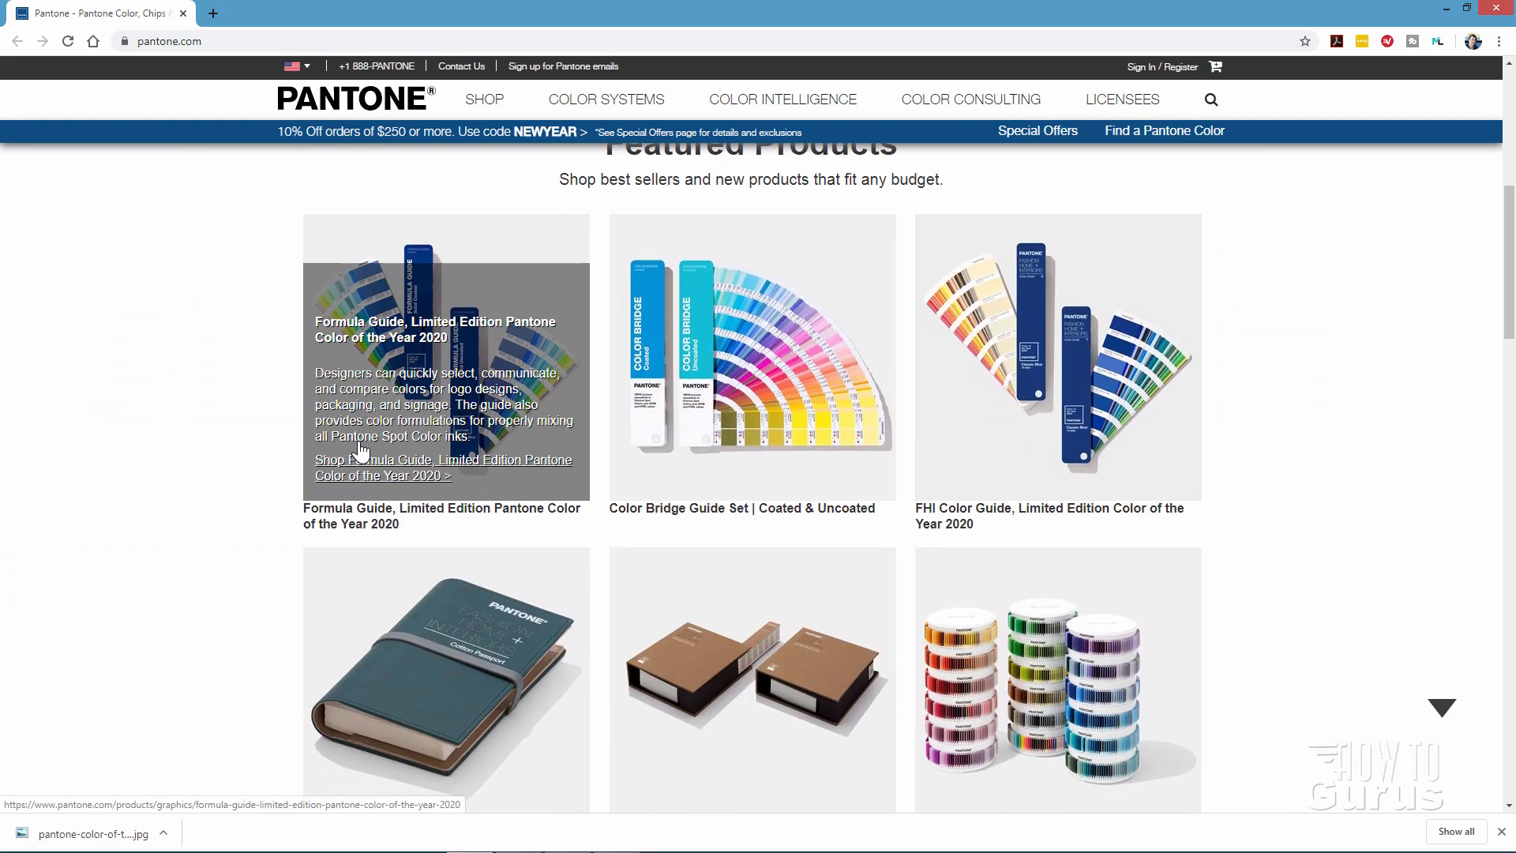
scroll("down", 3)
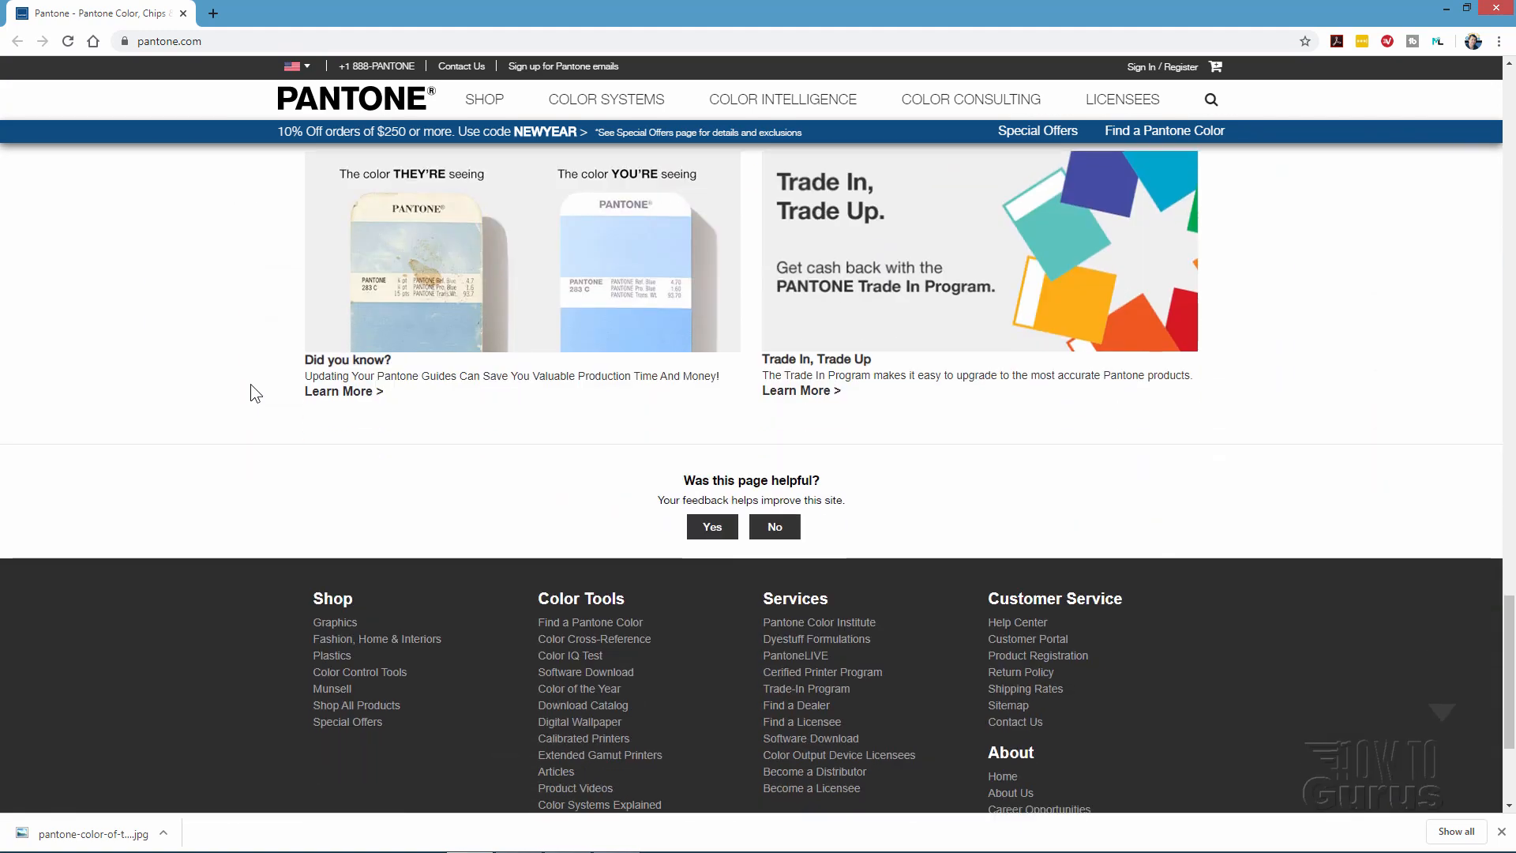
scroll("down", 3)
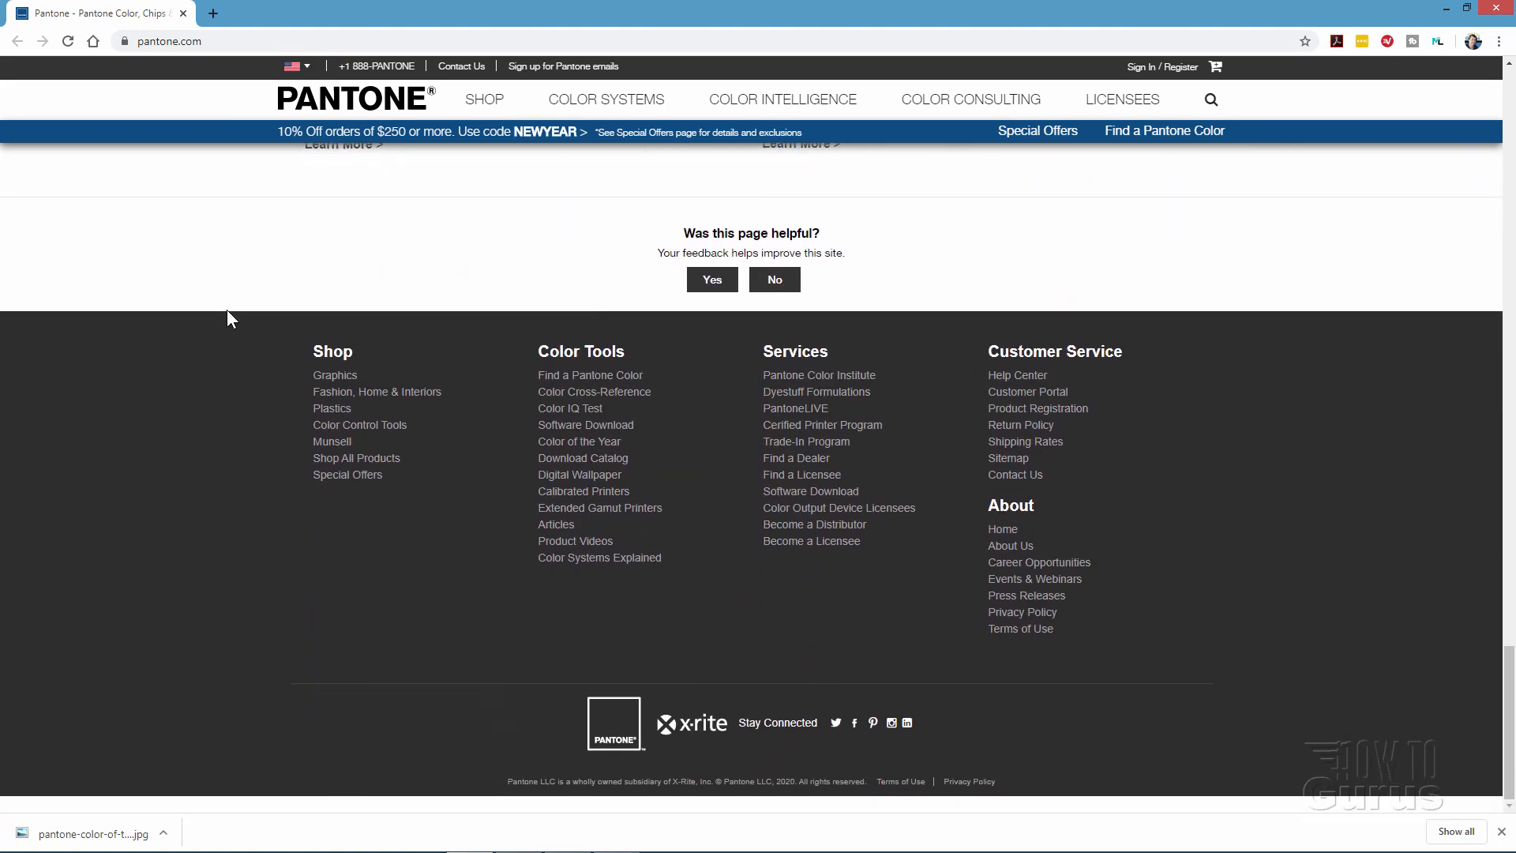
mouse_move(649, 310)
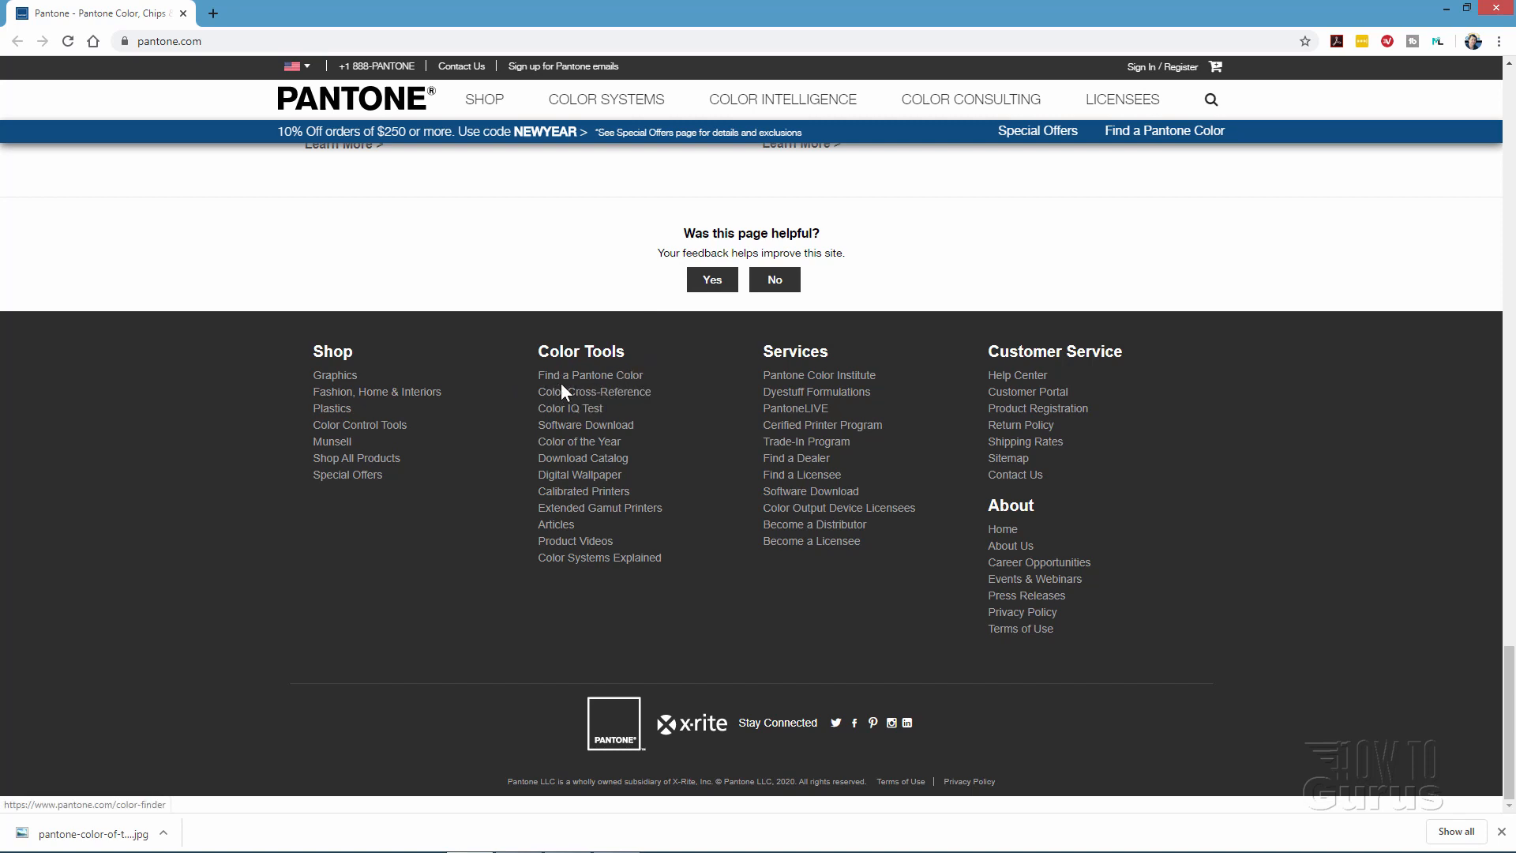
left_click(590, 375)
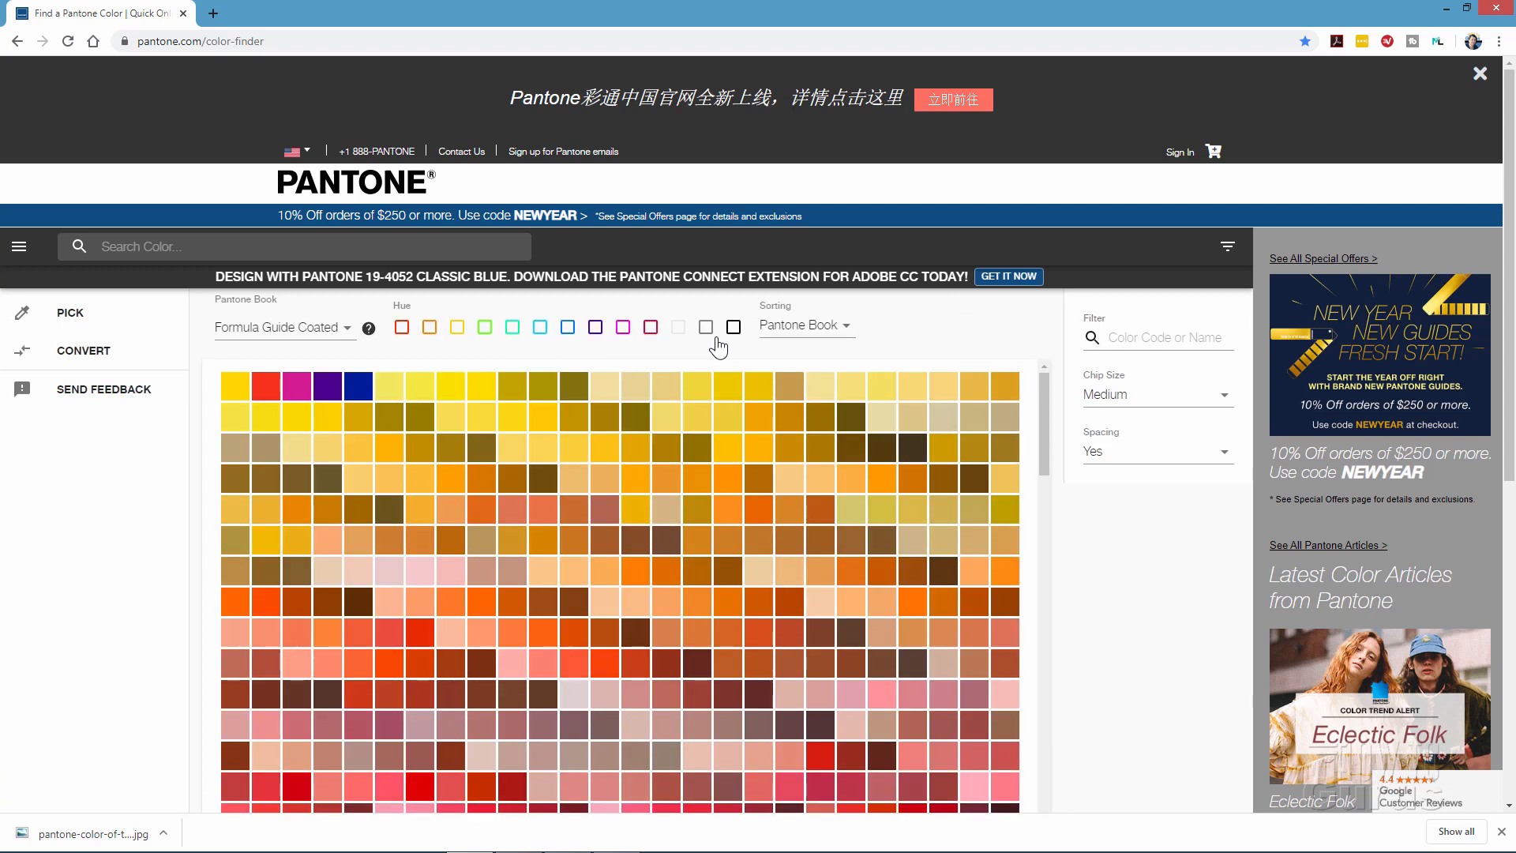
mouse_move(728, 447)
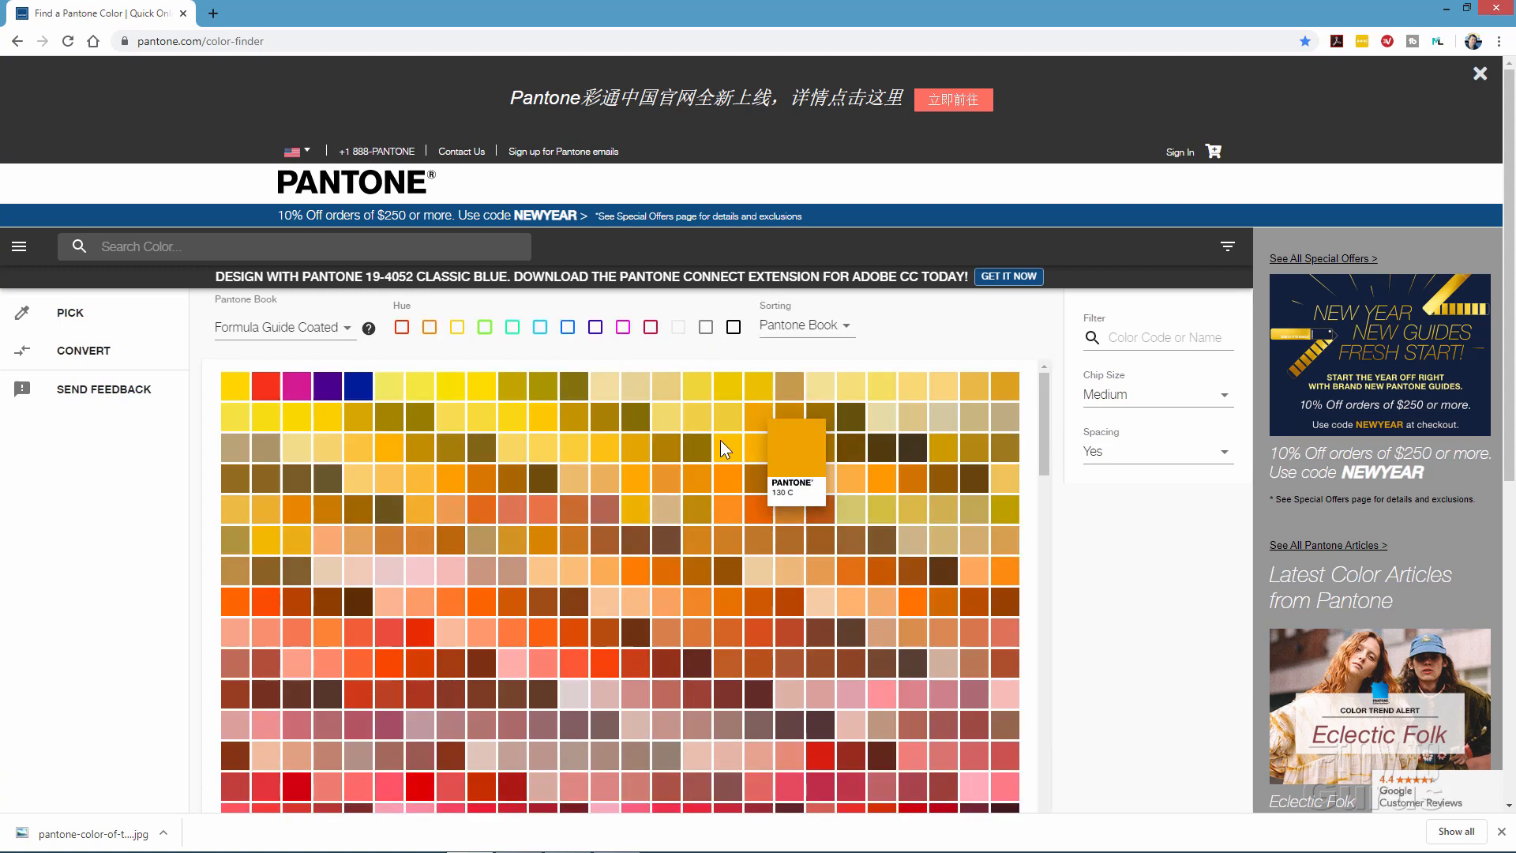
mouse_move(529, 477)
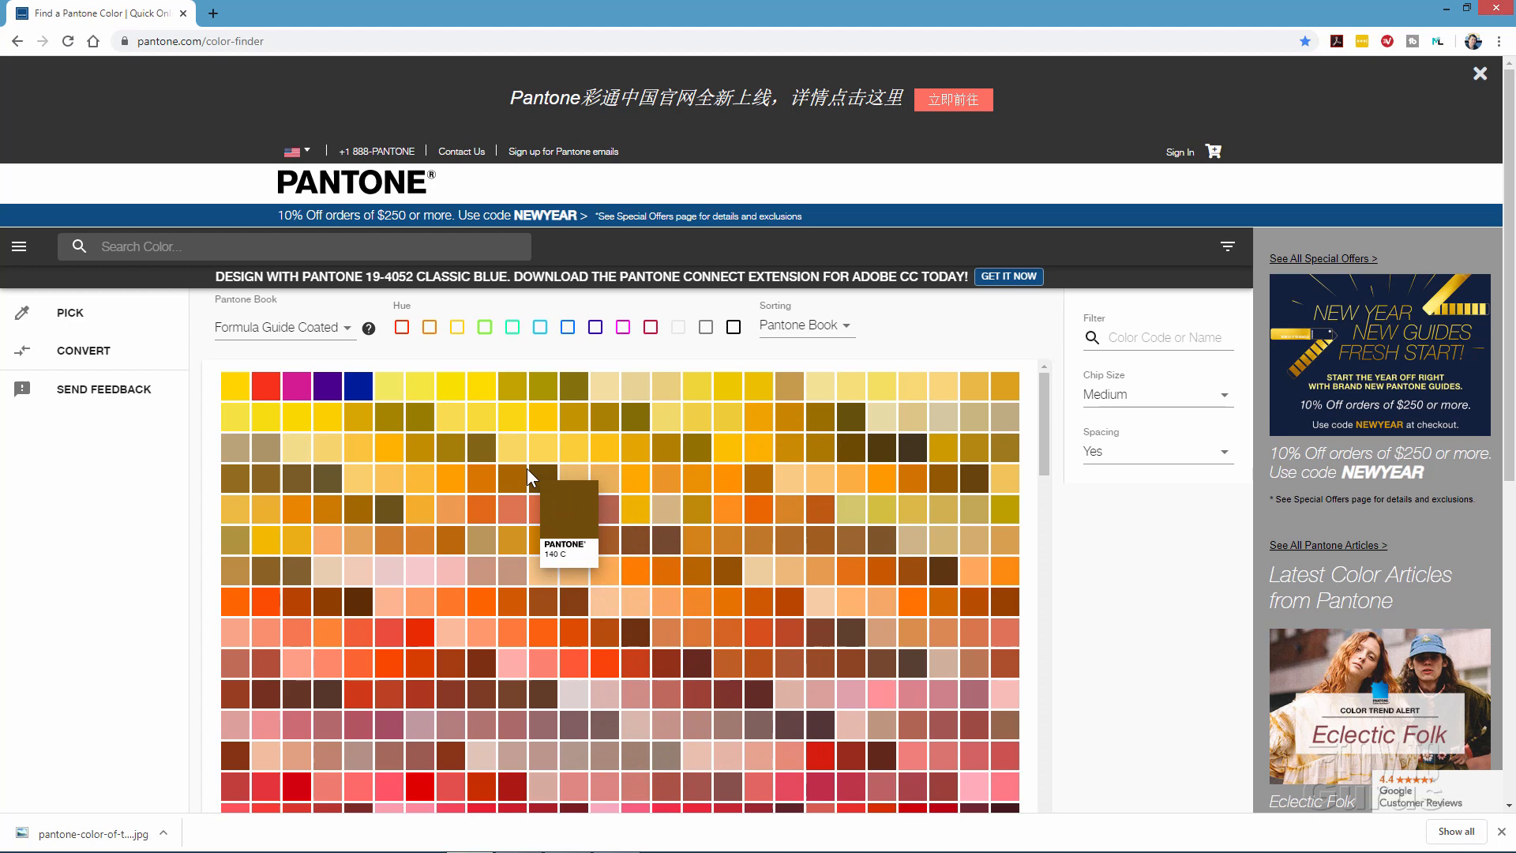
mouse_move(717, 449)
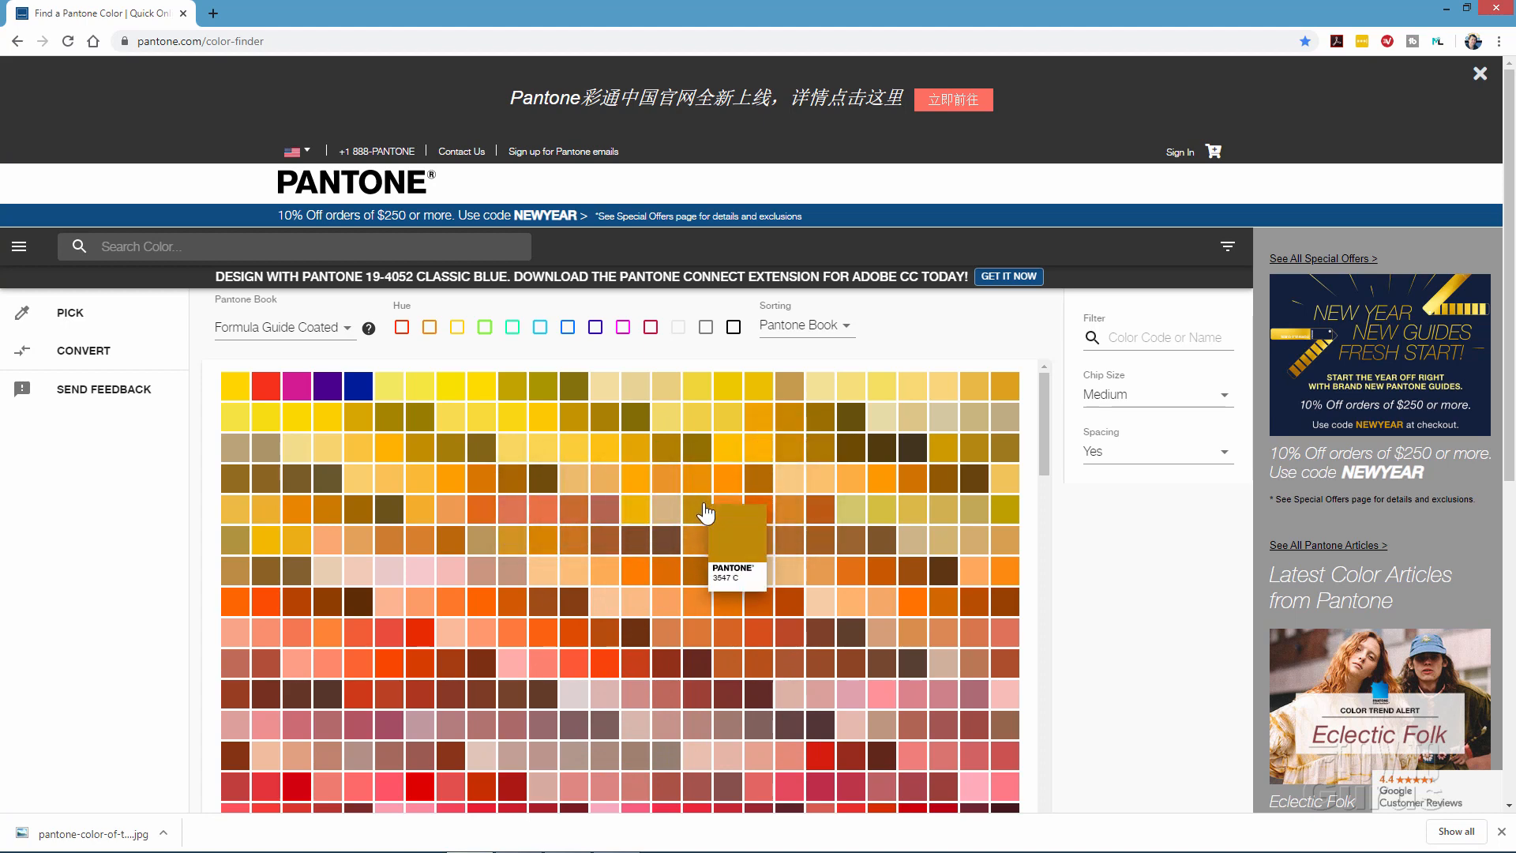
scroll("down", 3)
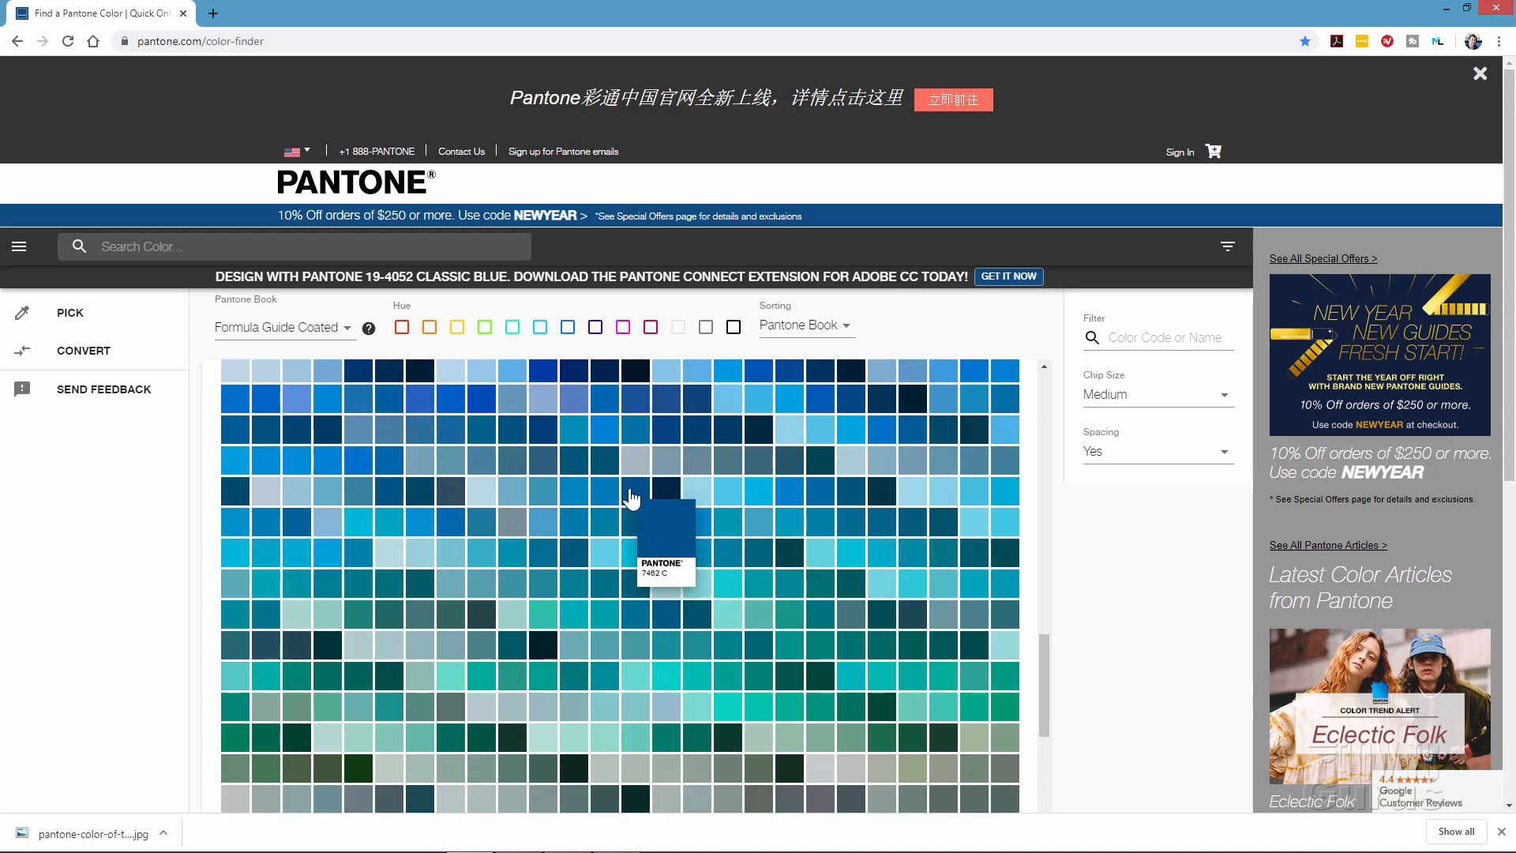
mouse_move(665, 505)
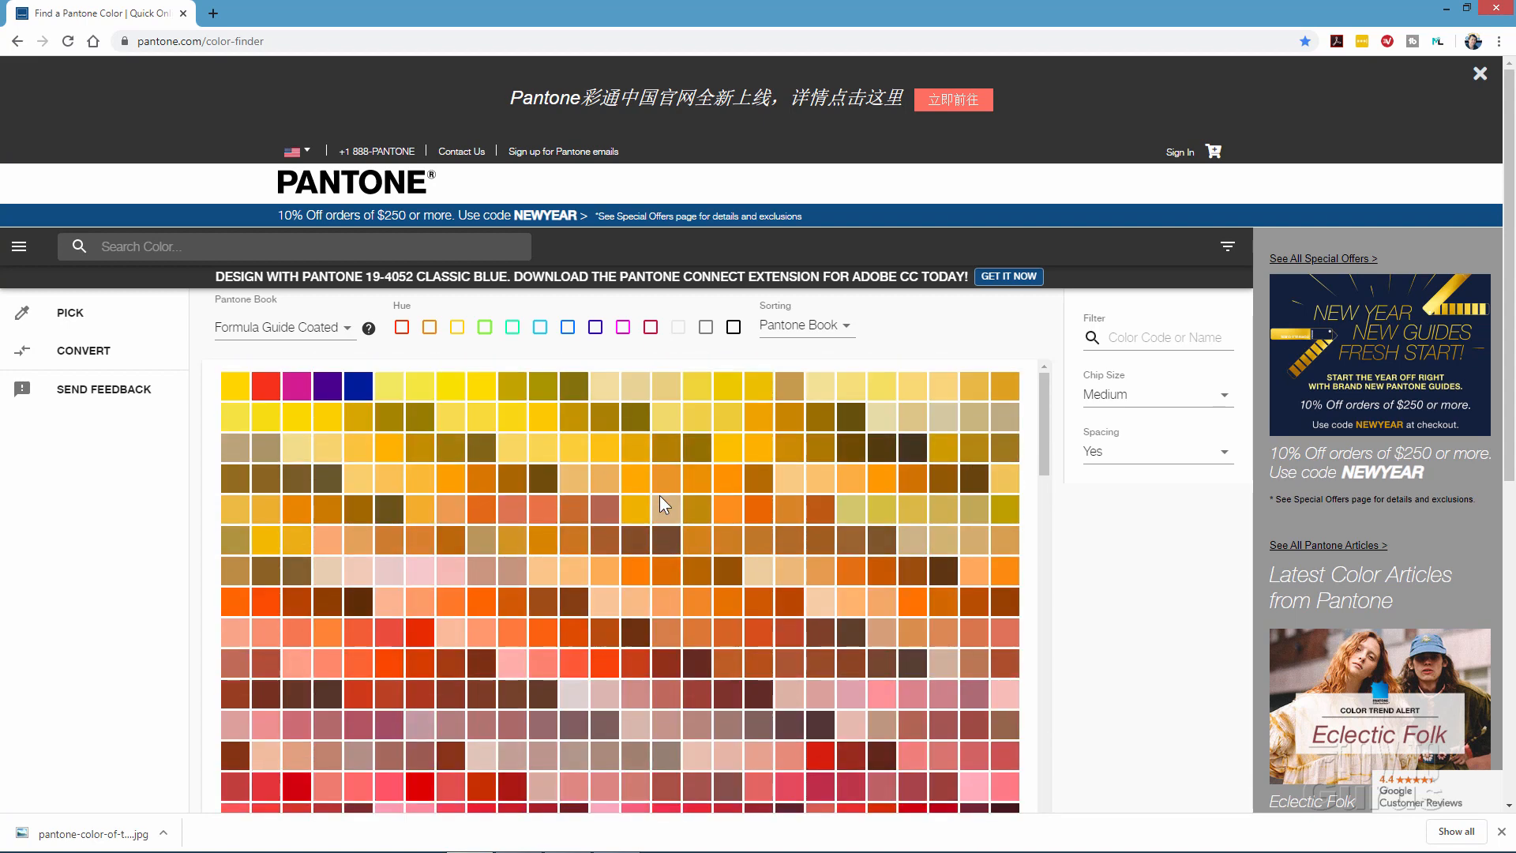
mouse_move(656, 664)
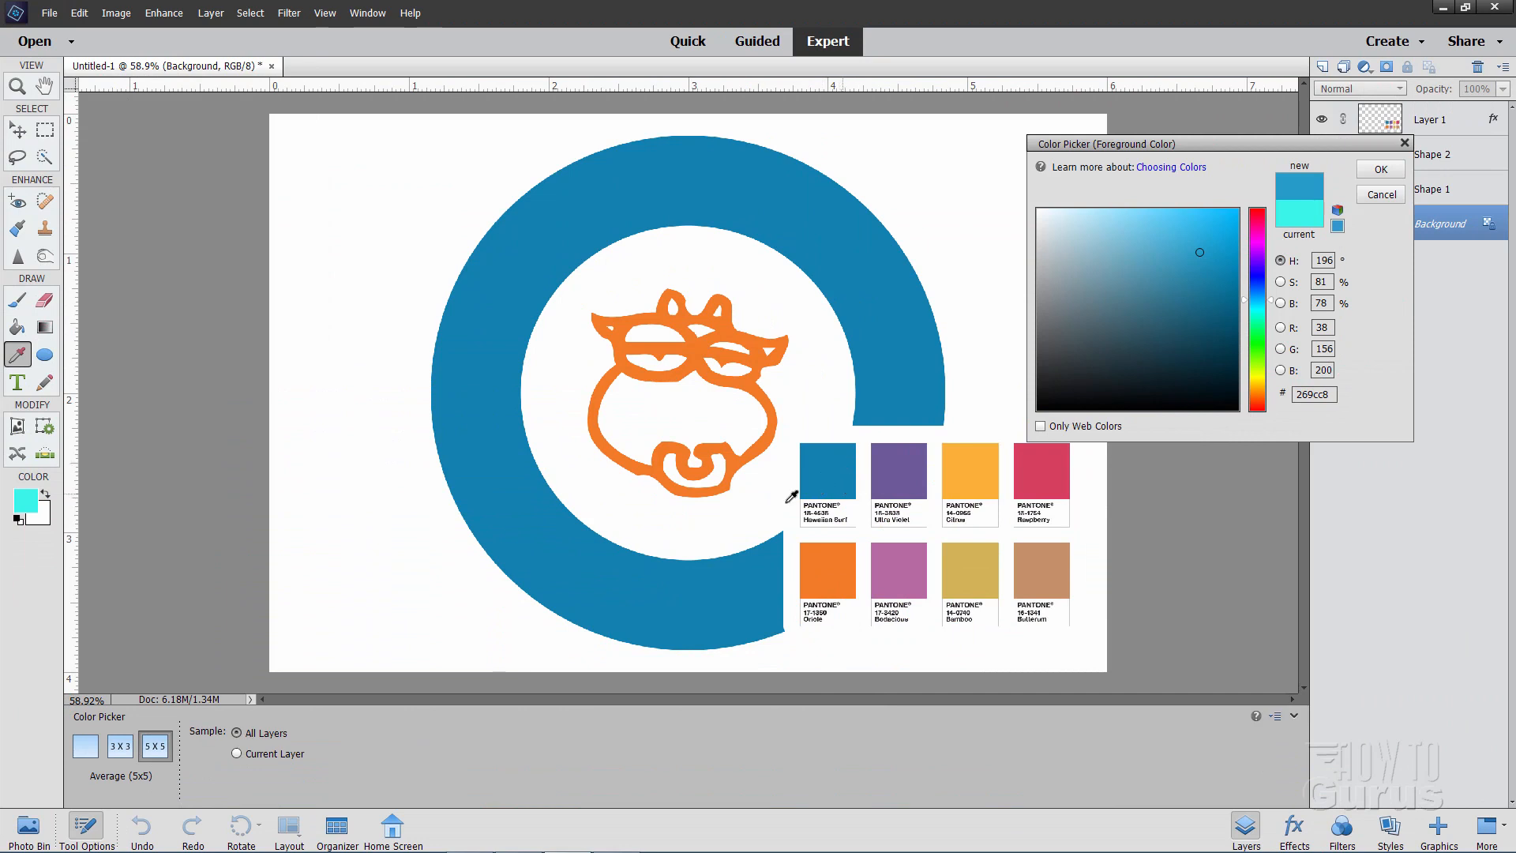
mouse_move(22, 87)
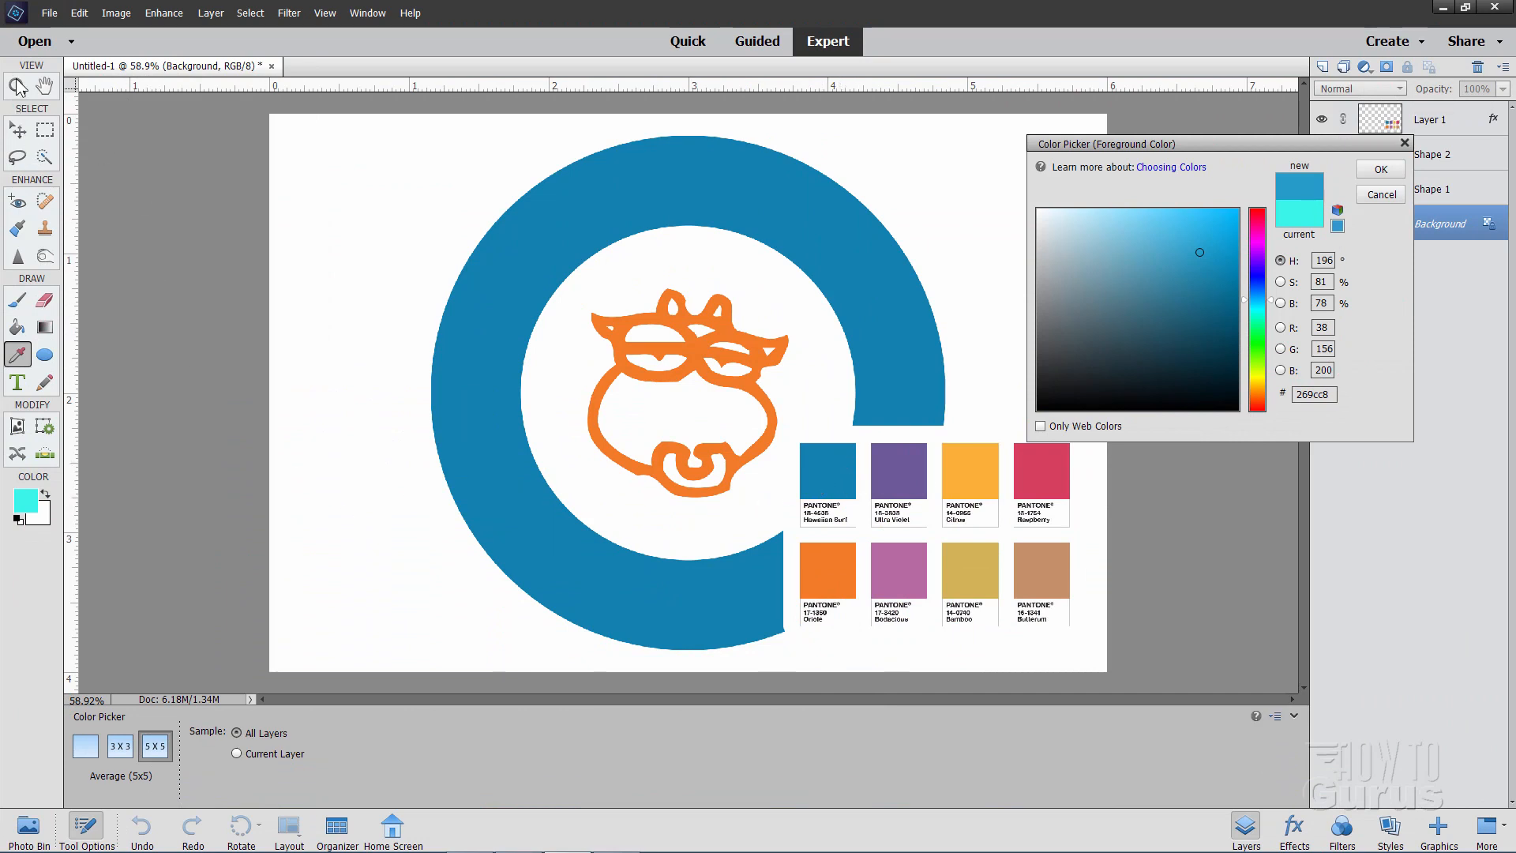
mouse_move(1404, 264)
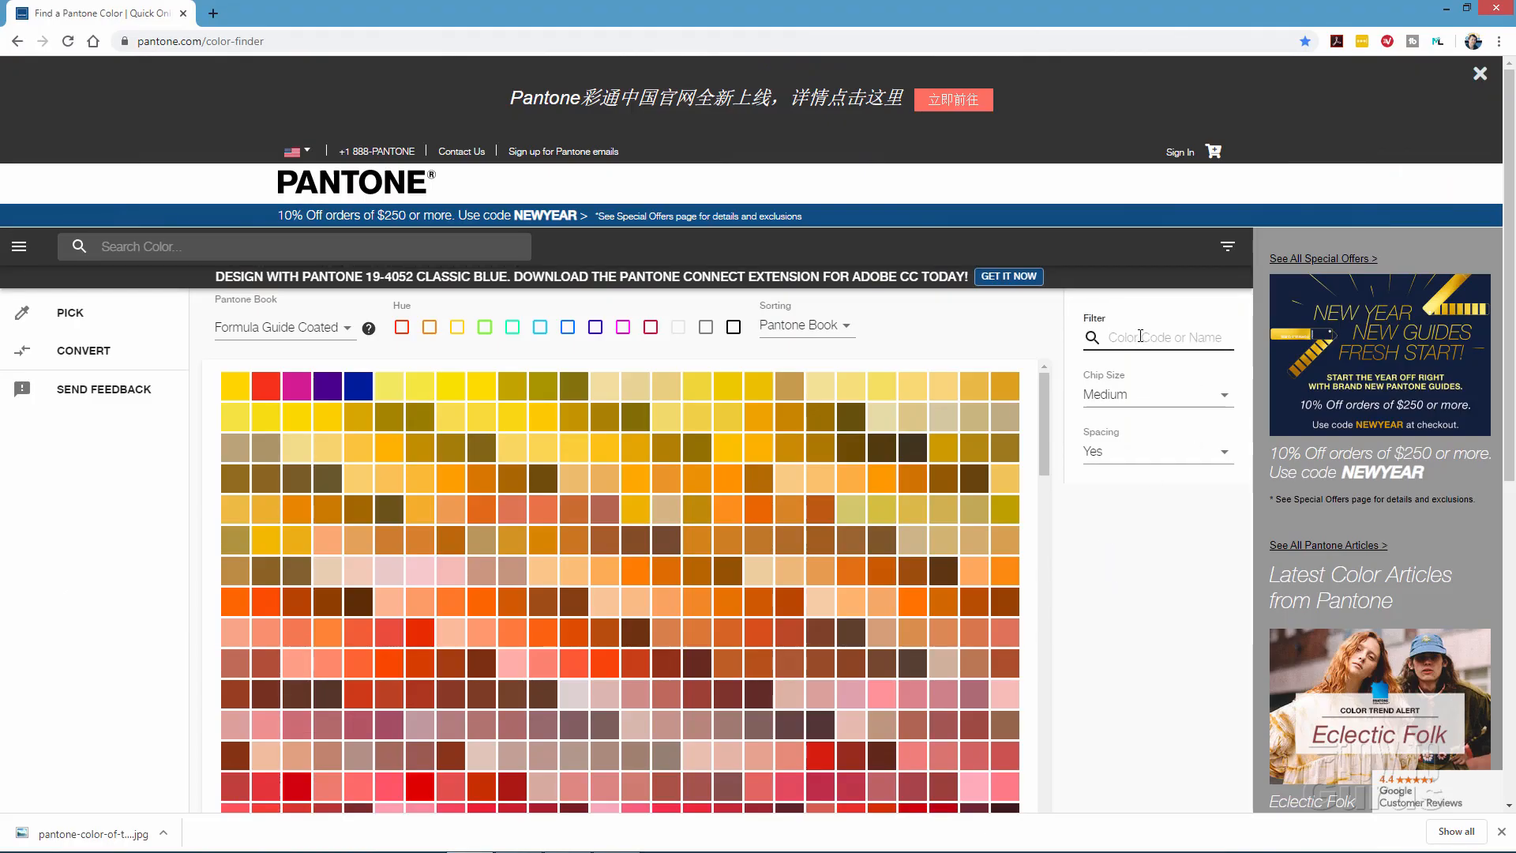
- Filter the Color Finder by 18-4538 and switch the Pantone Book to FHI Cotton TCX
type("18-4538")
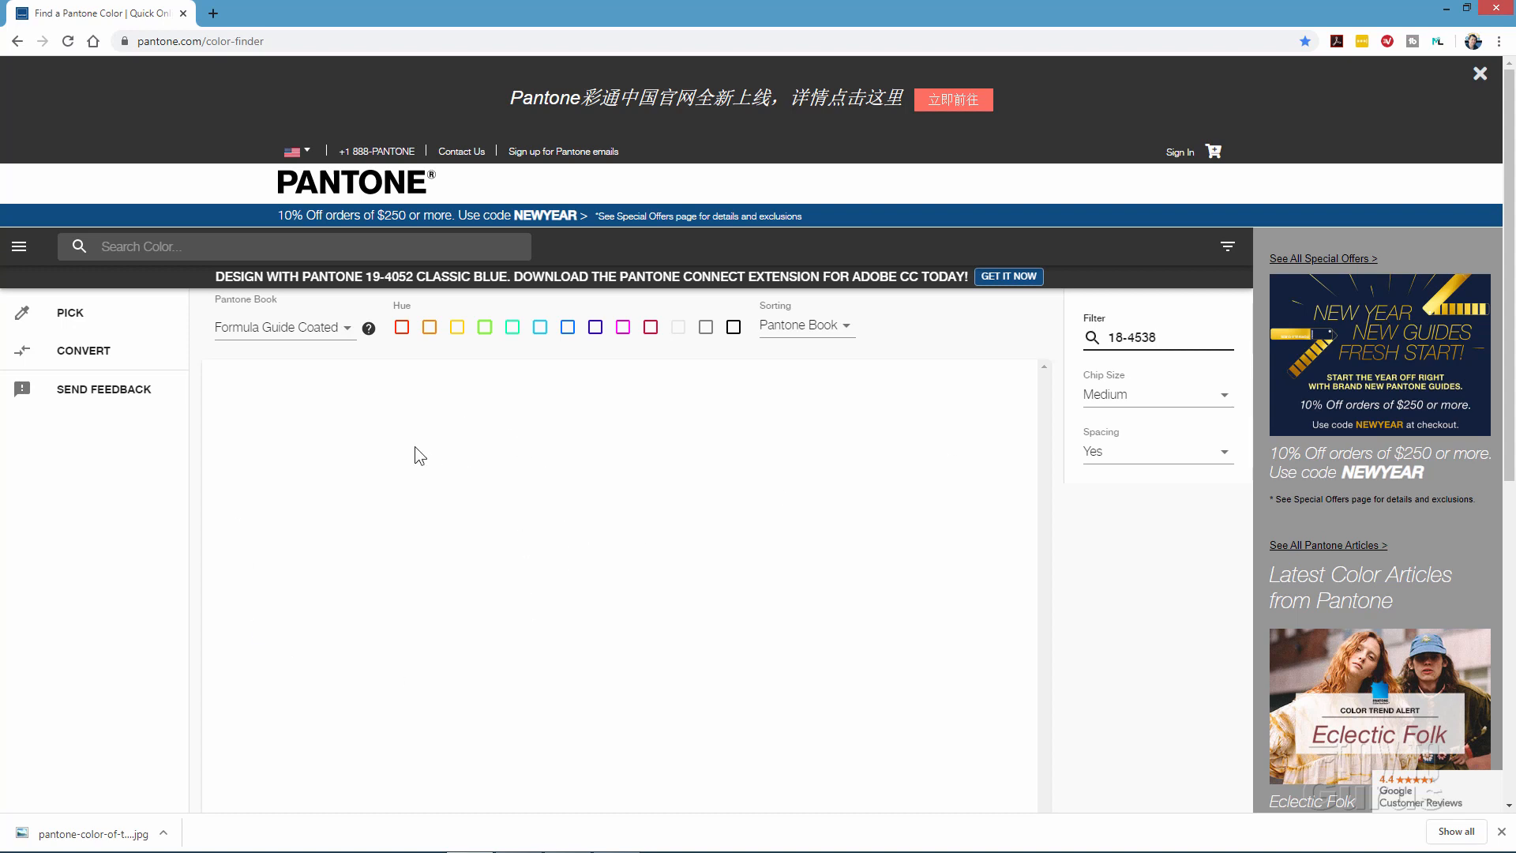
mouse_move(484, 435)
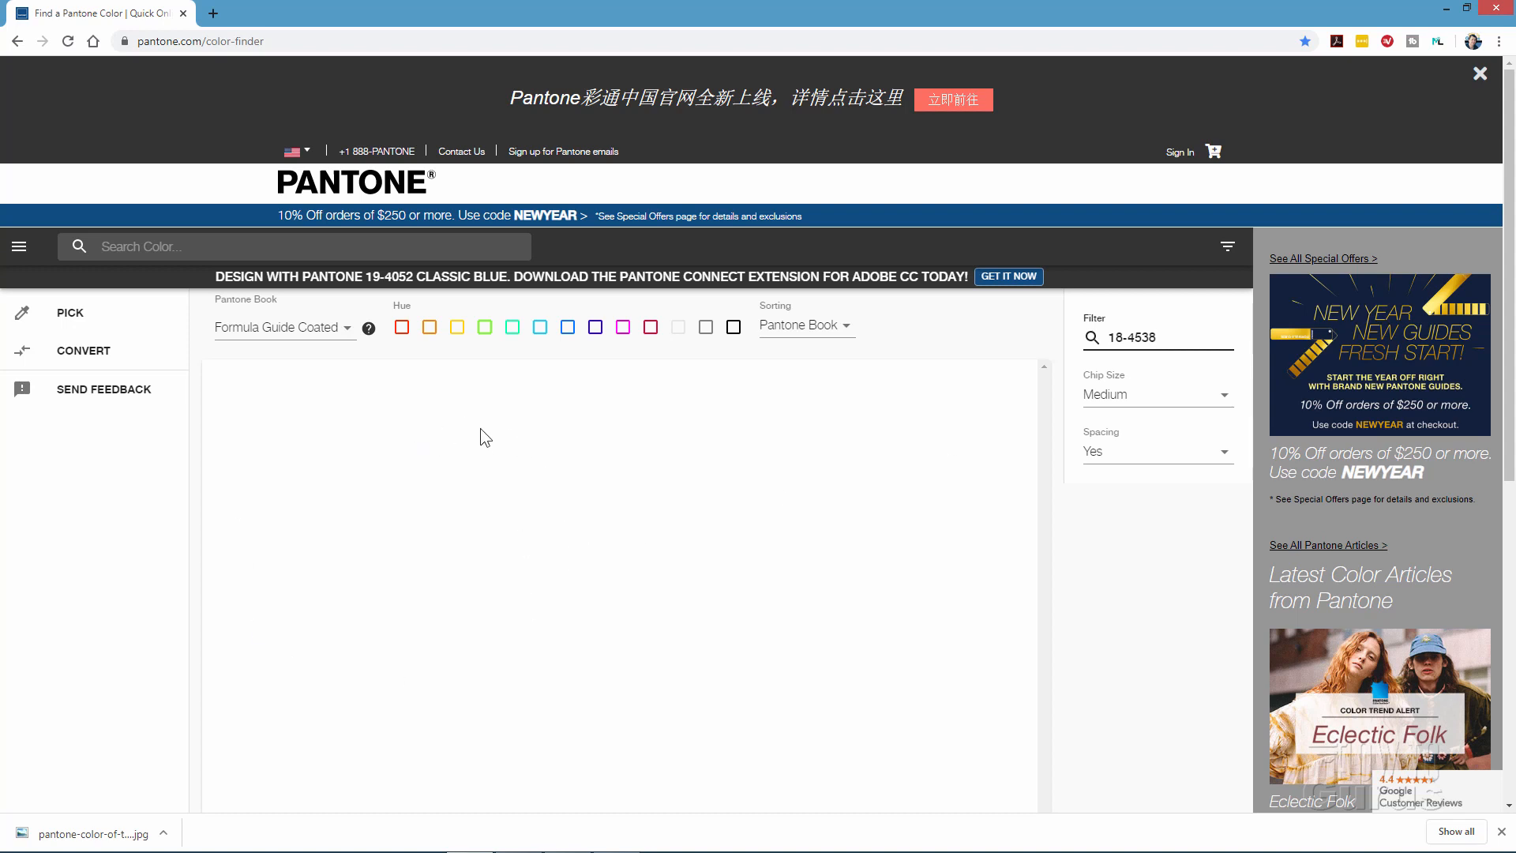
left_click(281, 327)
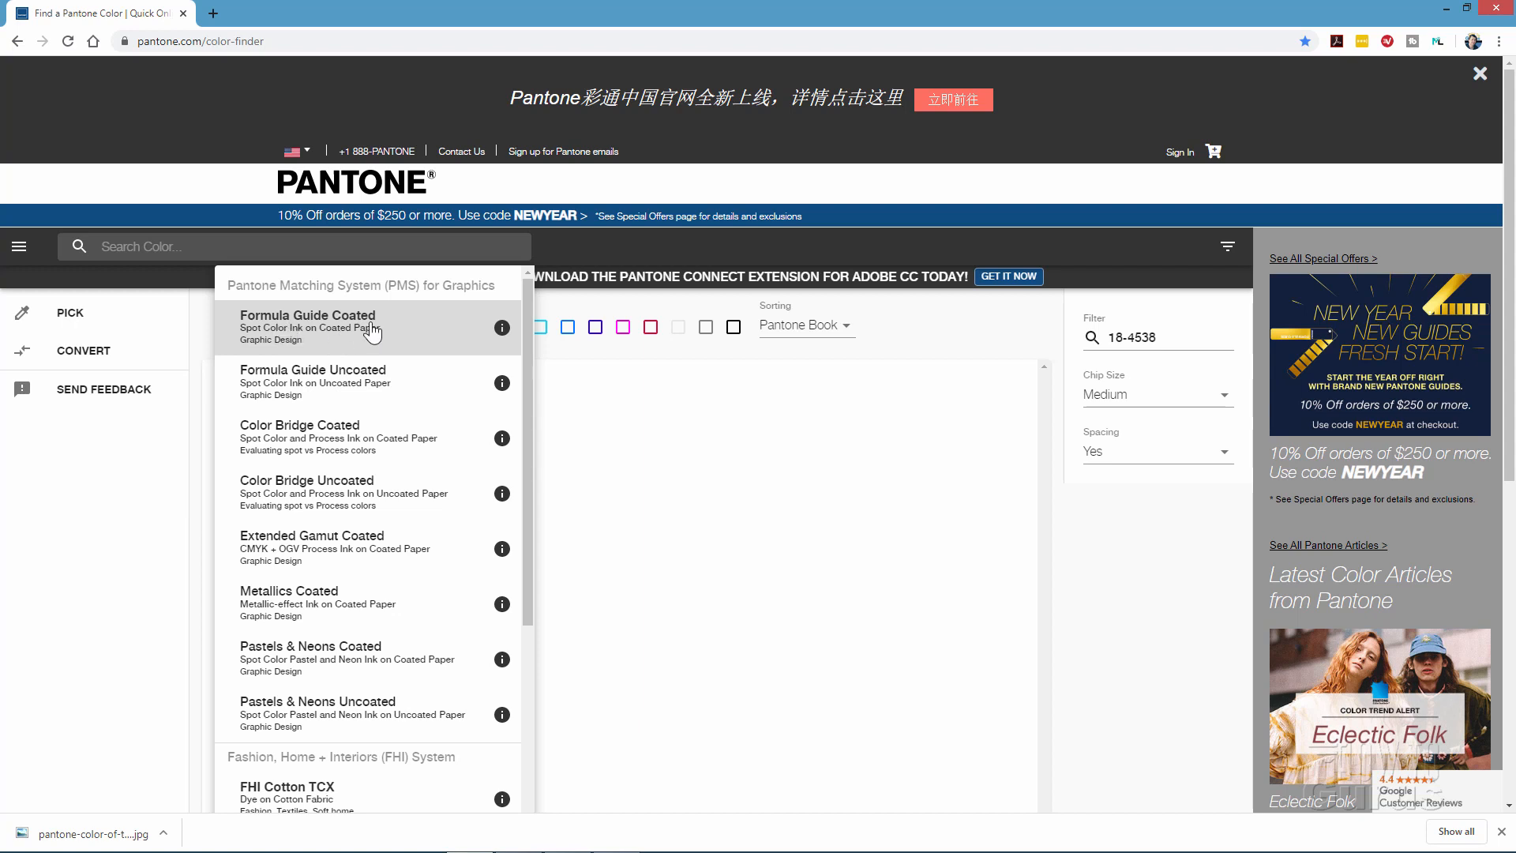
mouse_move(284, 386)
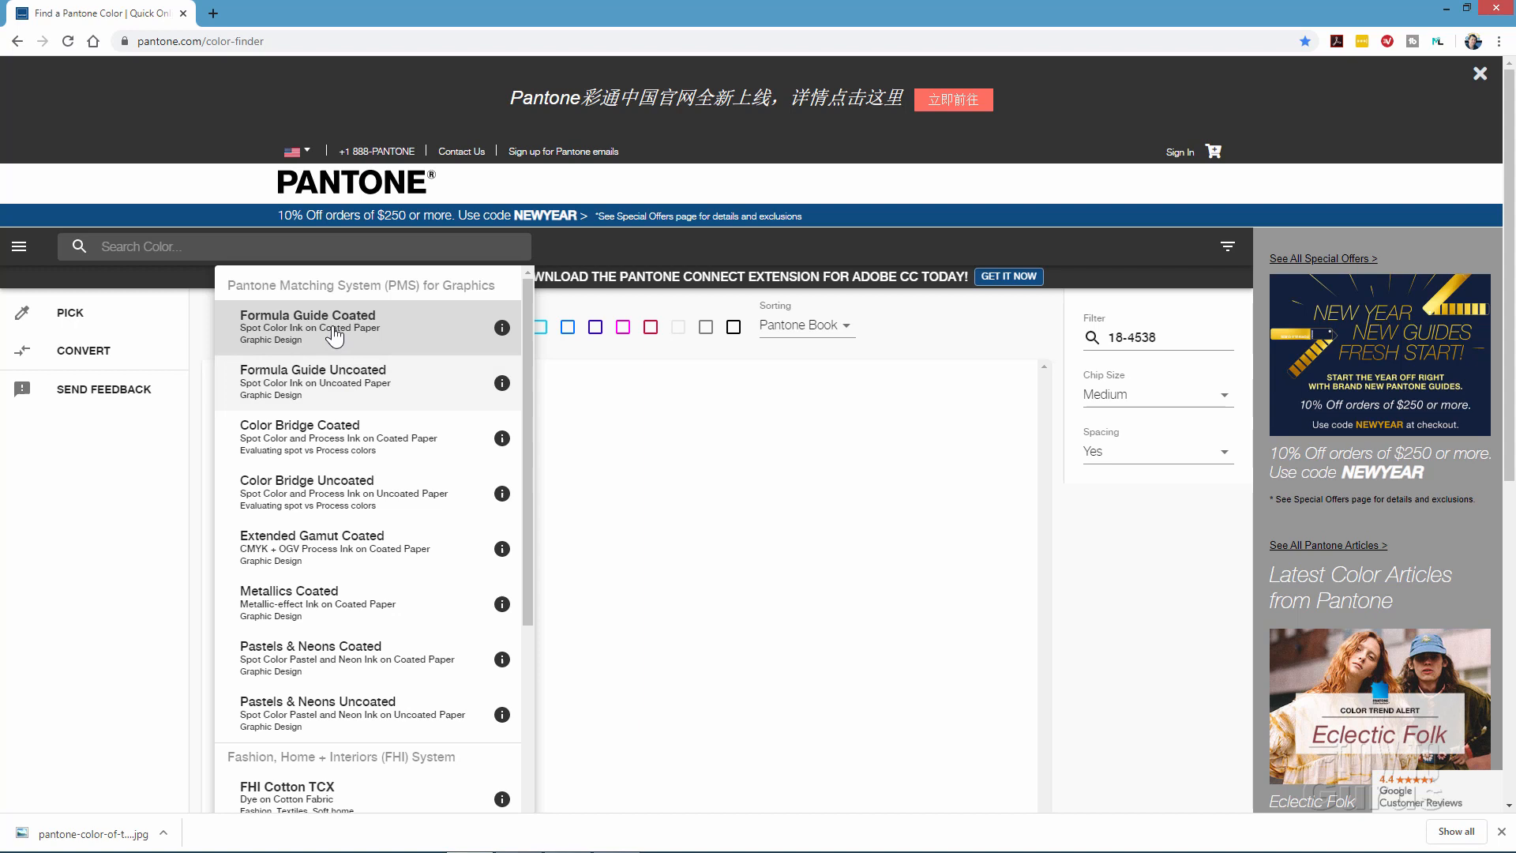
mouse_move(1039, 369)
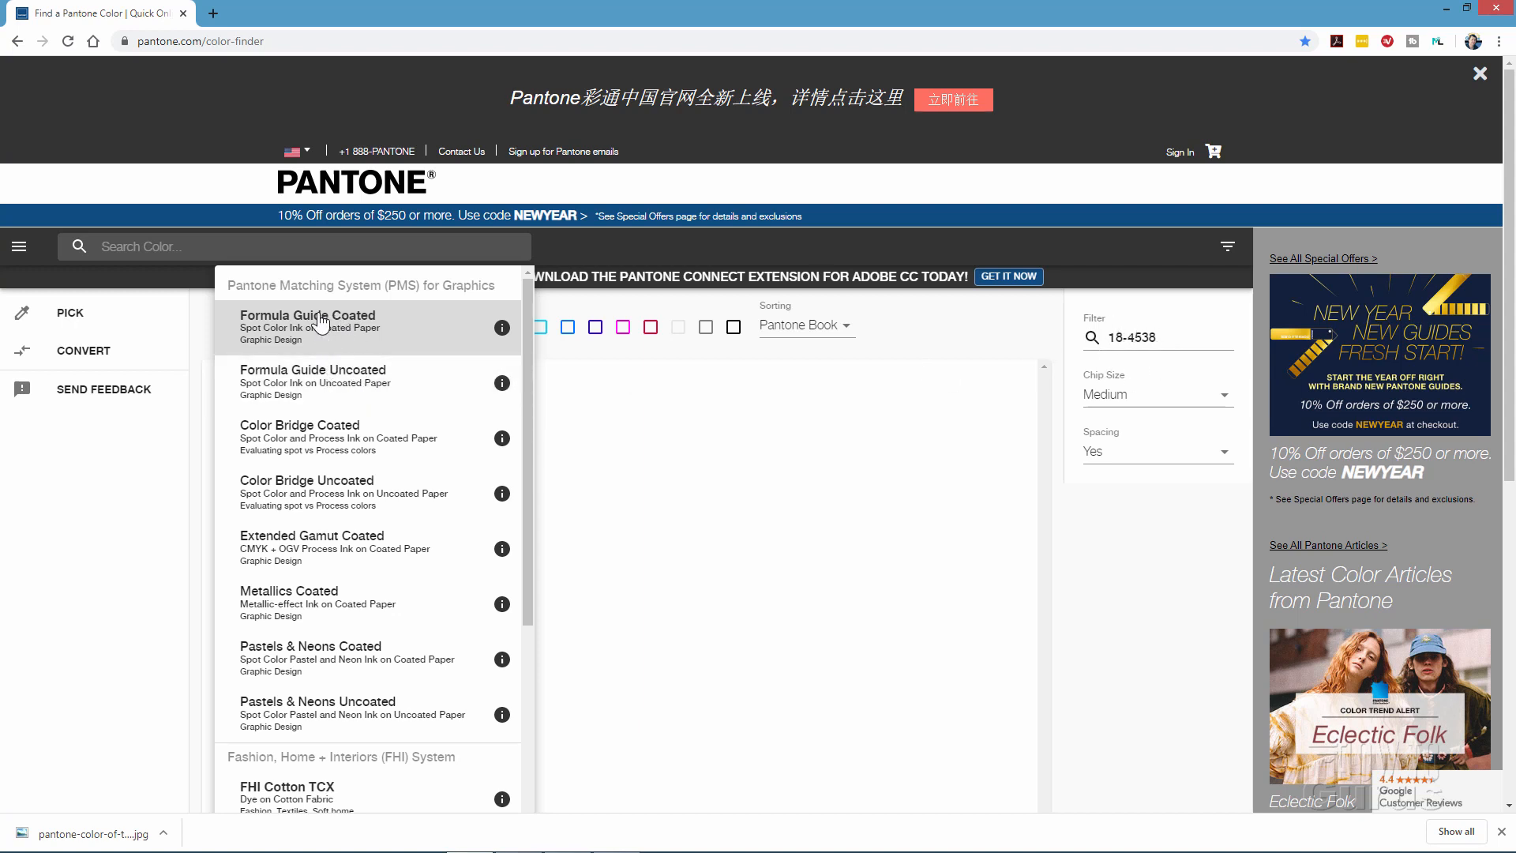
mouse_move(321, 552)
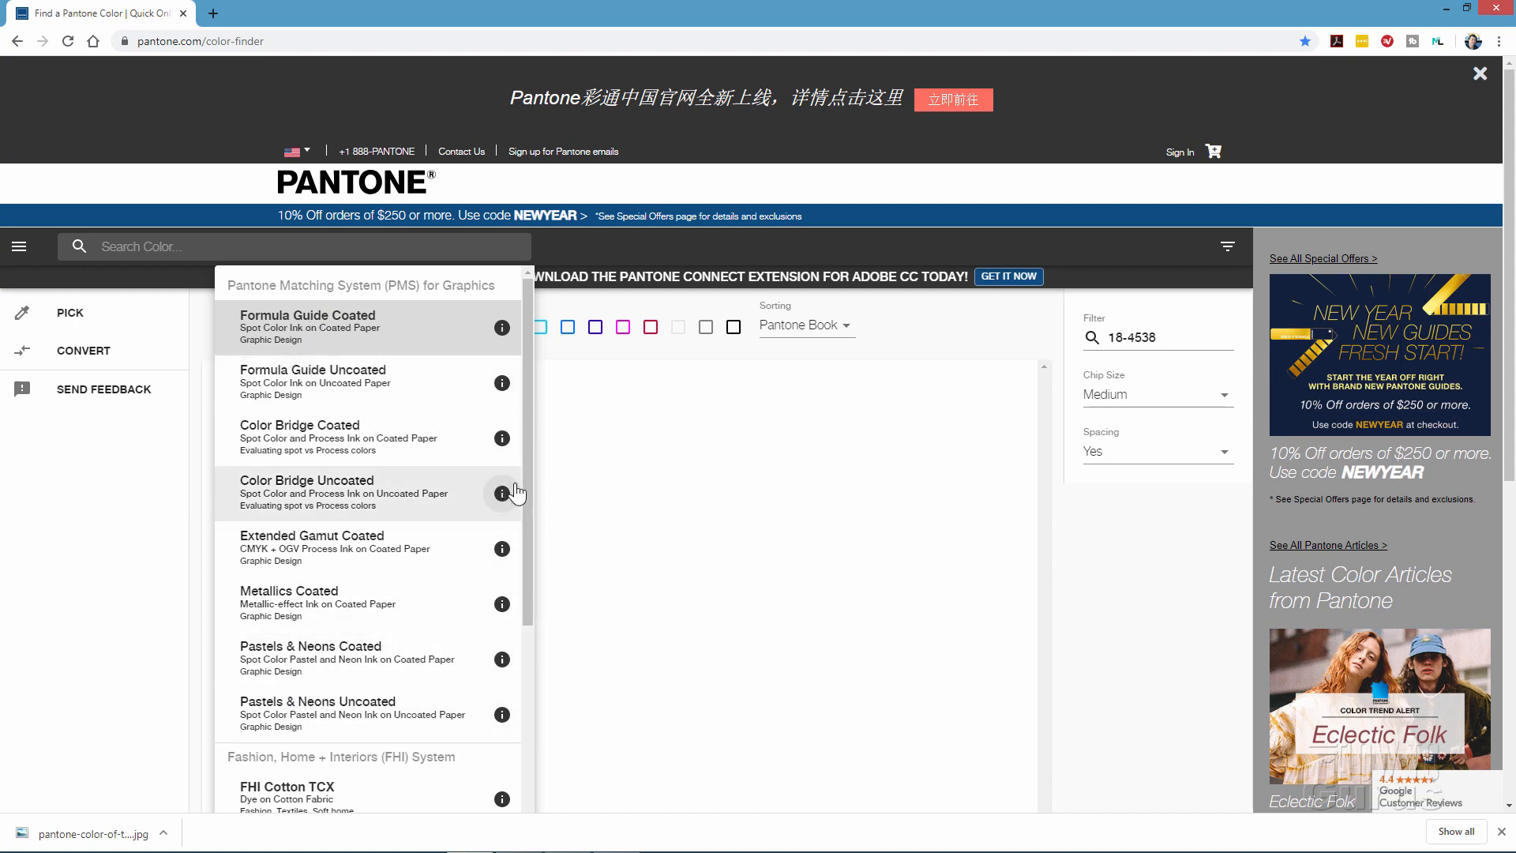
scroll("down", 3)
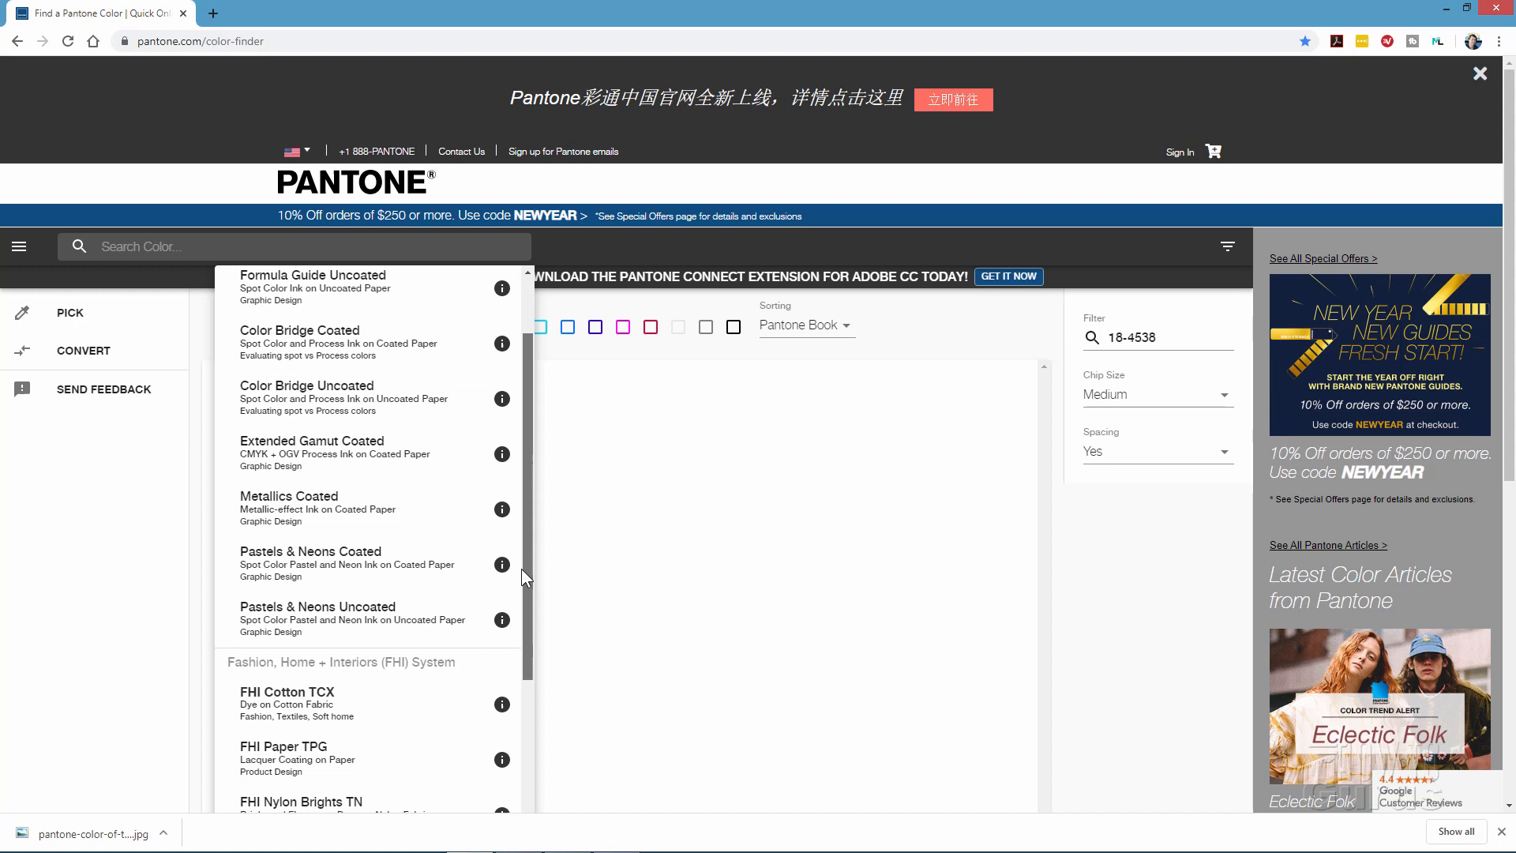
scroll("down", 3)
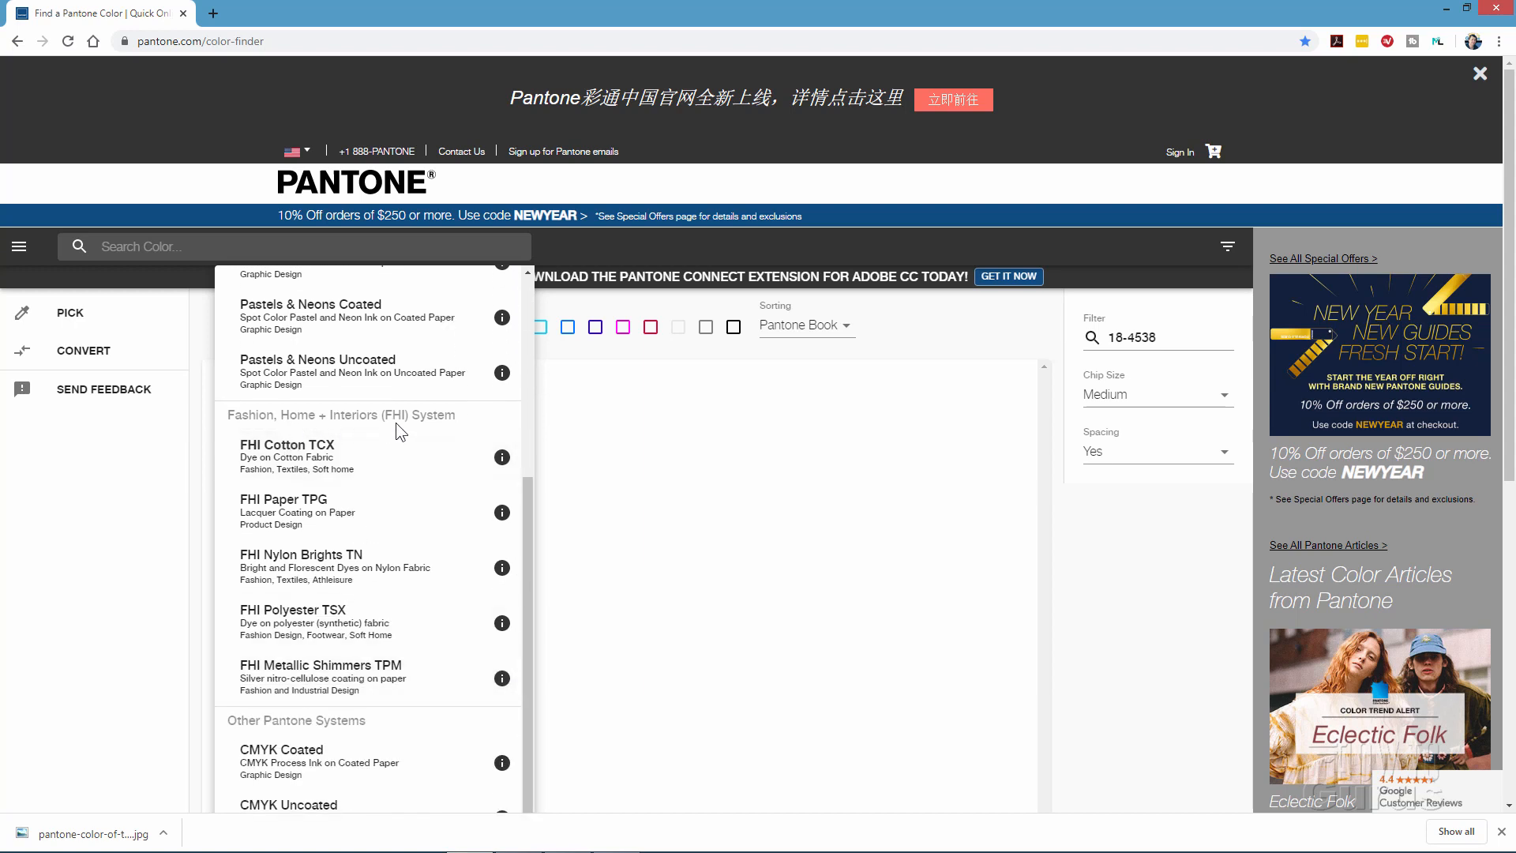
mouse_move(288, 456)
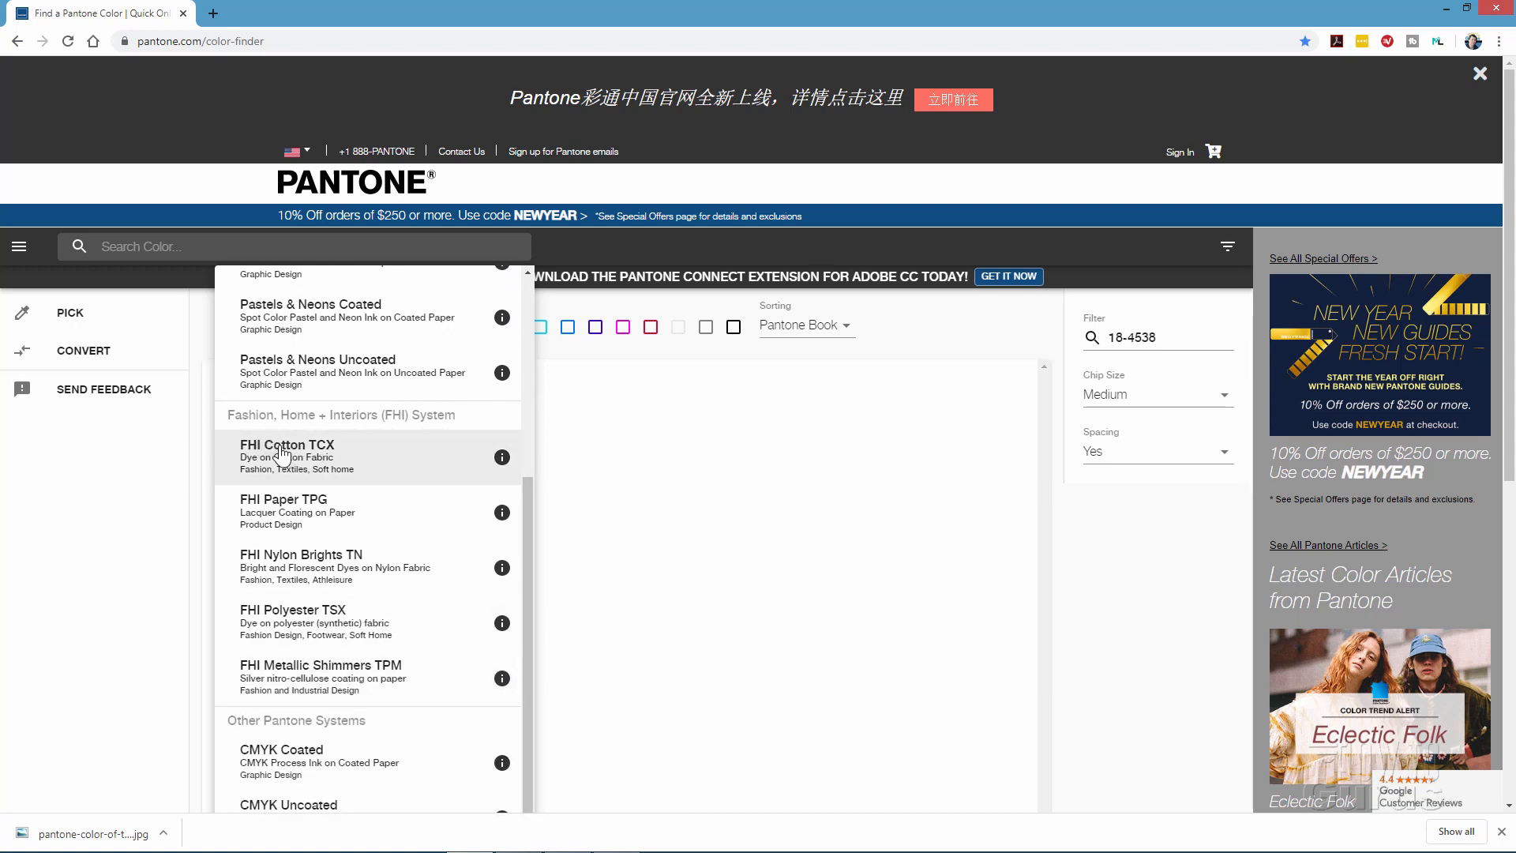
left_click(286, 445)
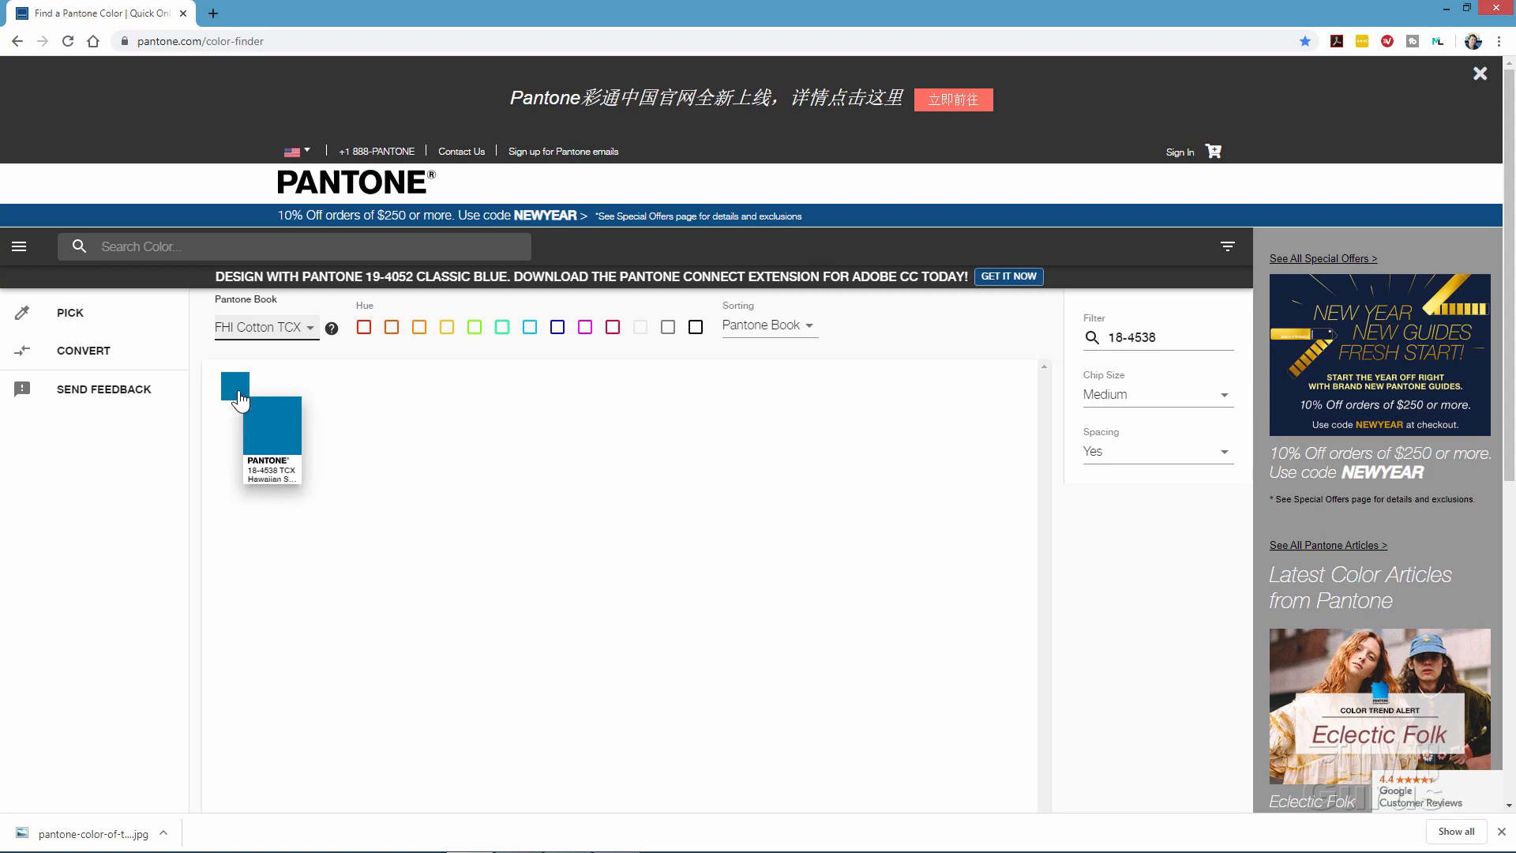
- Open the Hawaiian Surf colour page and select its hex value 0078A7
left_click(234, 406)
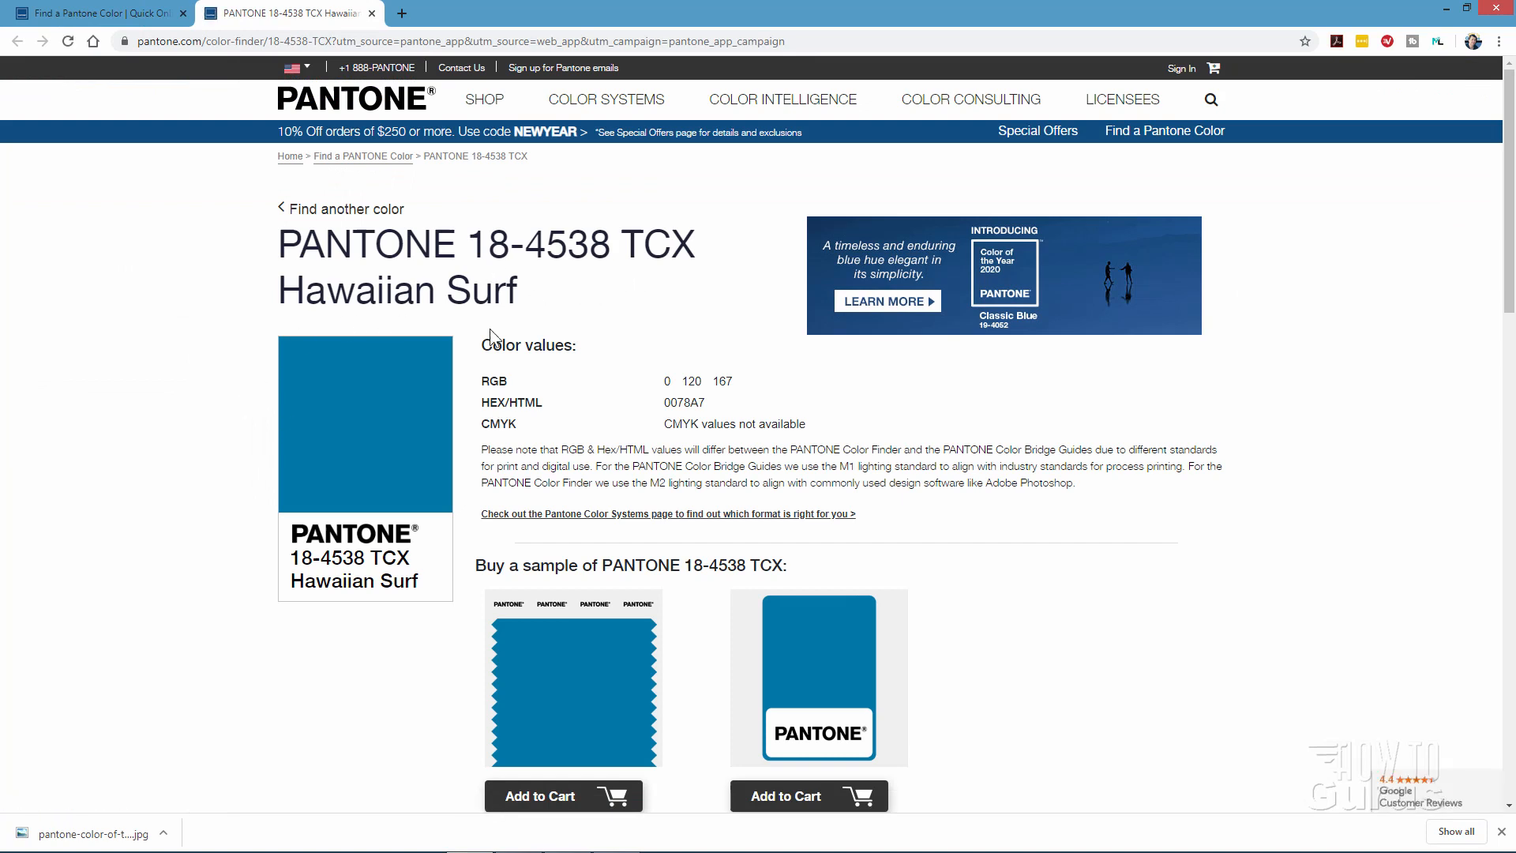
mouse_move(376, 426)
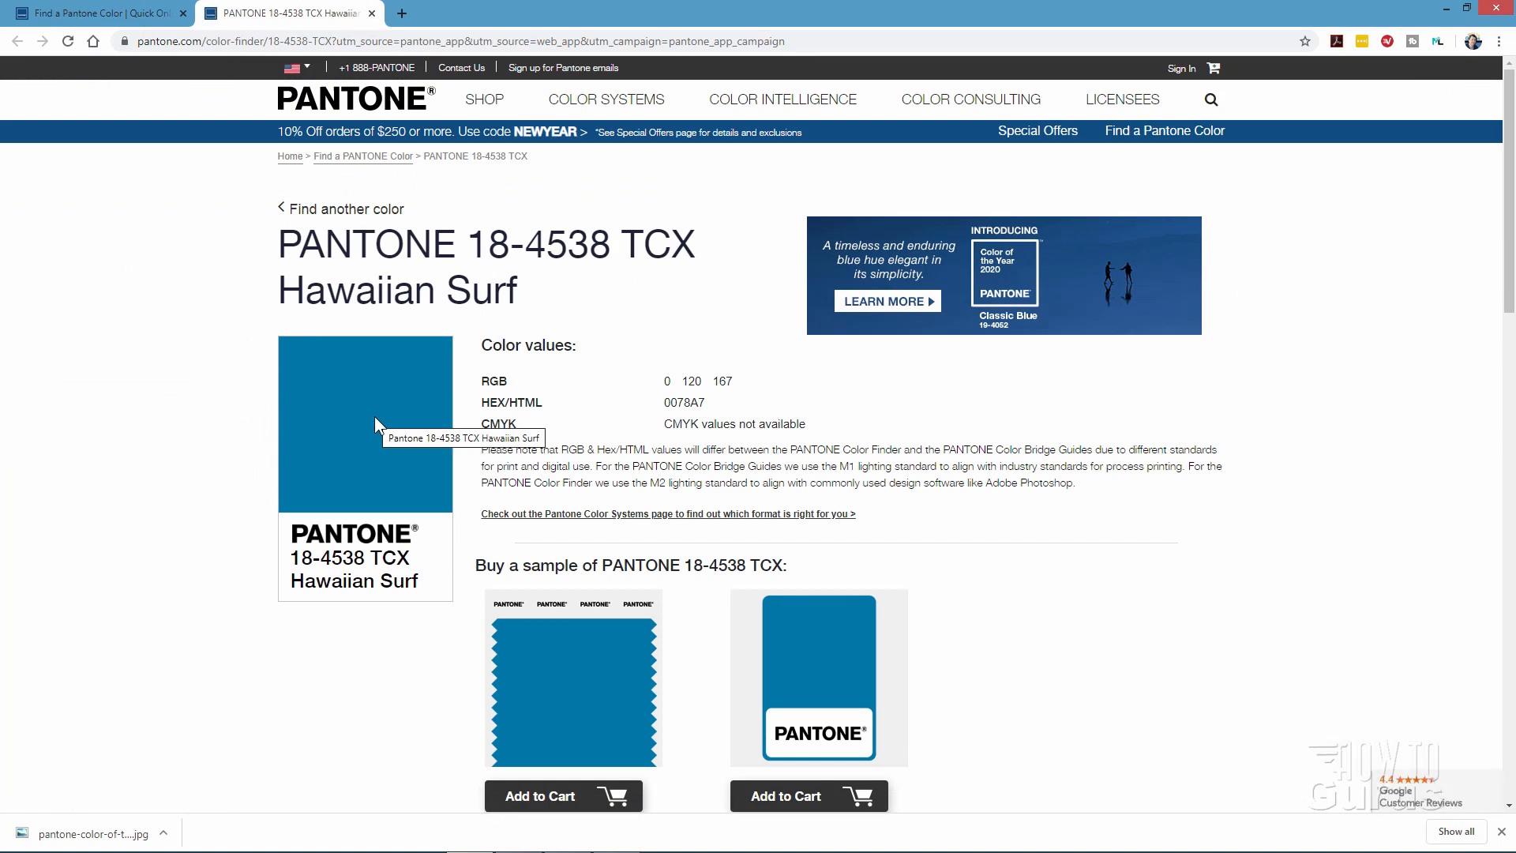
mouse_move(607, 361)
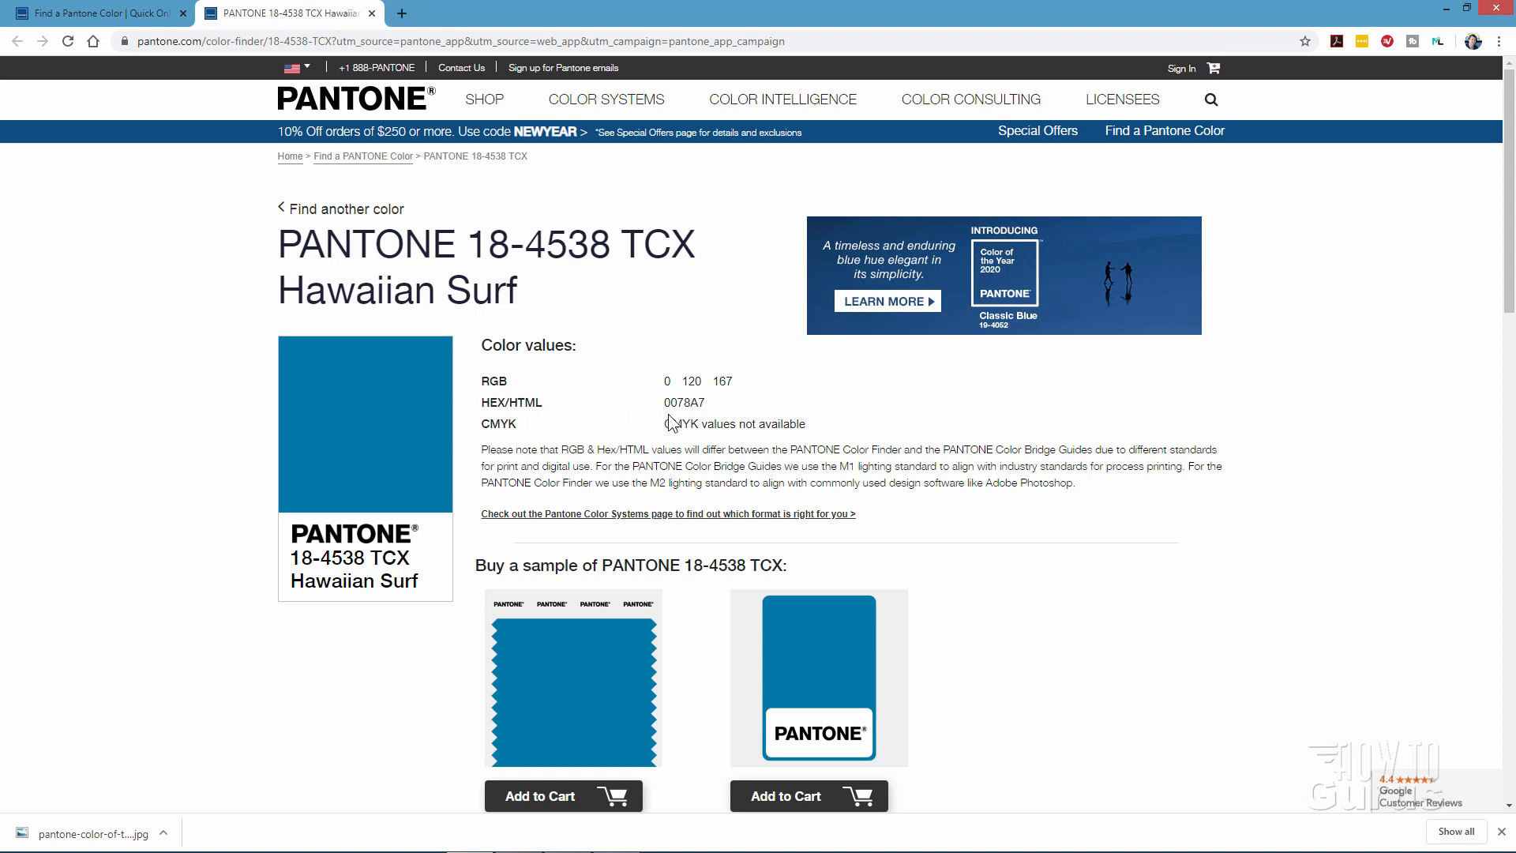
mouse_move(681, 426)
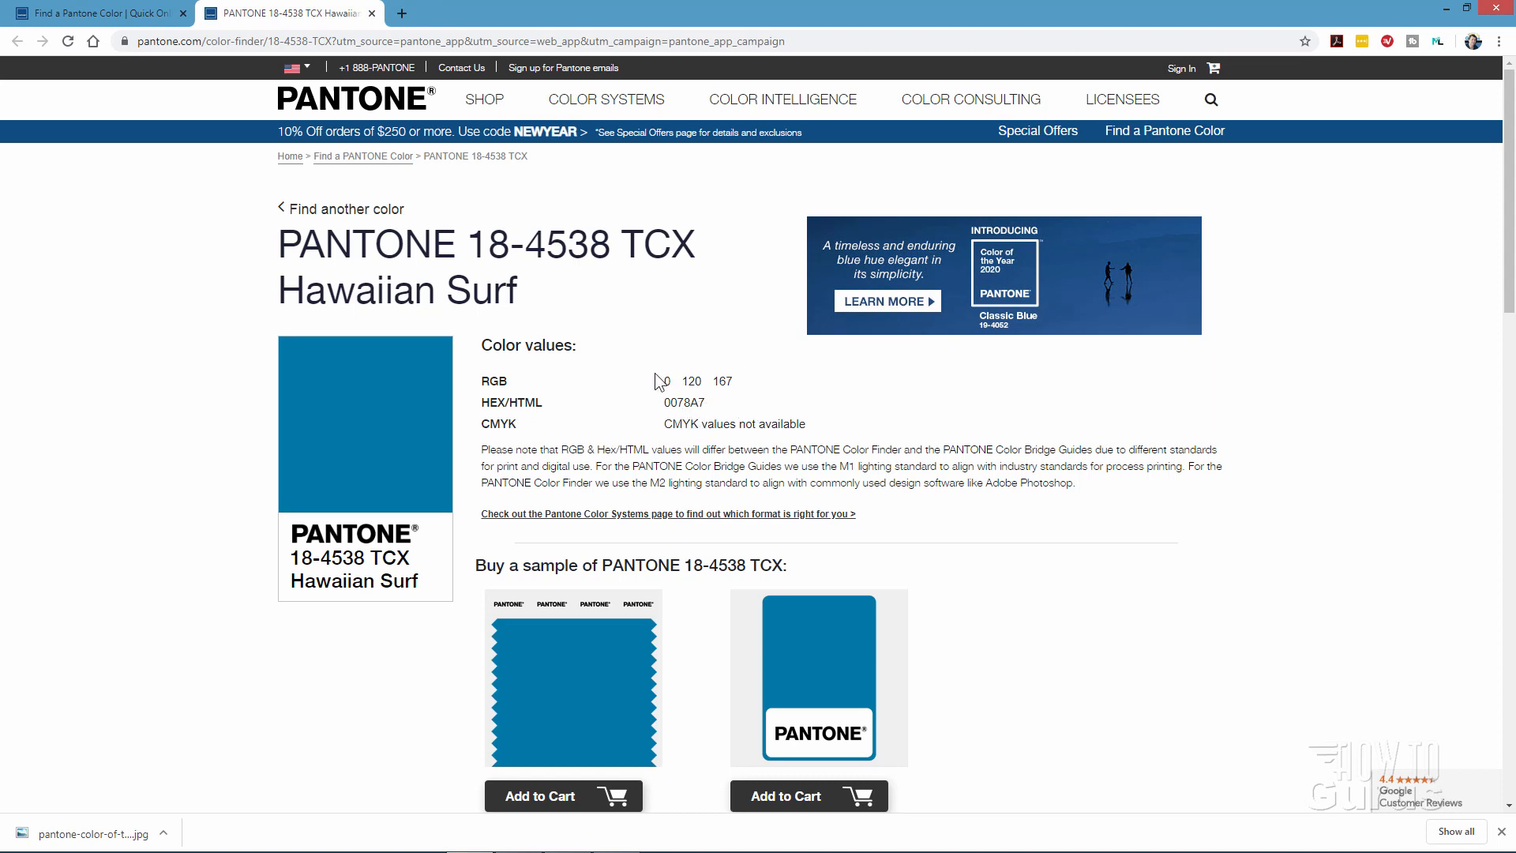
mouse_move(560, 398)
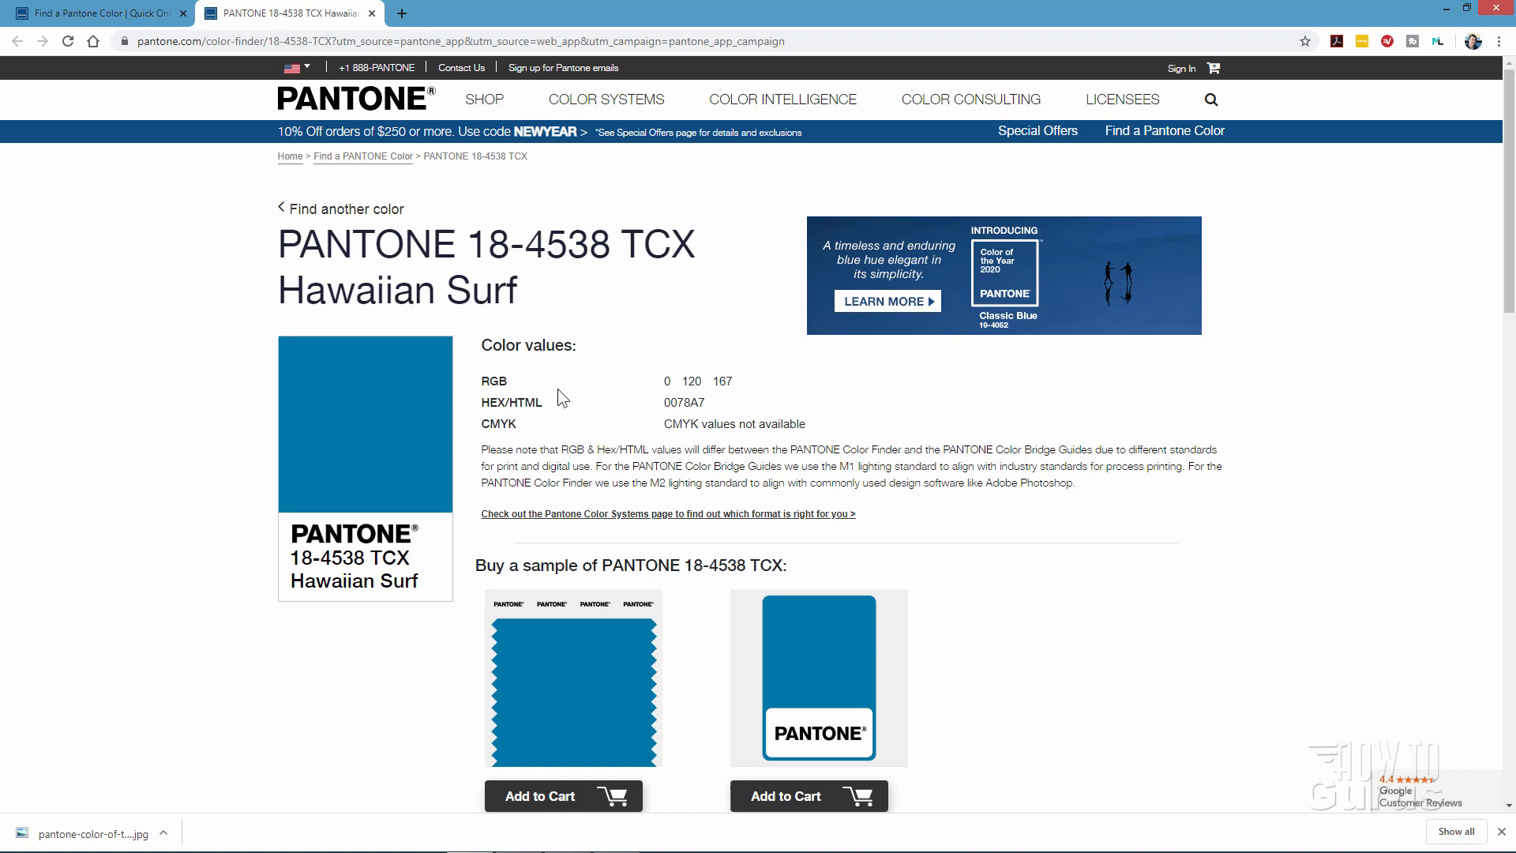
mouse_move(555, 425)
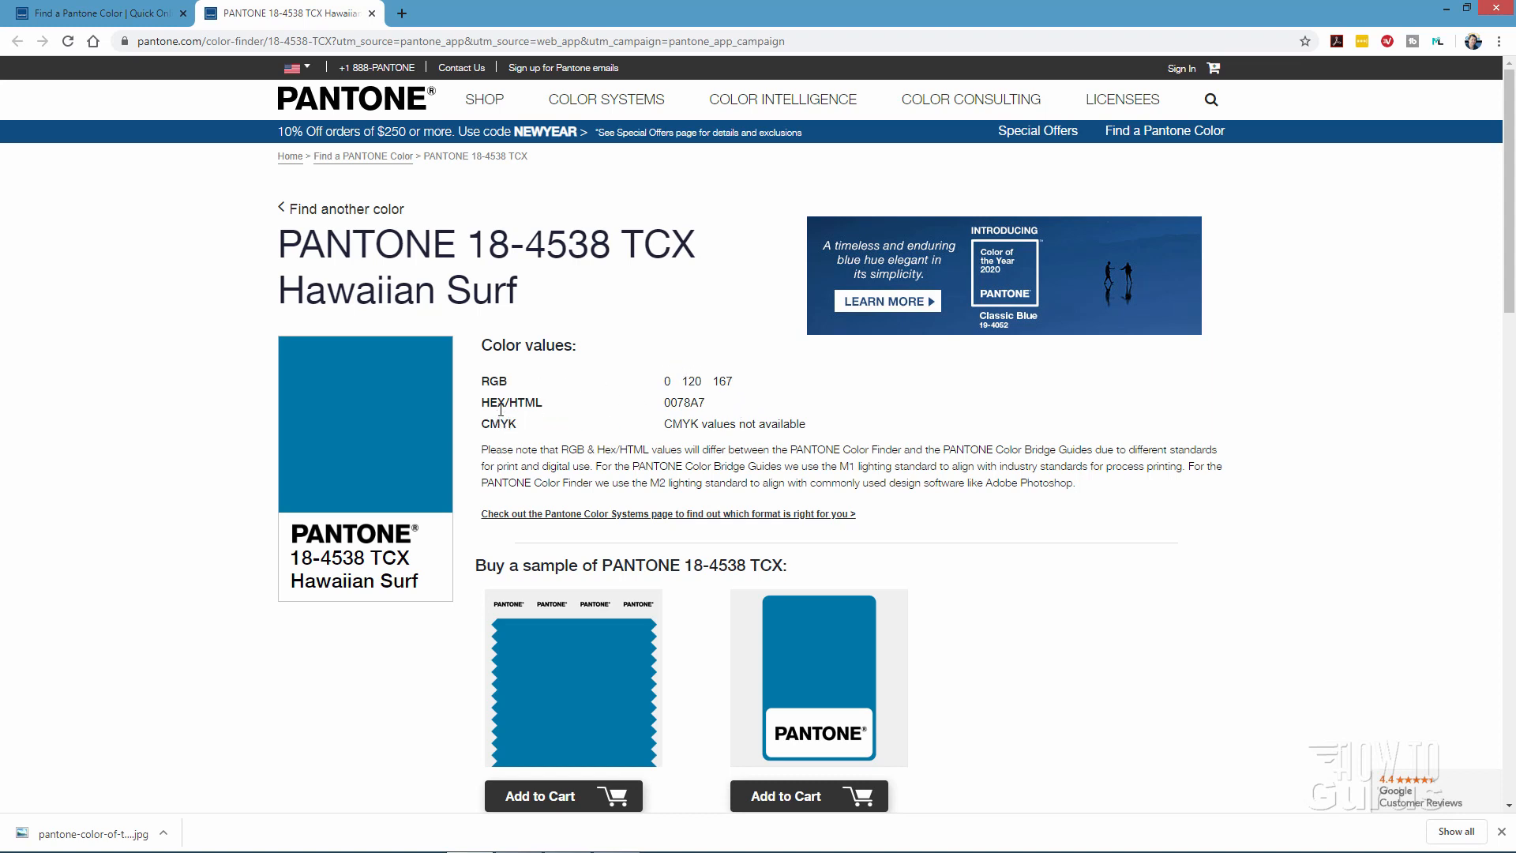
double_click(692, 401)
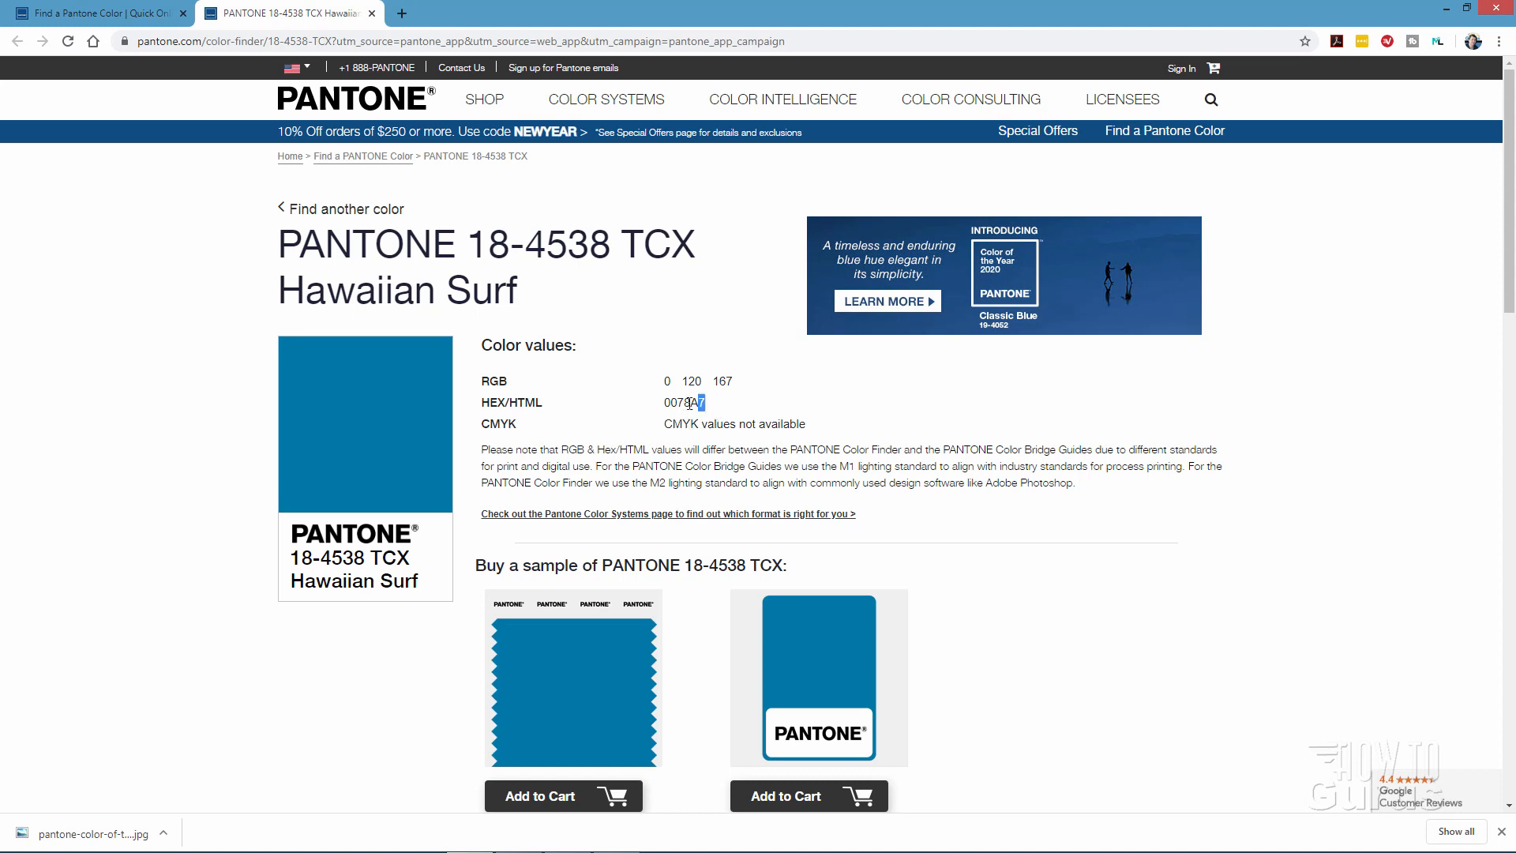
double_click(682, 402)
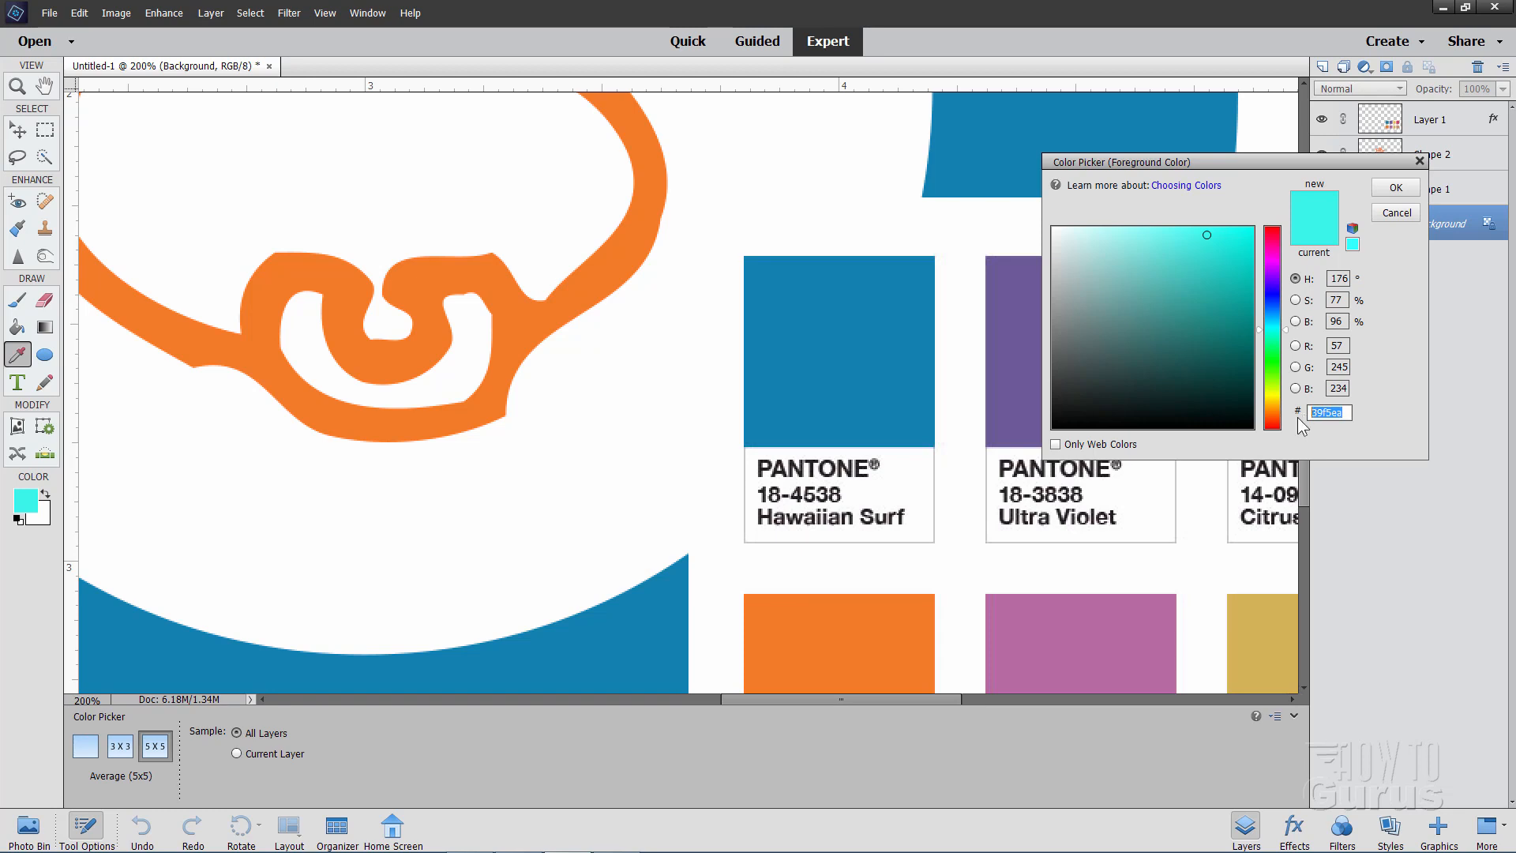
- Paste 0078A7 into the Color Picker's # field and confirm with OK
right_click(1328, 413)
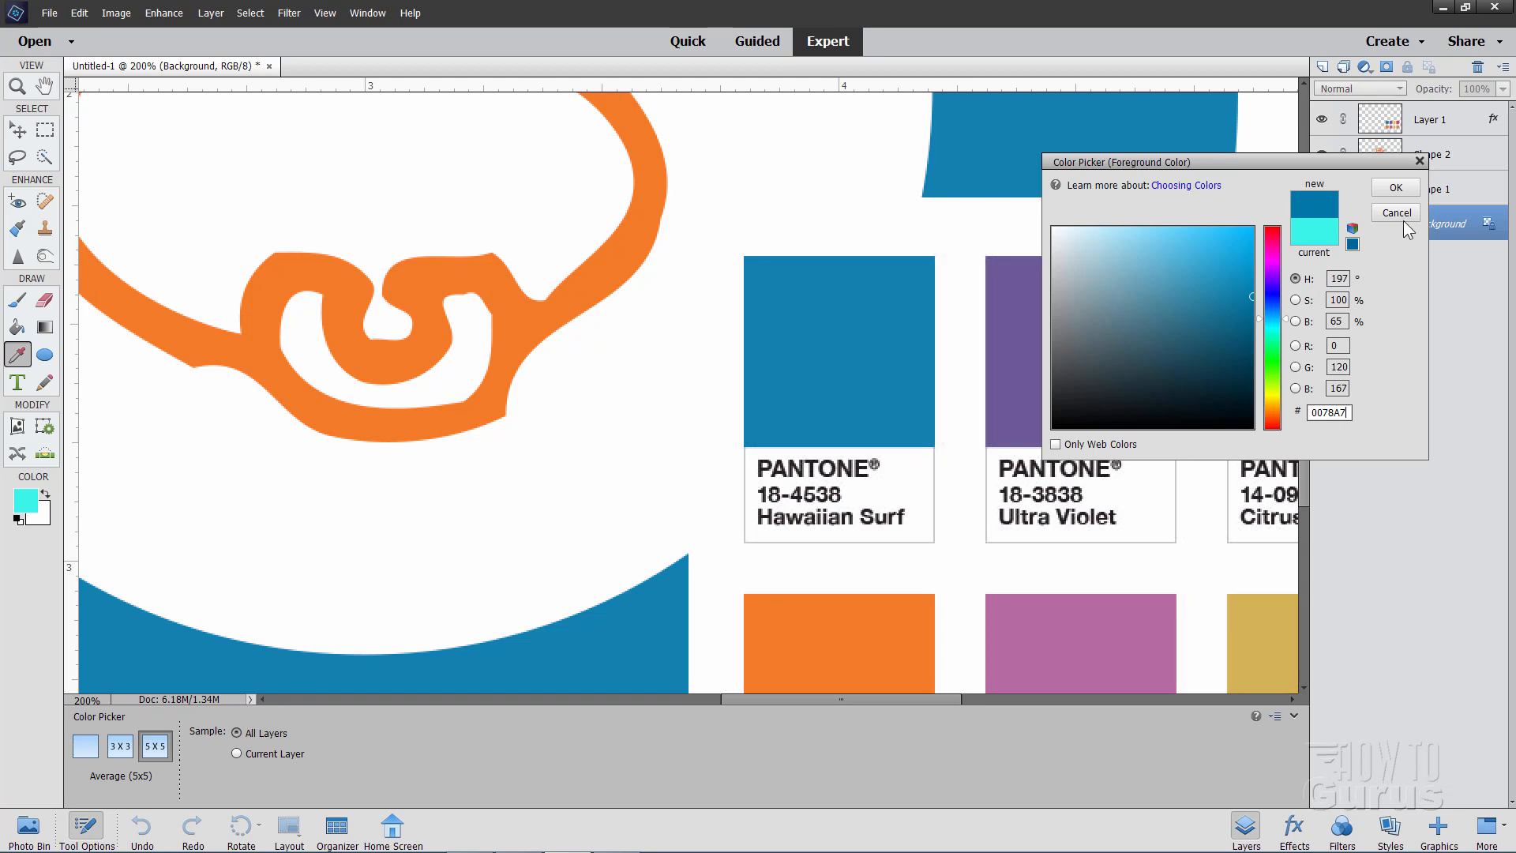
left_click(1394, 187)
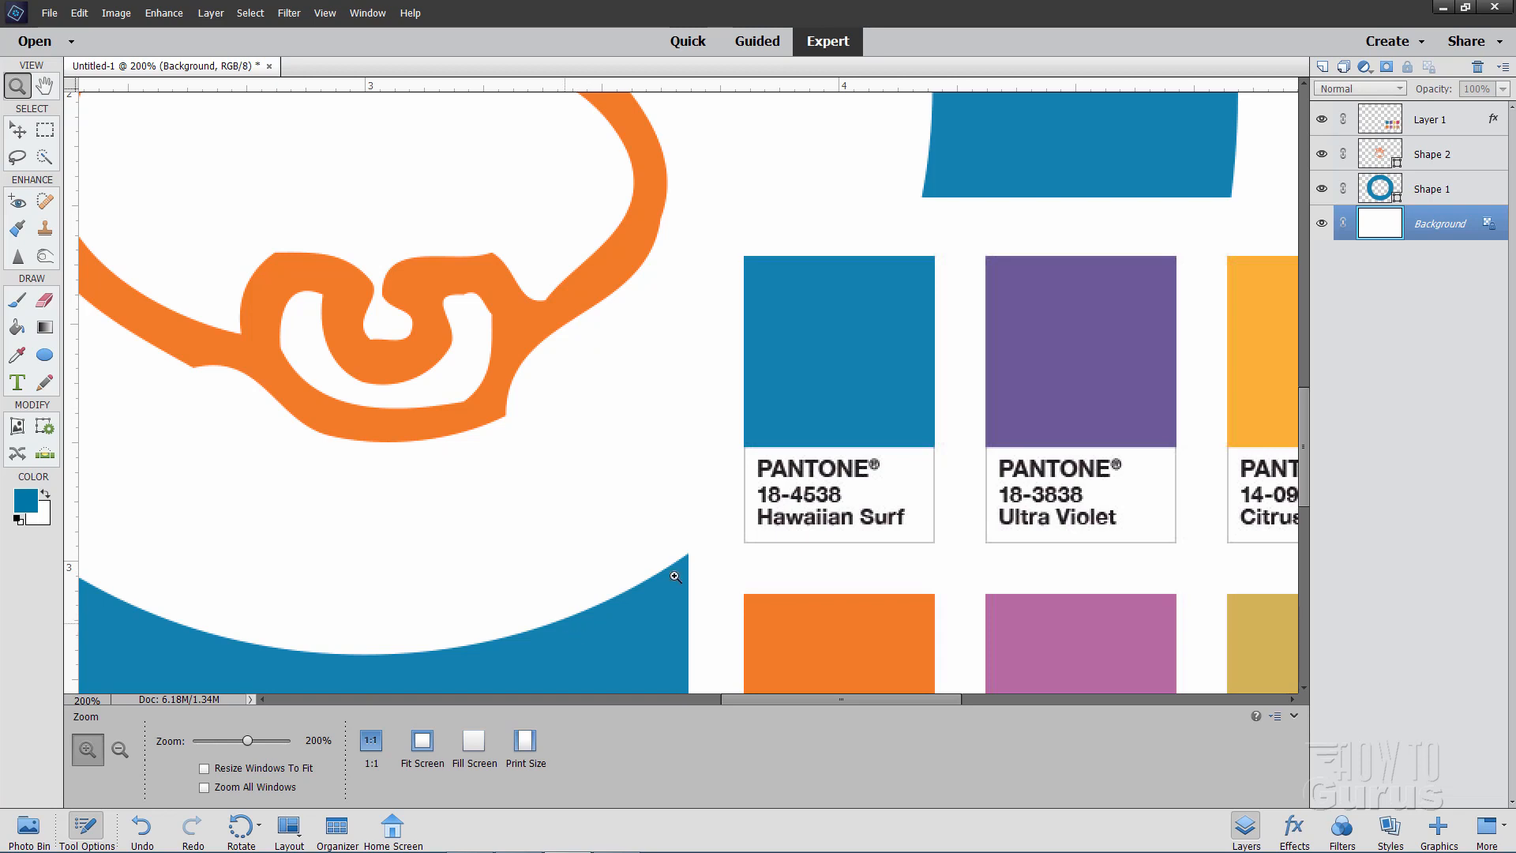
mouse_move(128, 250)
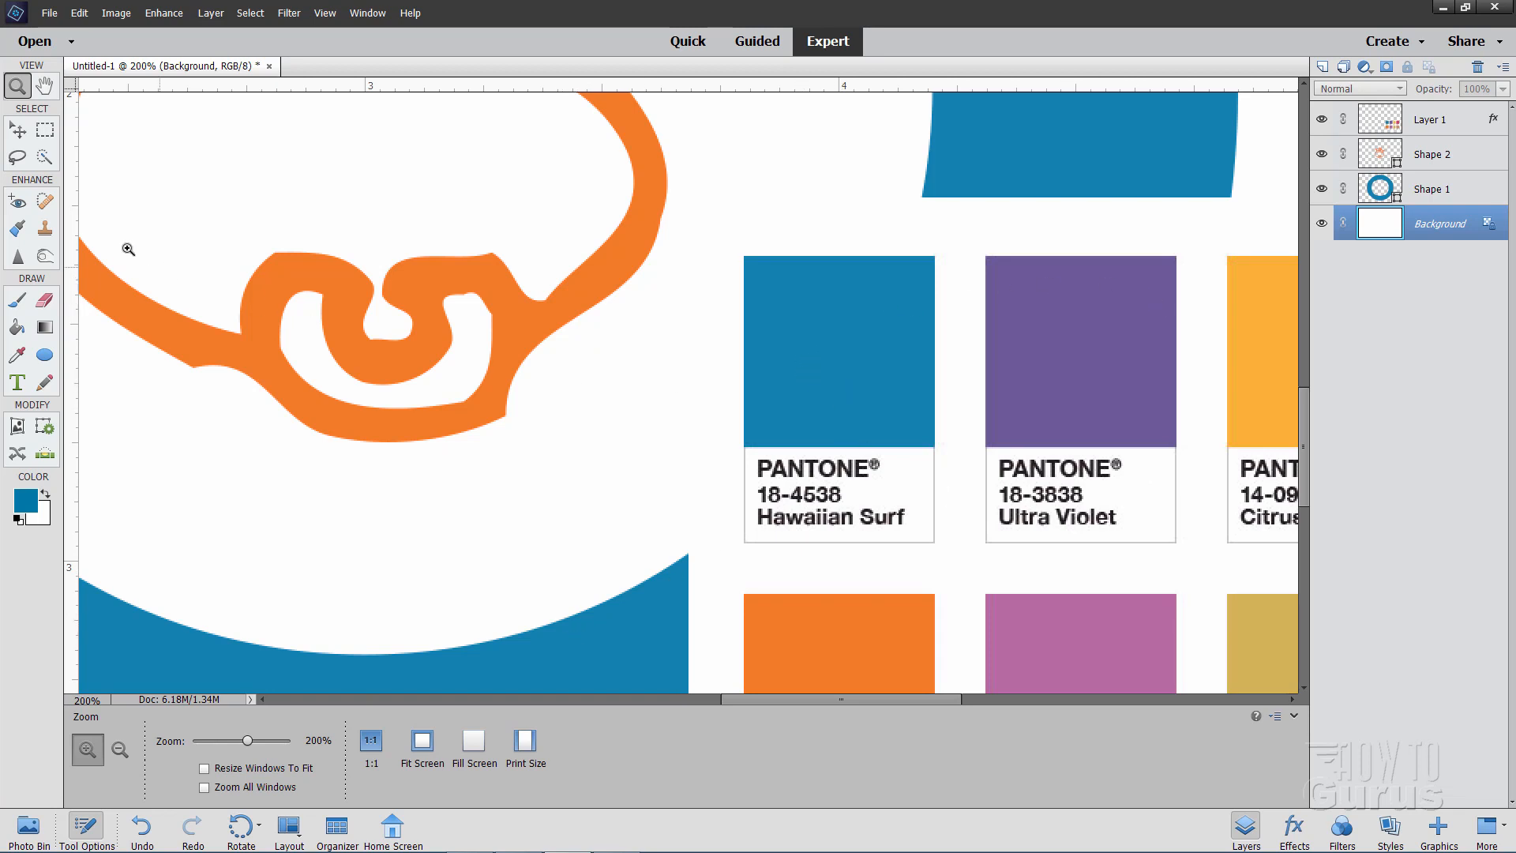
mouse_move(289, 363)
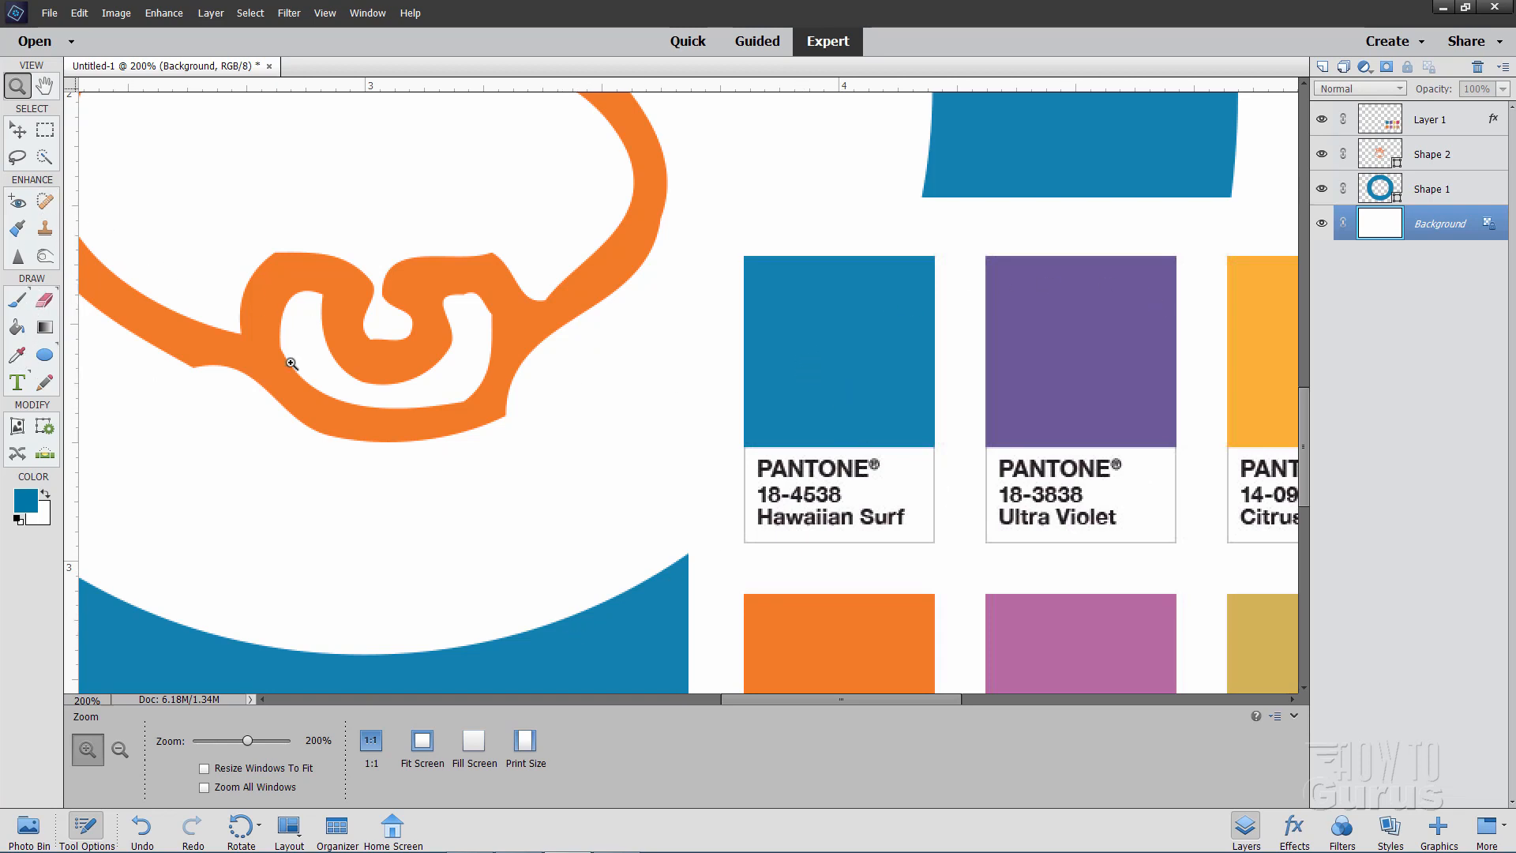
mouse_move(624, 662)
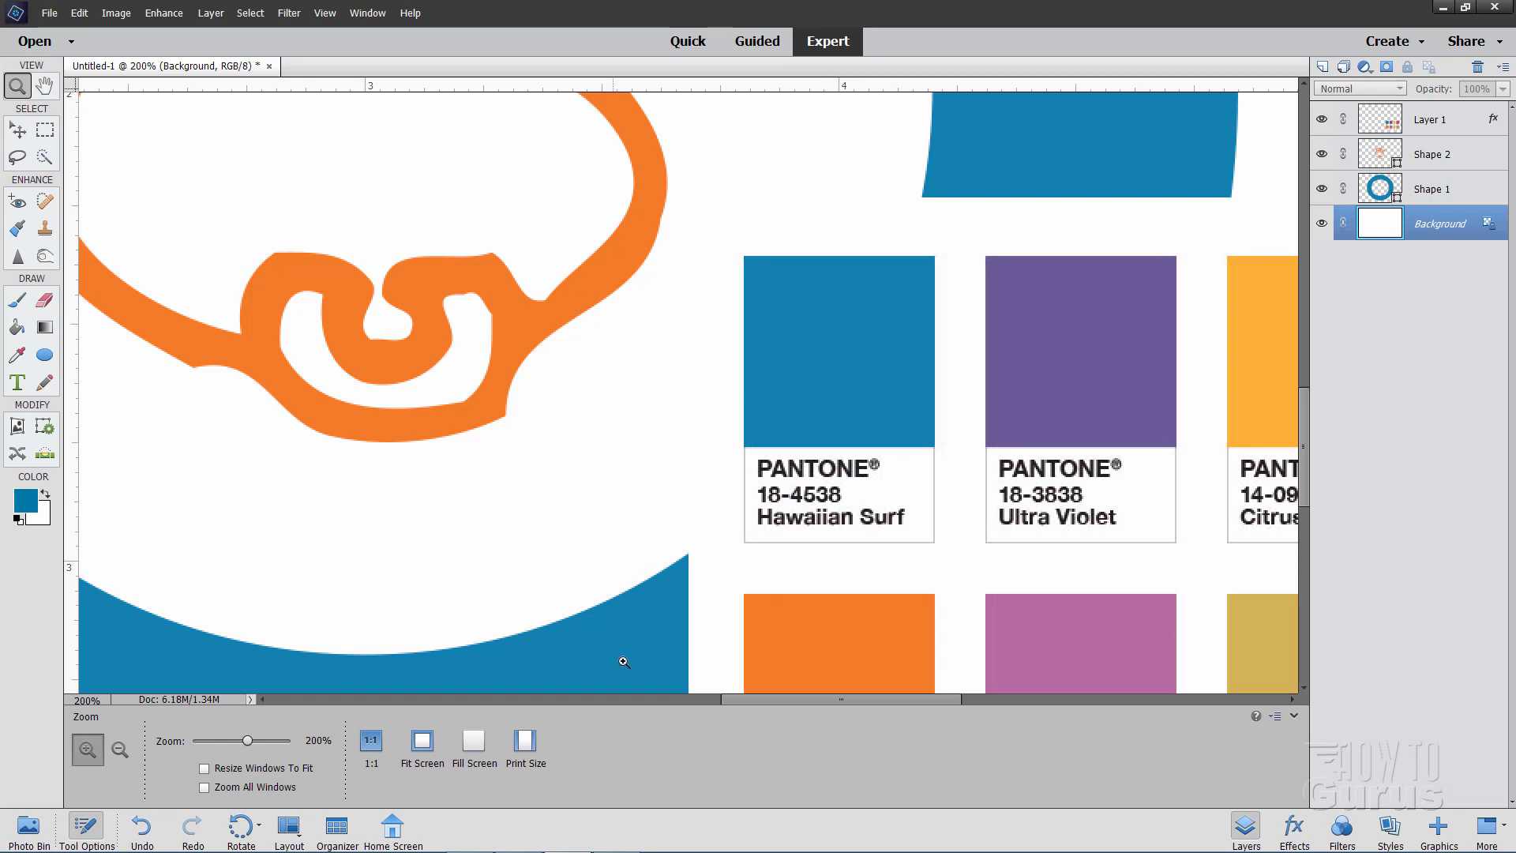
mouse_move(813, 401)
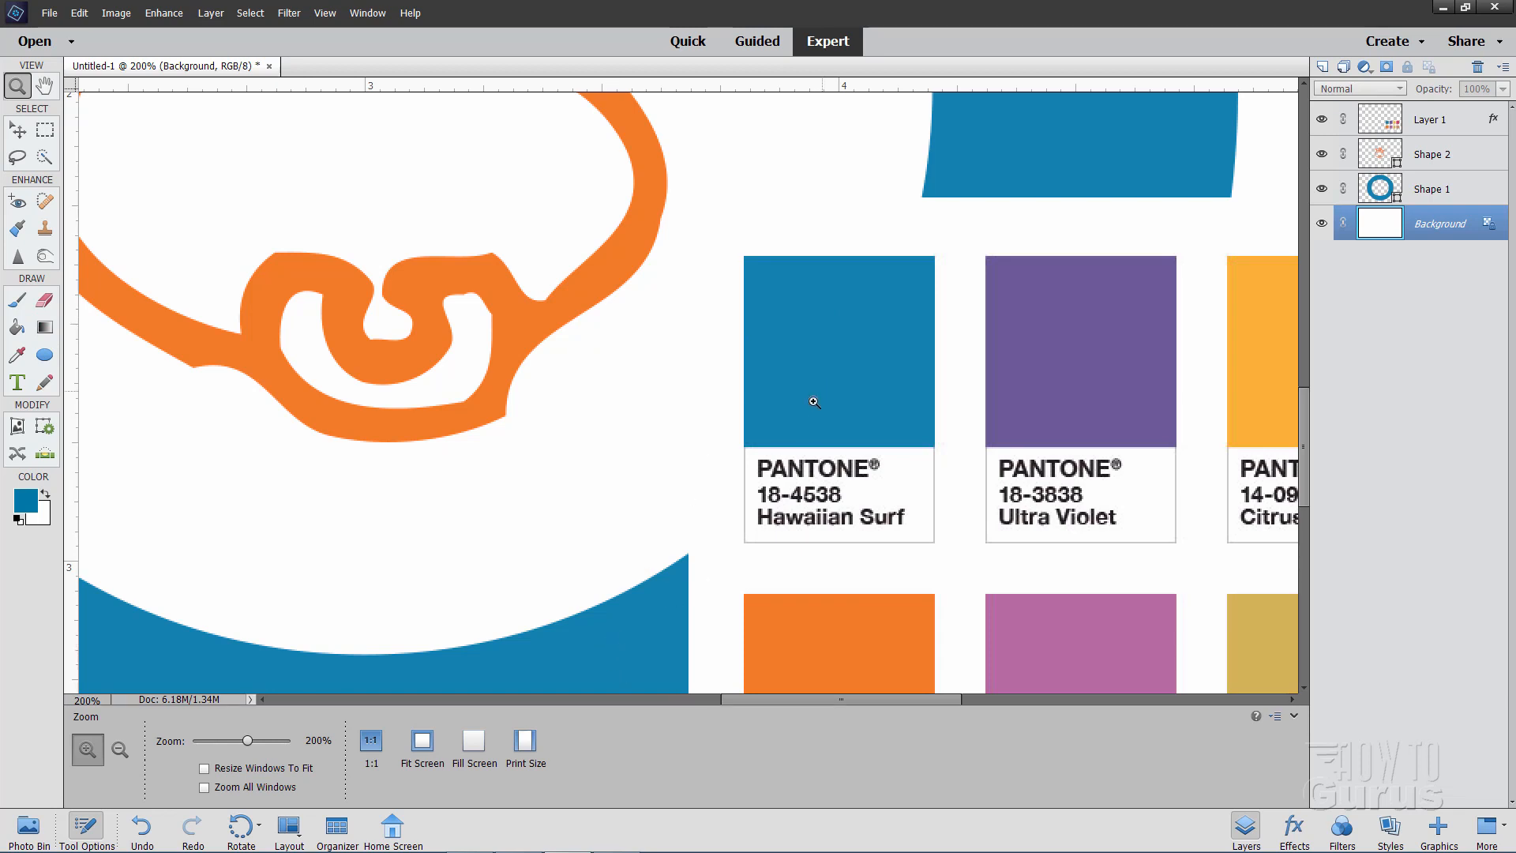
mouse_move(383, 472)
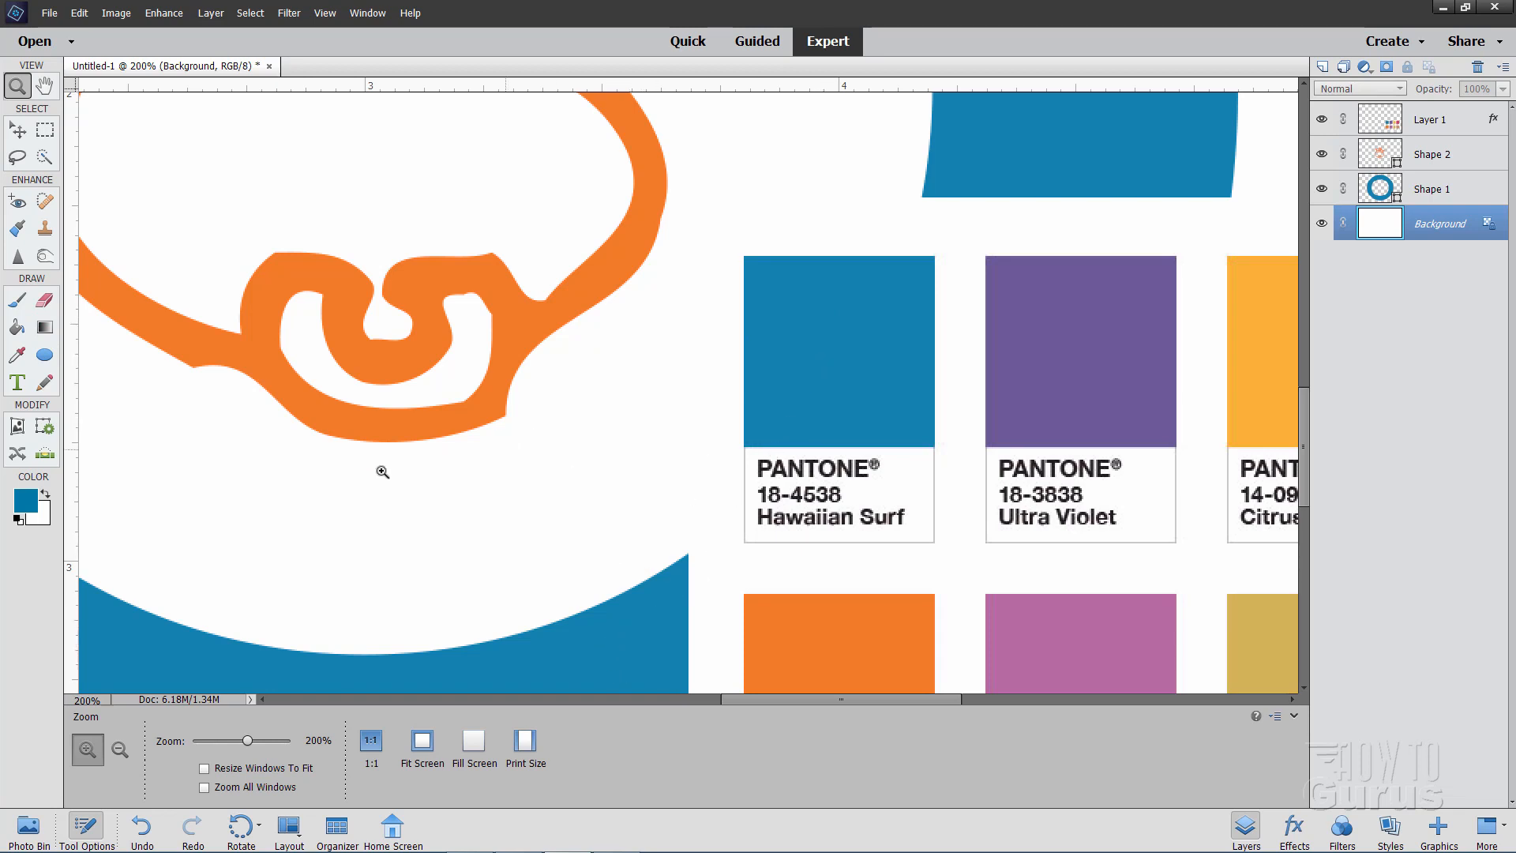
left_click(25, 500)
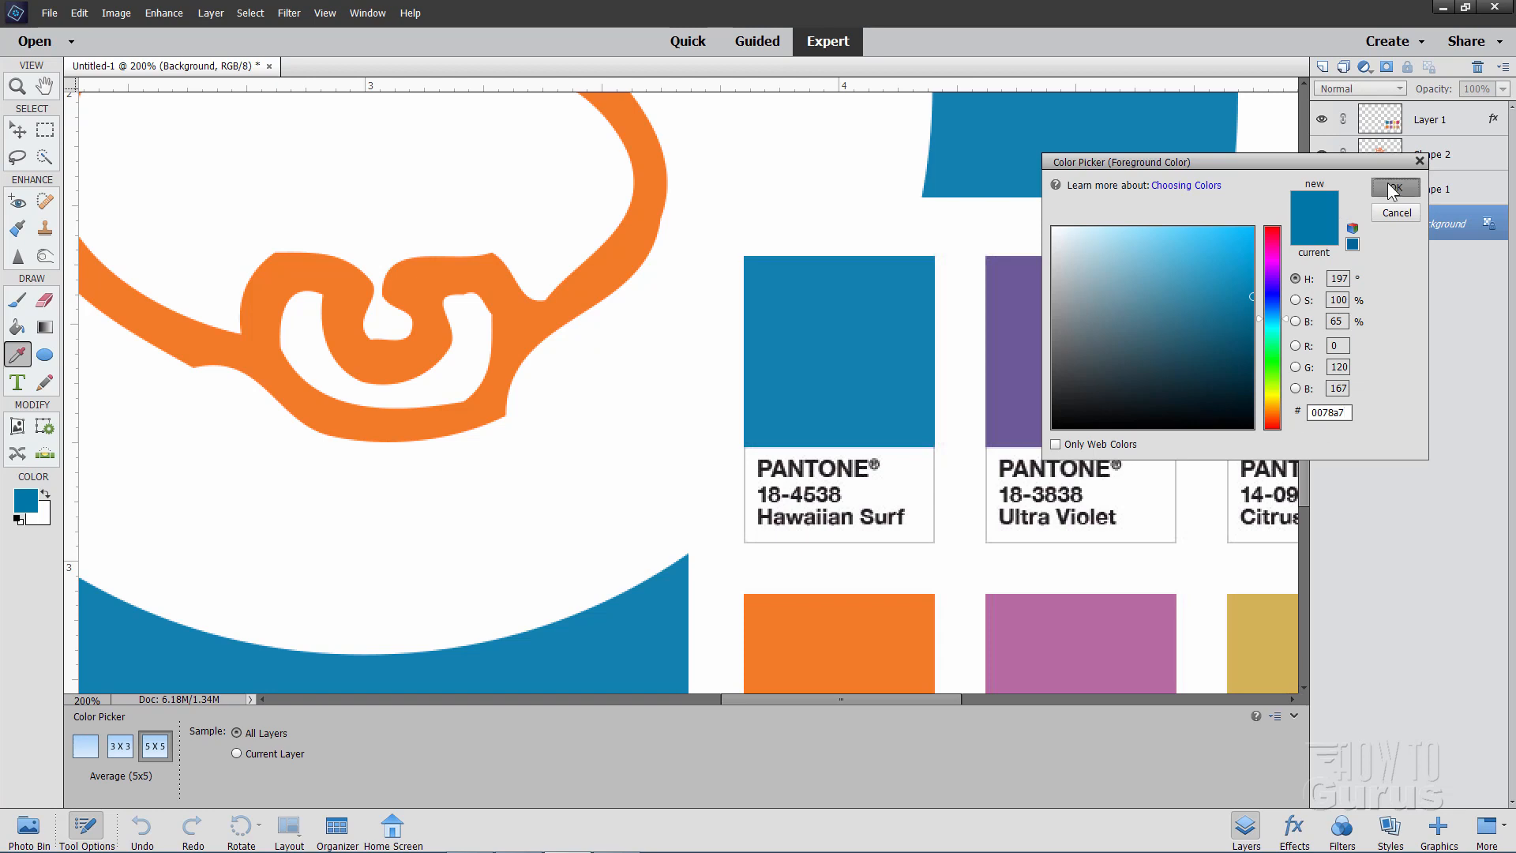
- Accept the 0078a7 blue, choose the Paint Bucket, and select the Shape 1 layer
left_click(1392, 186)
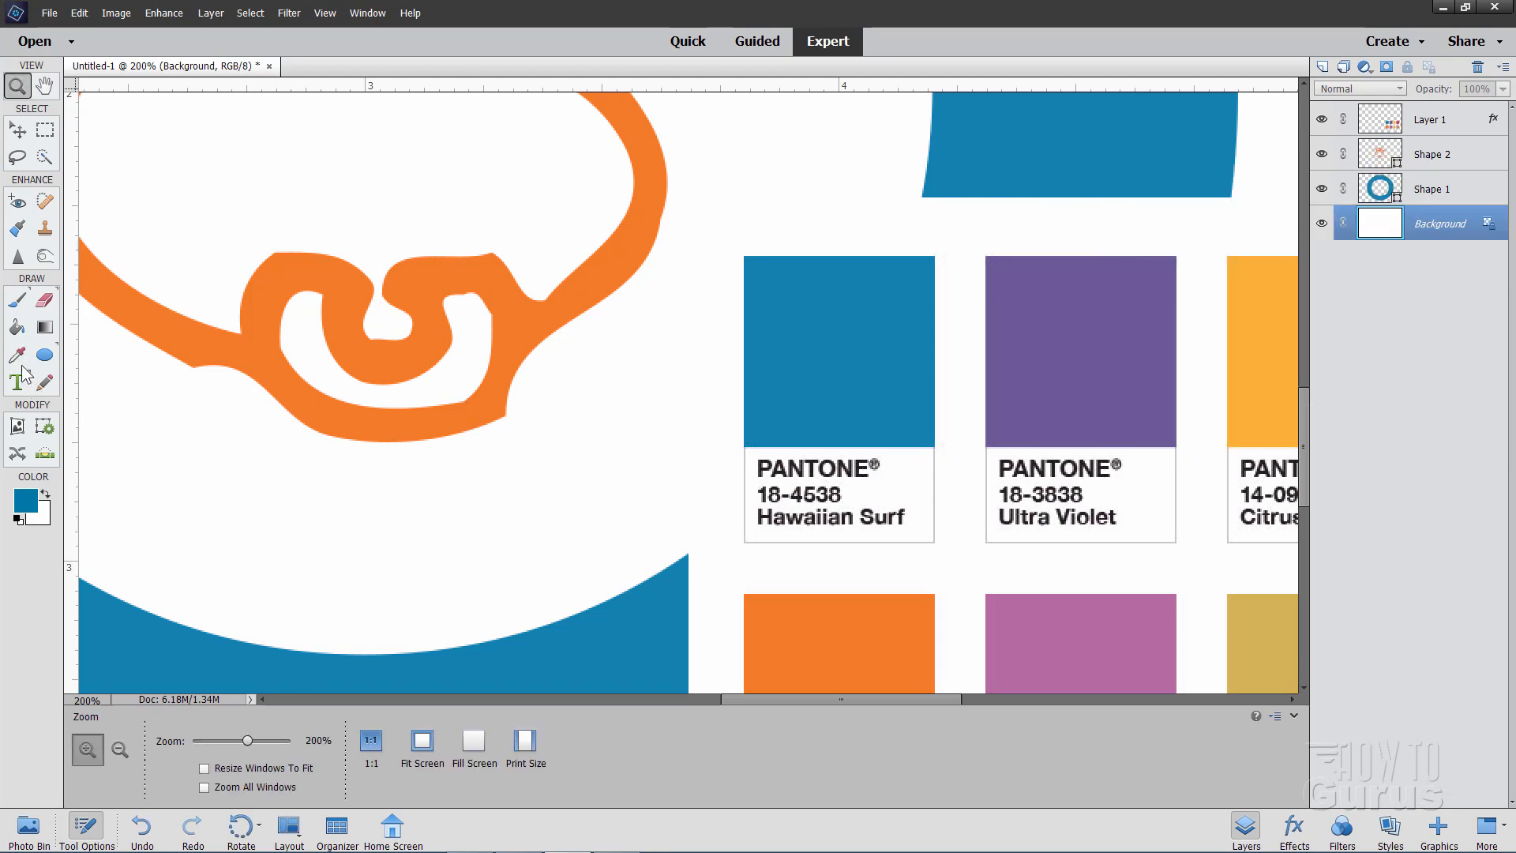
left_click(18, 327)
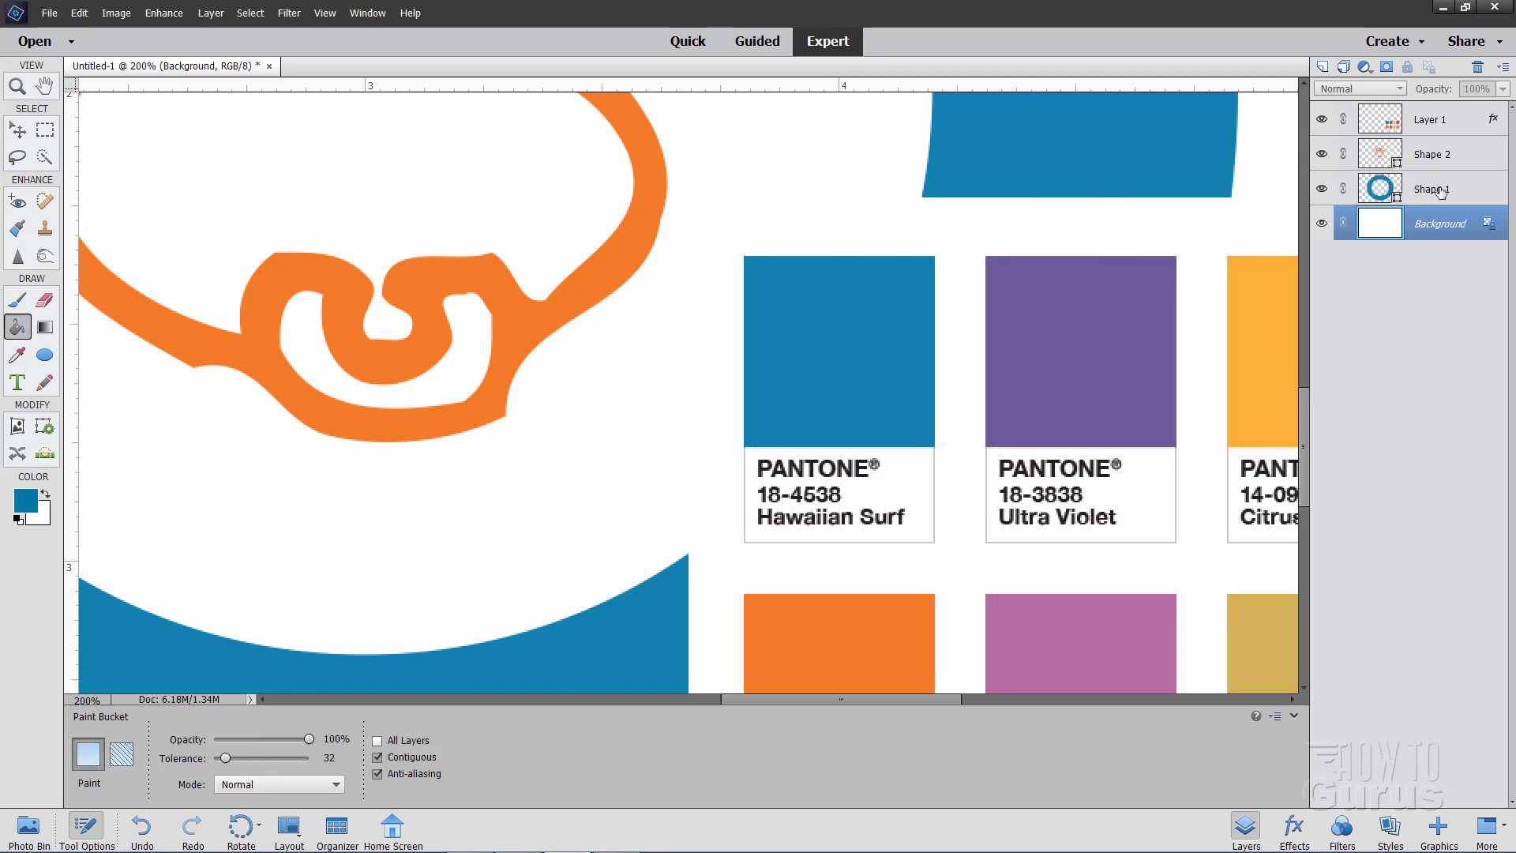
left_click(1431, 188)
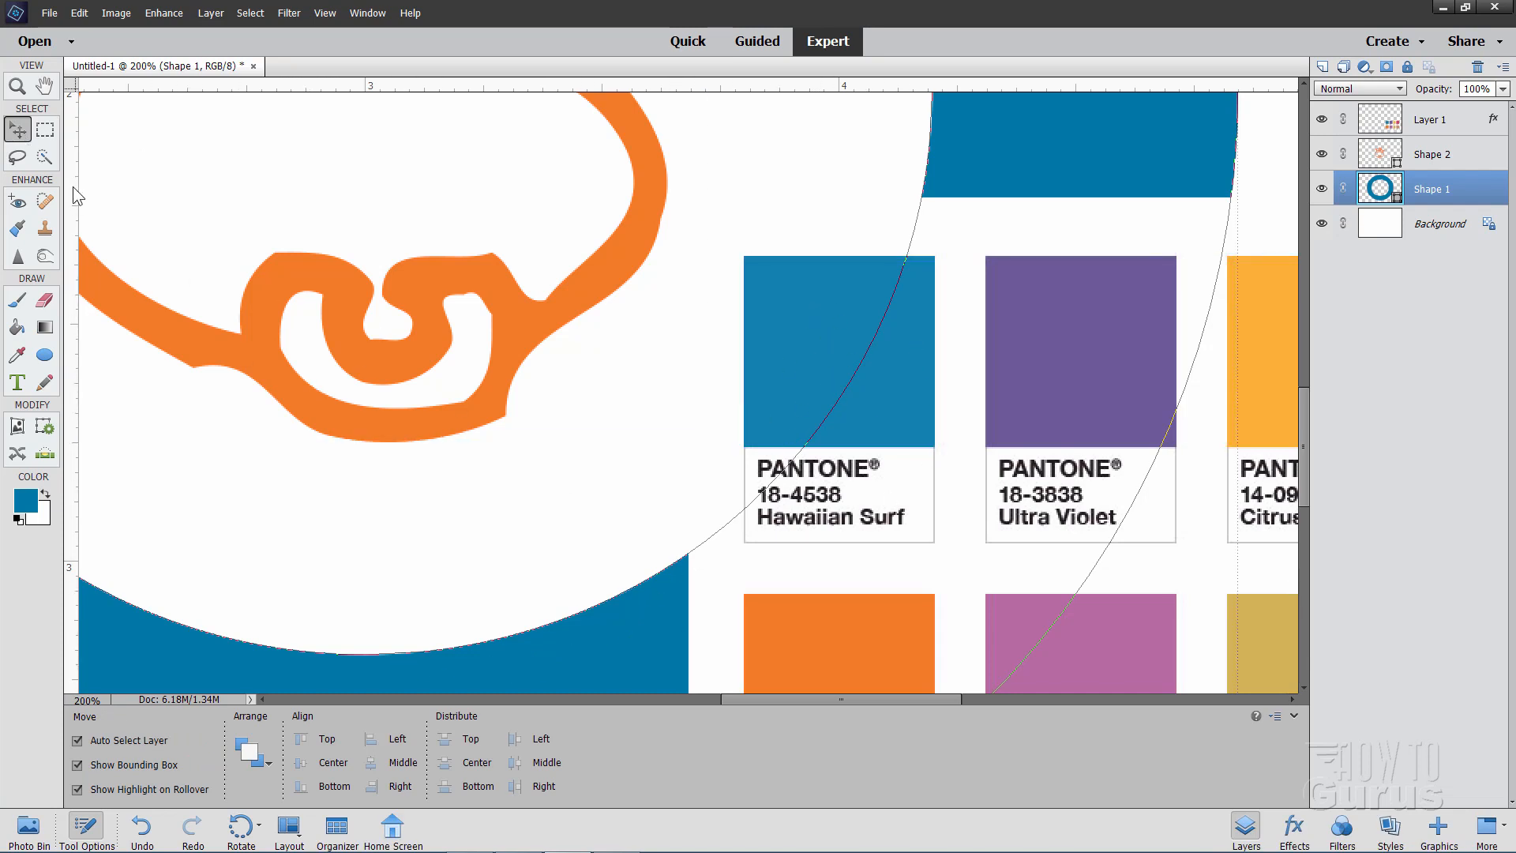
left_click(17, 86)
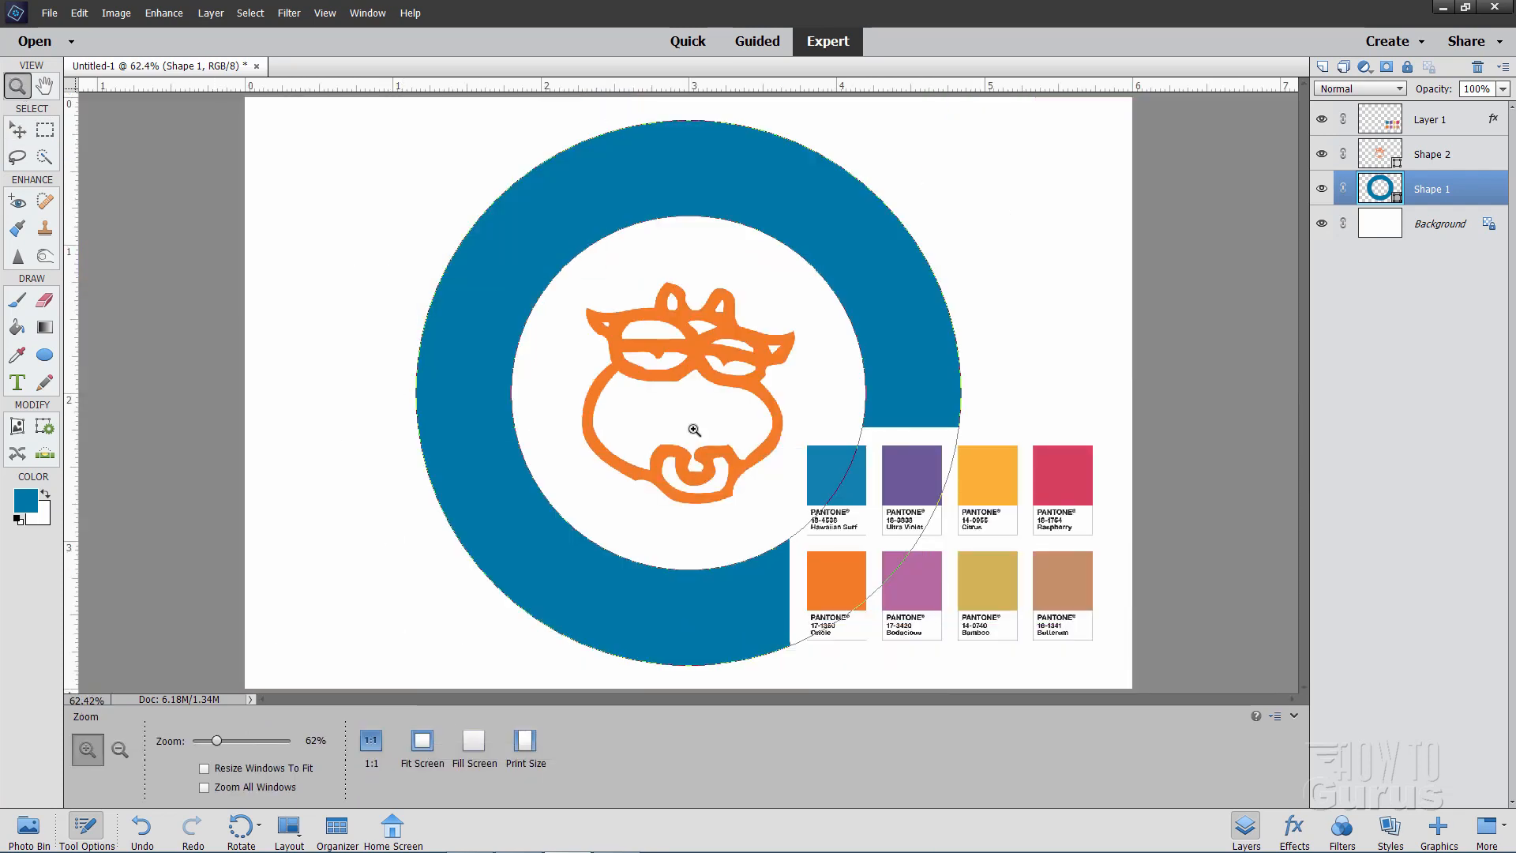
- Zoom out to 62% and open the foreground picker with hex 0078a7 selected
left_click(1439, 223)
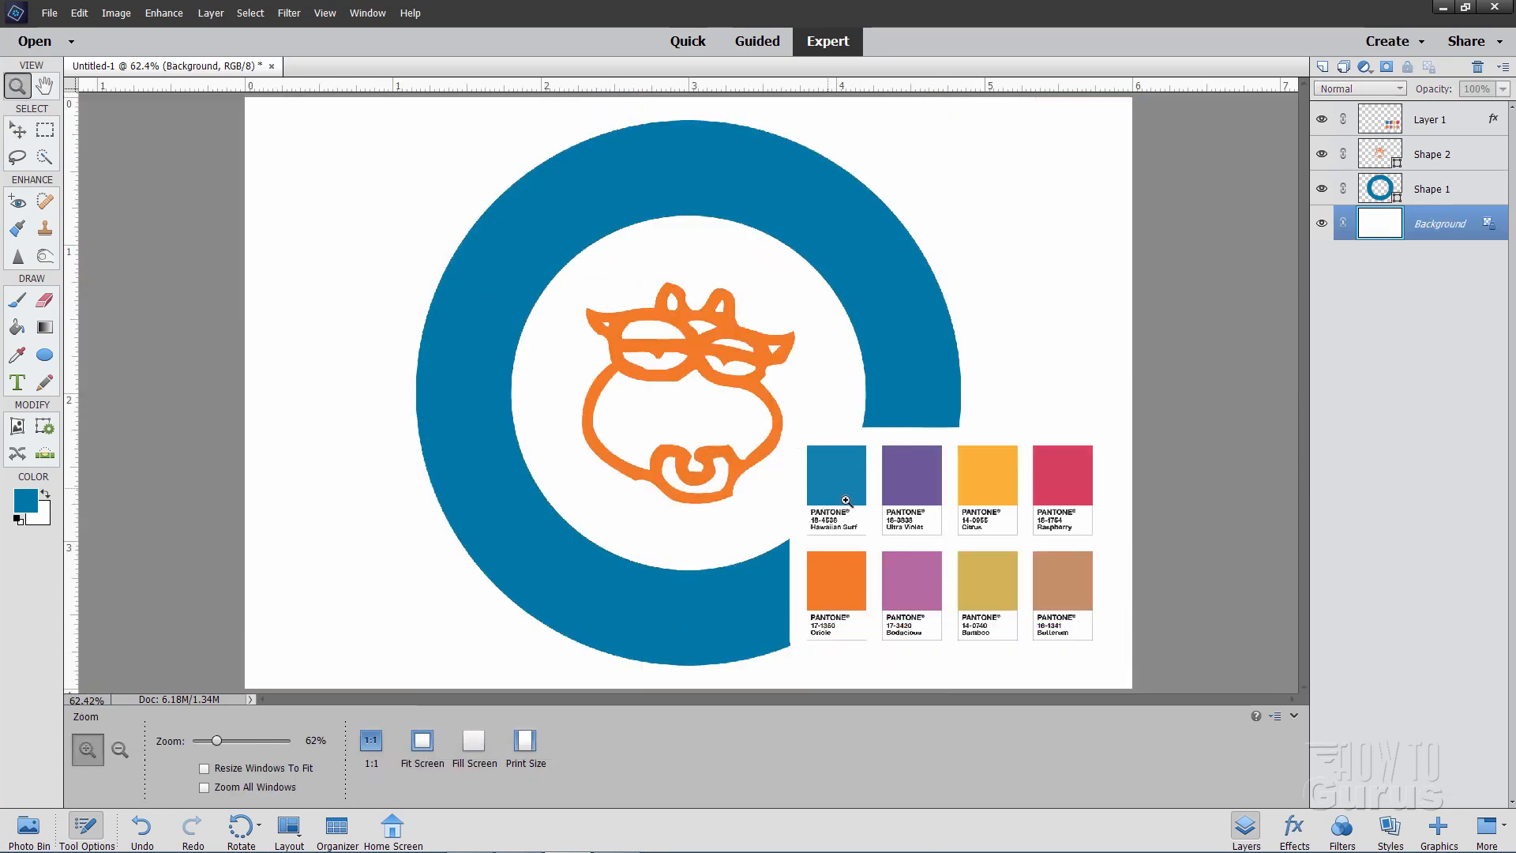
mouse_move(849, 529)
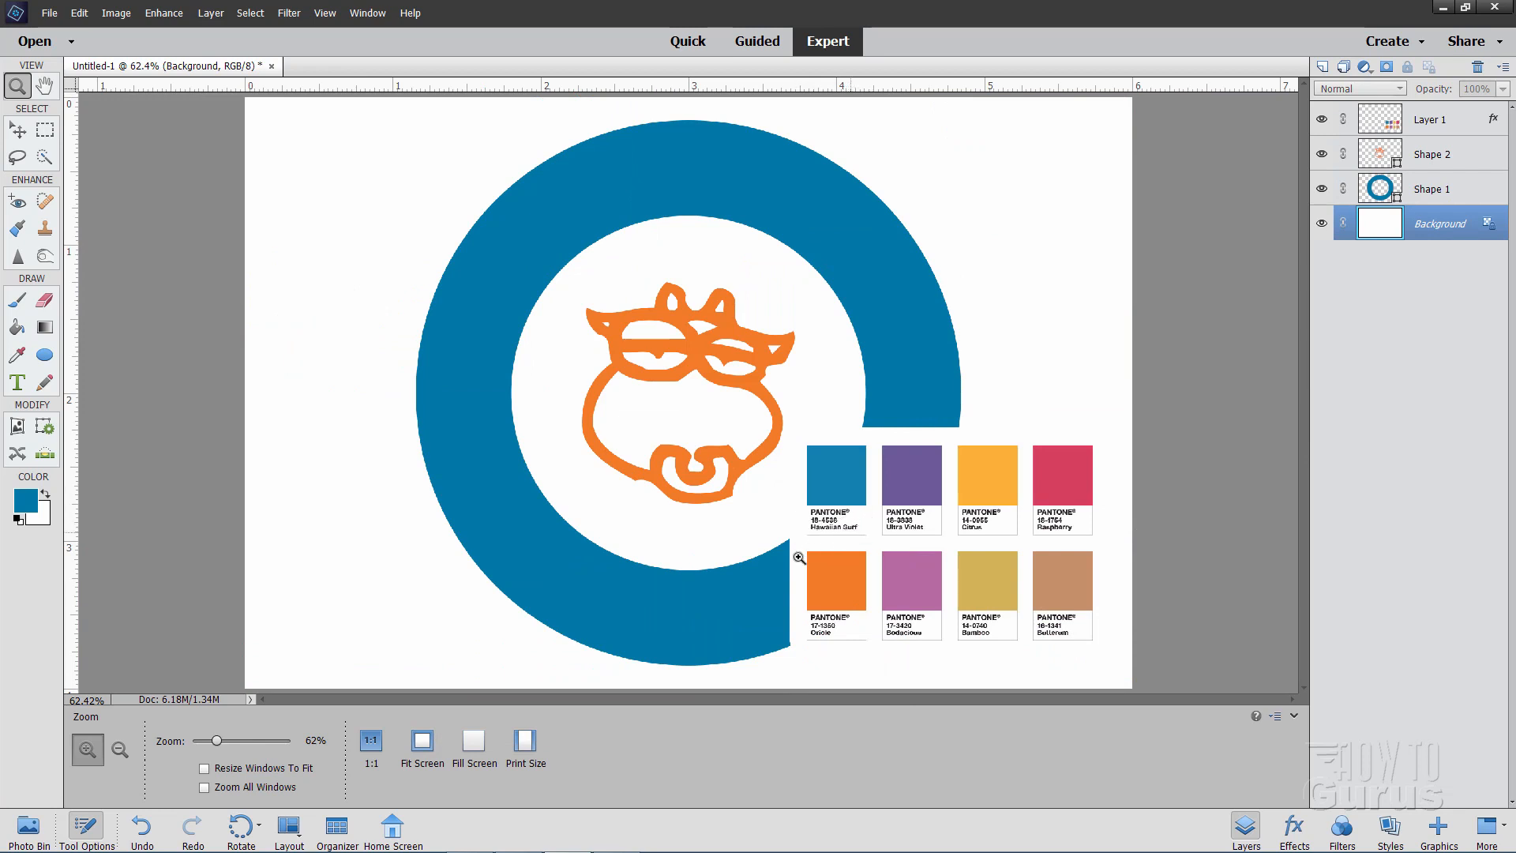
mouse_move(478, 336)
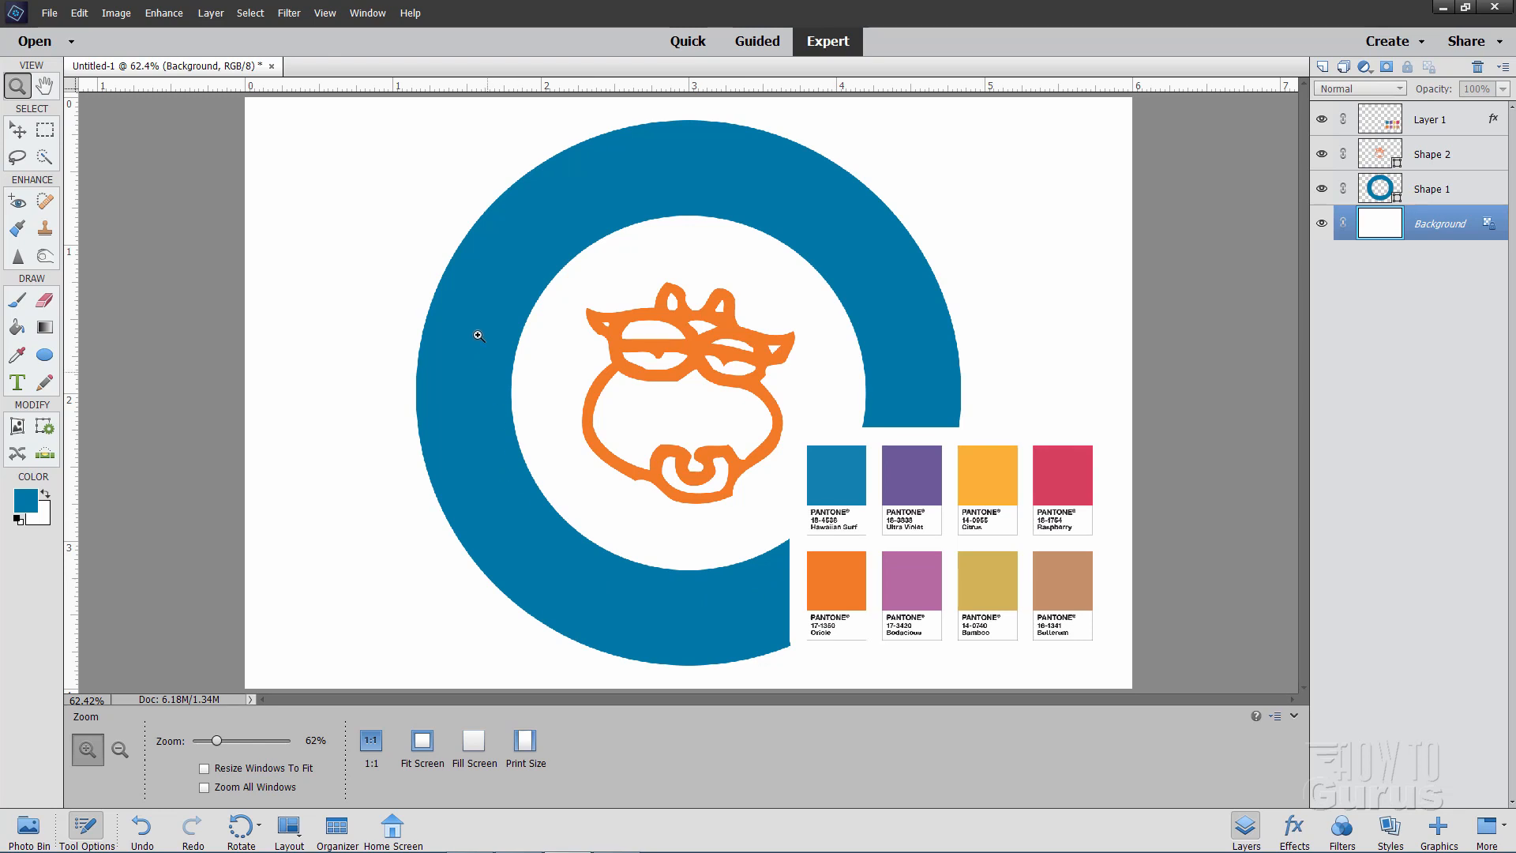
mouse_move(495, 404)
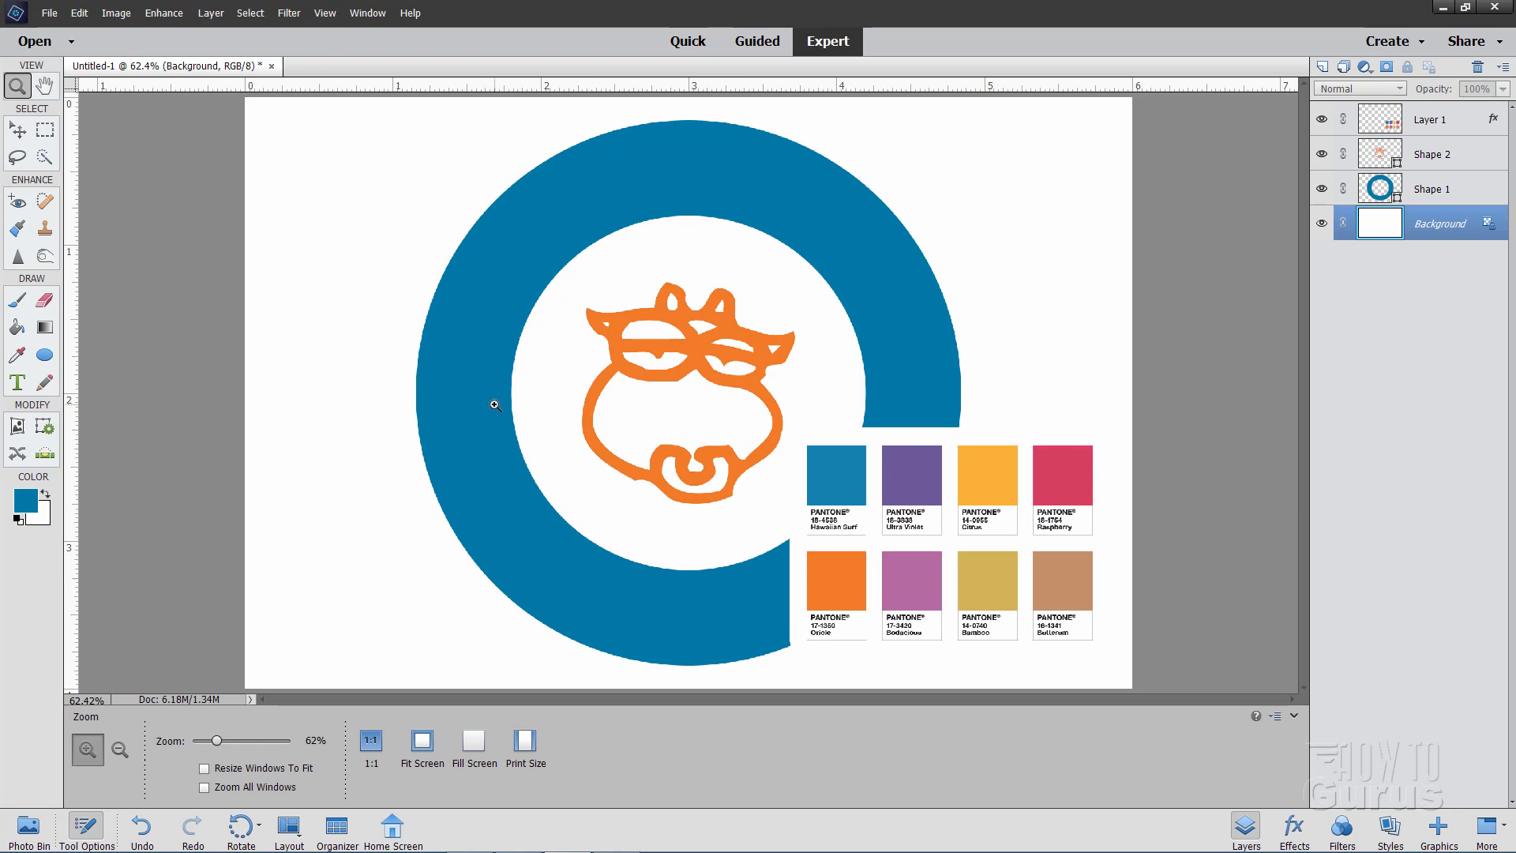
mouse_move(474, 409)
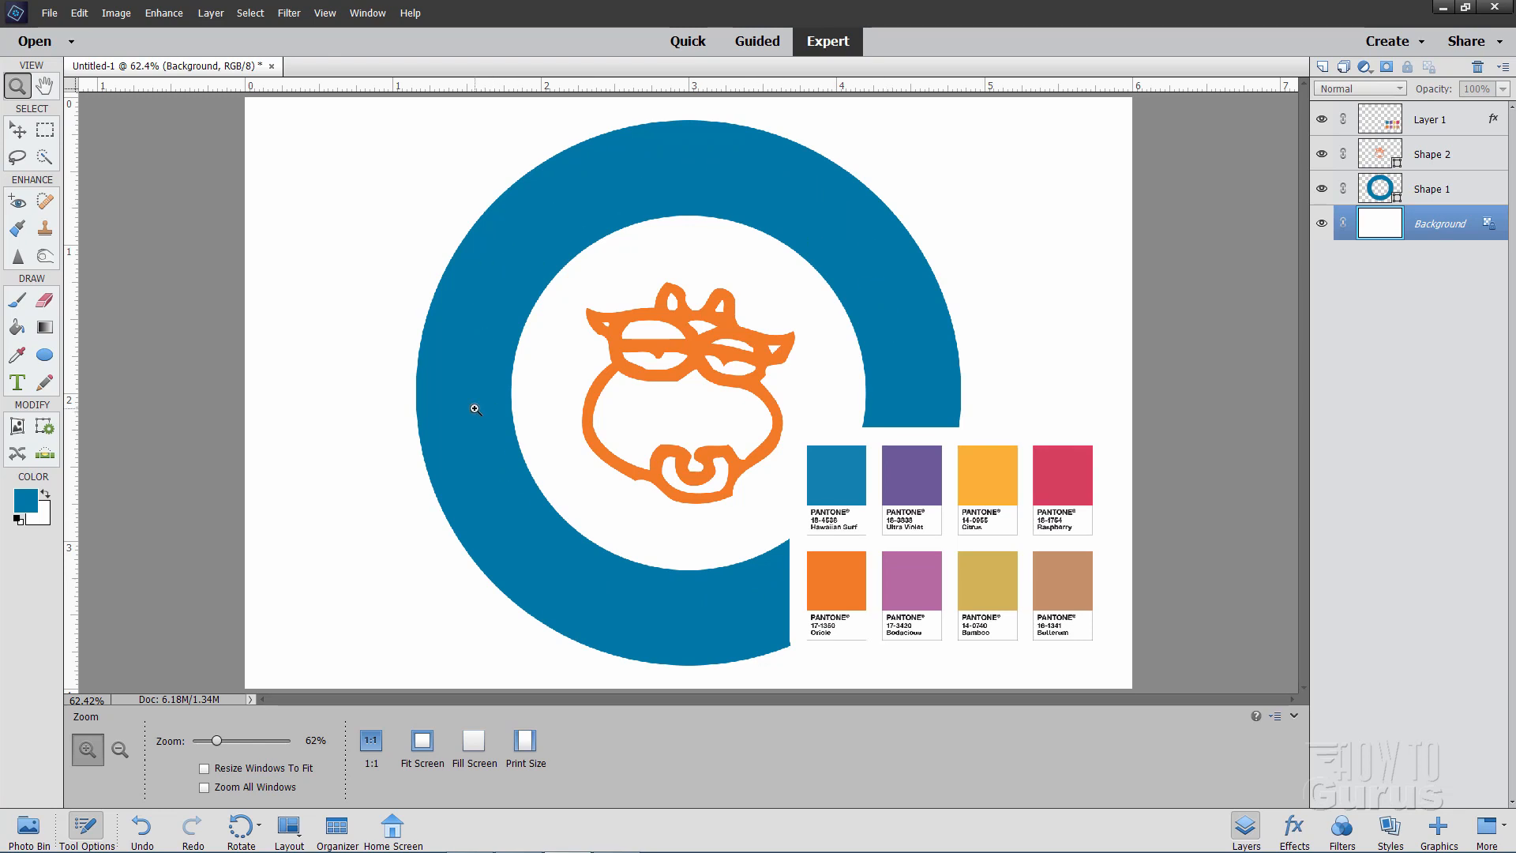
left_click(21, 495)
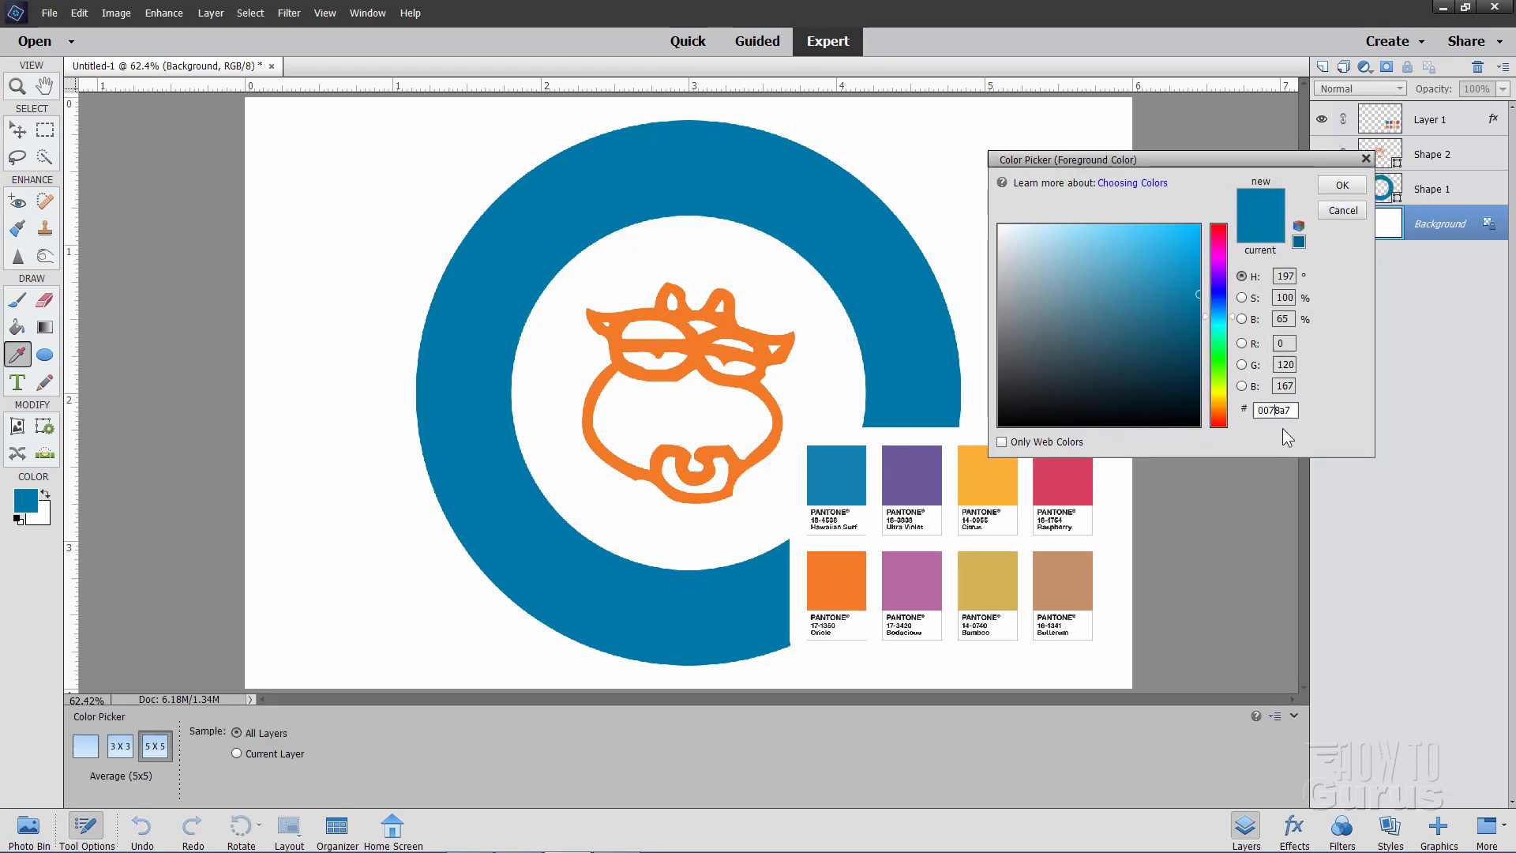
triple_click(1273, 410)
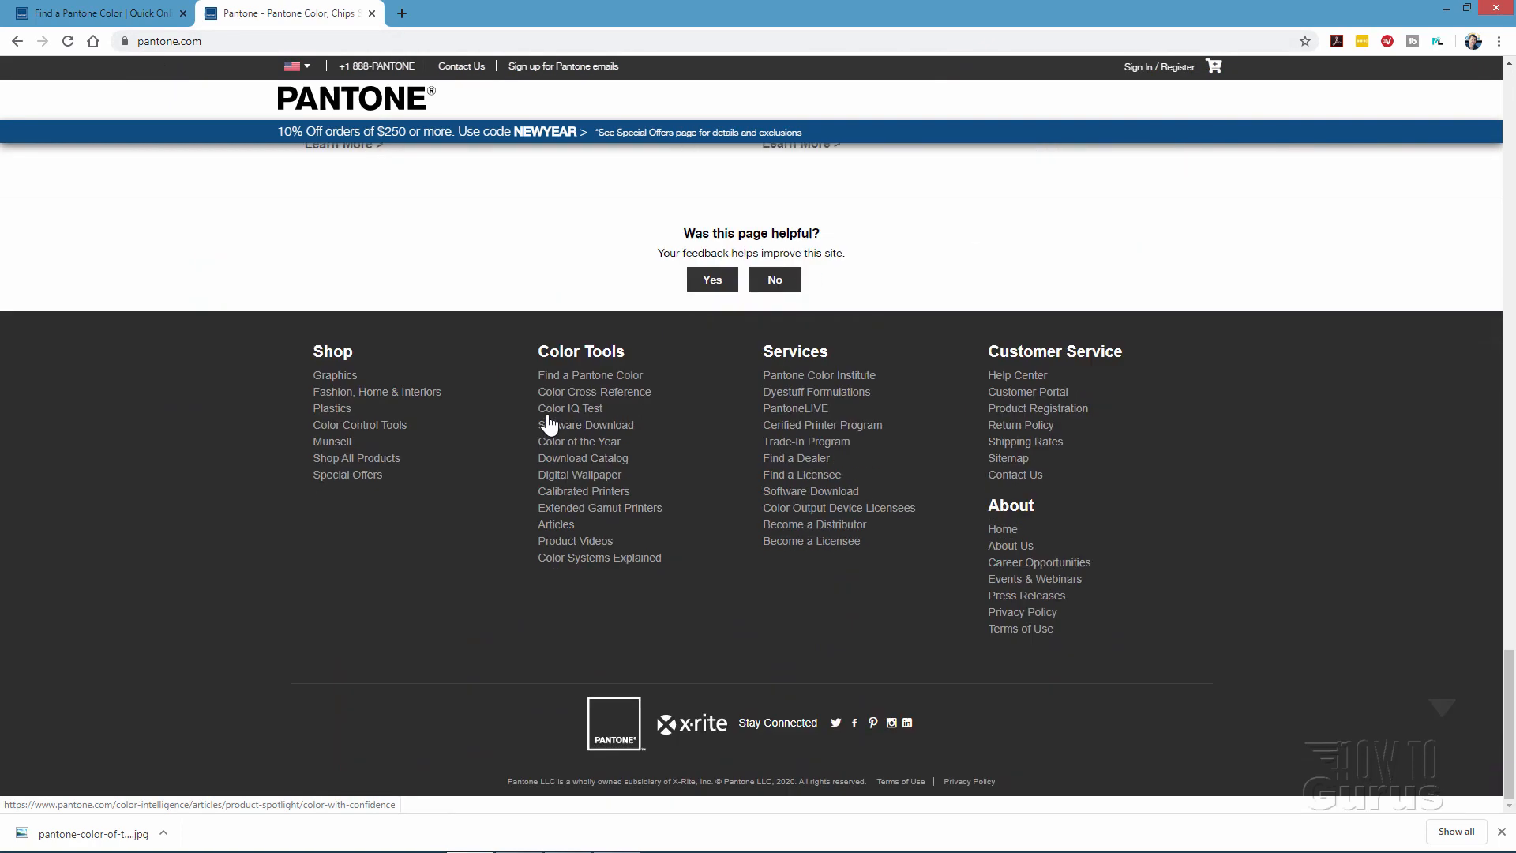
- Open Find a Pantone Color from the Color Tools links in pantone.com's footer
left_click(589, 375)
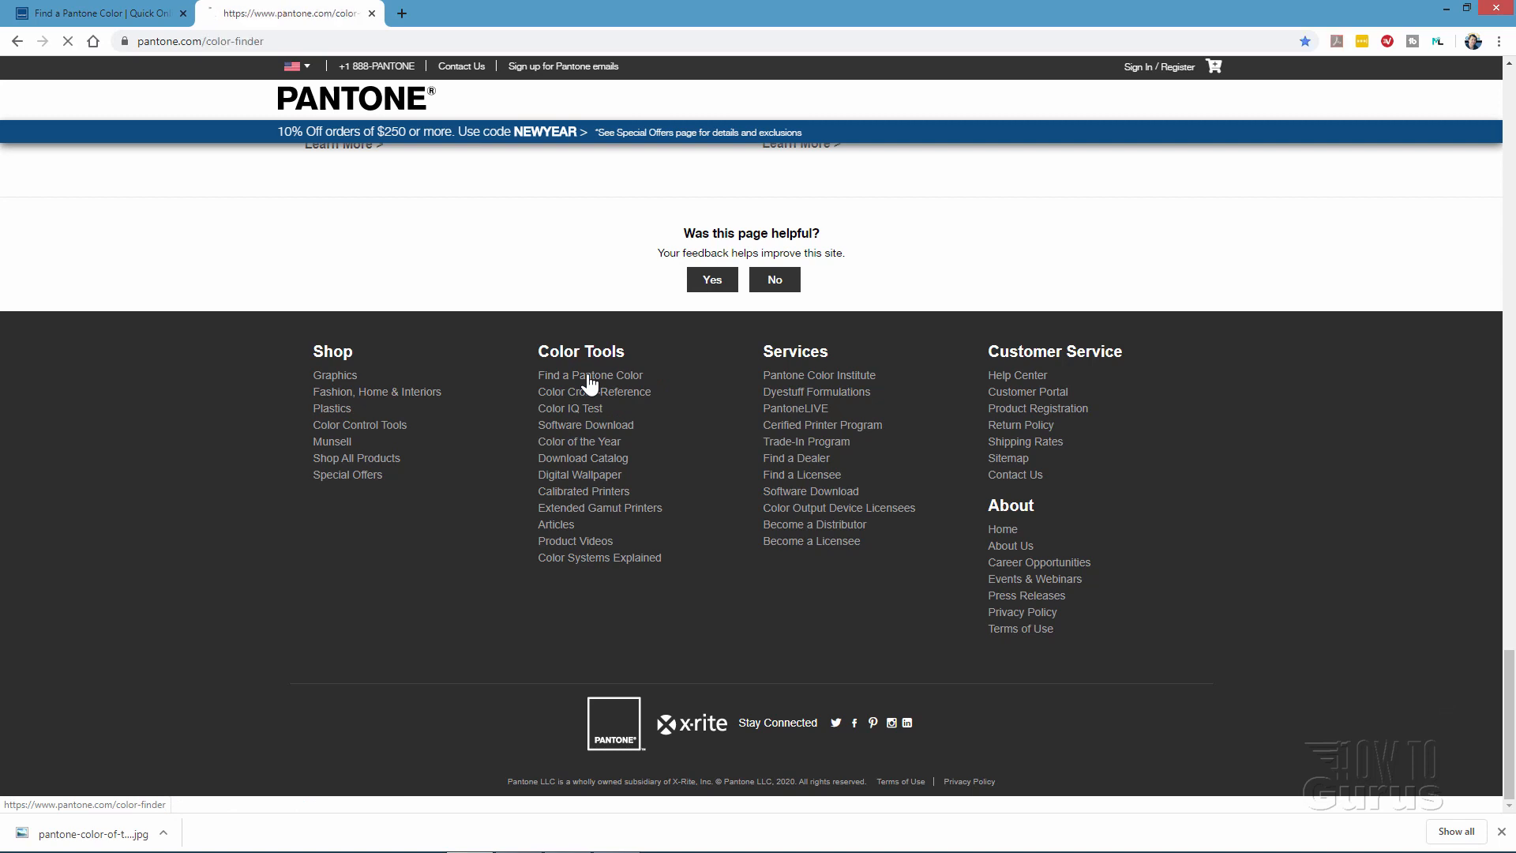
left_click(590, 375)
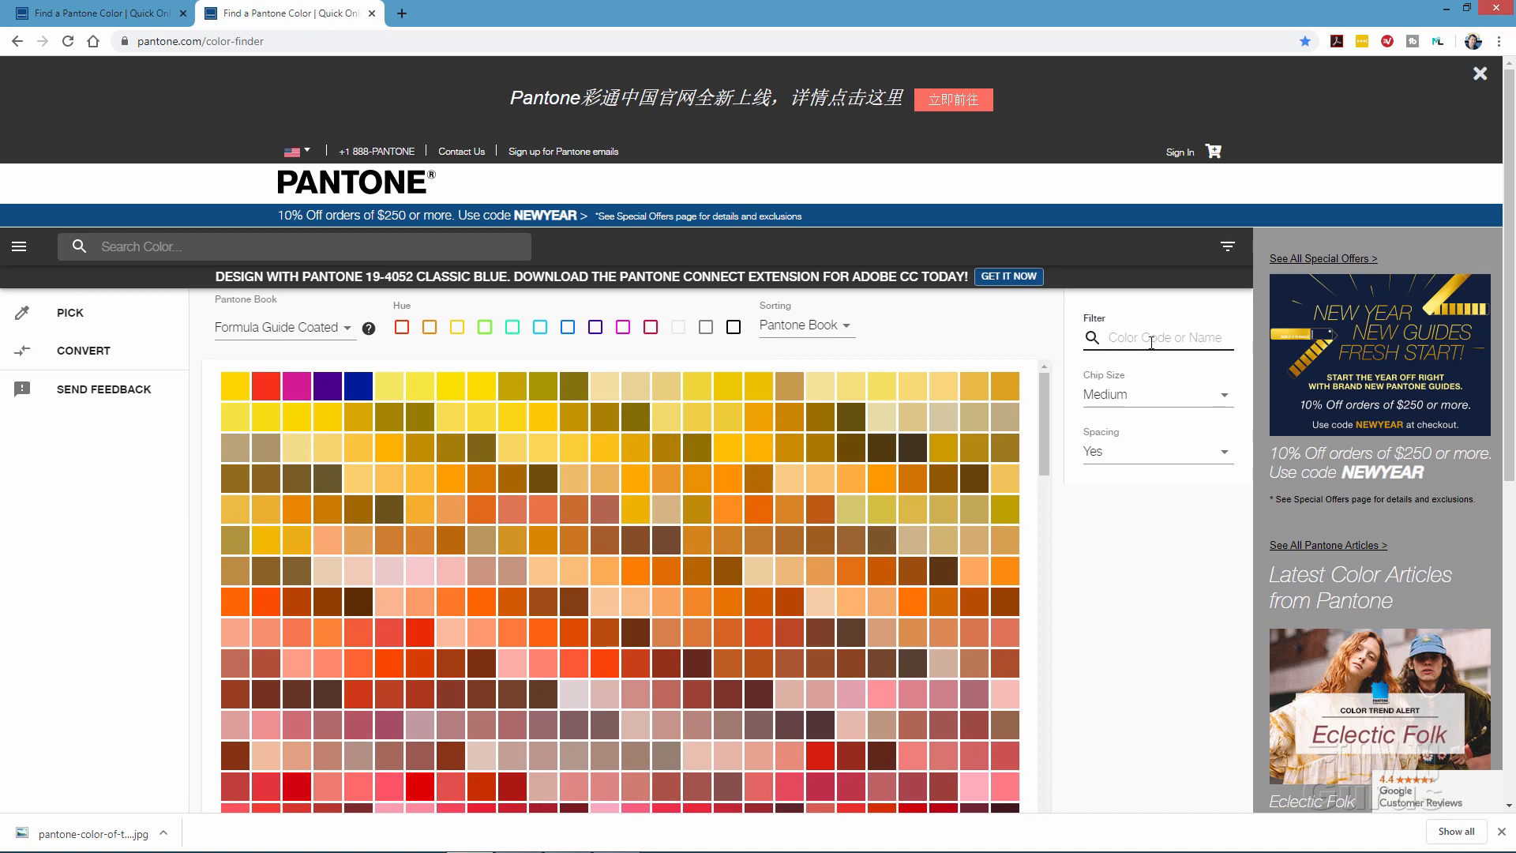
- Filter for 18-4538 in the FHI Cotton TCX book and open the Hawaiian Surf chip
type("18-4538")
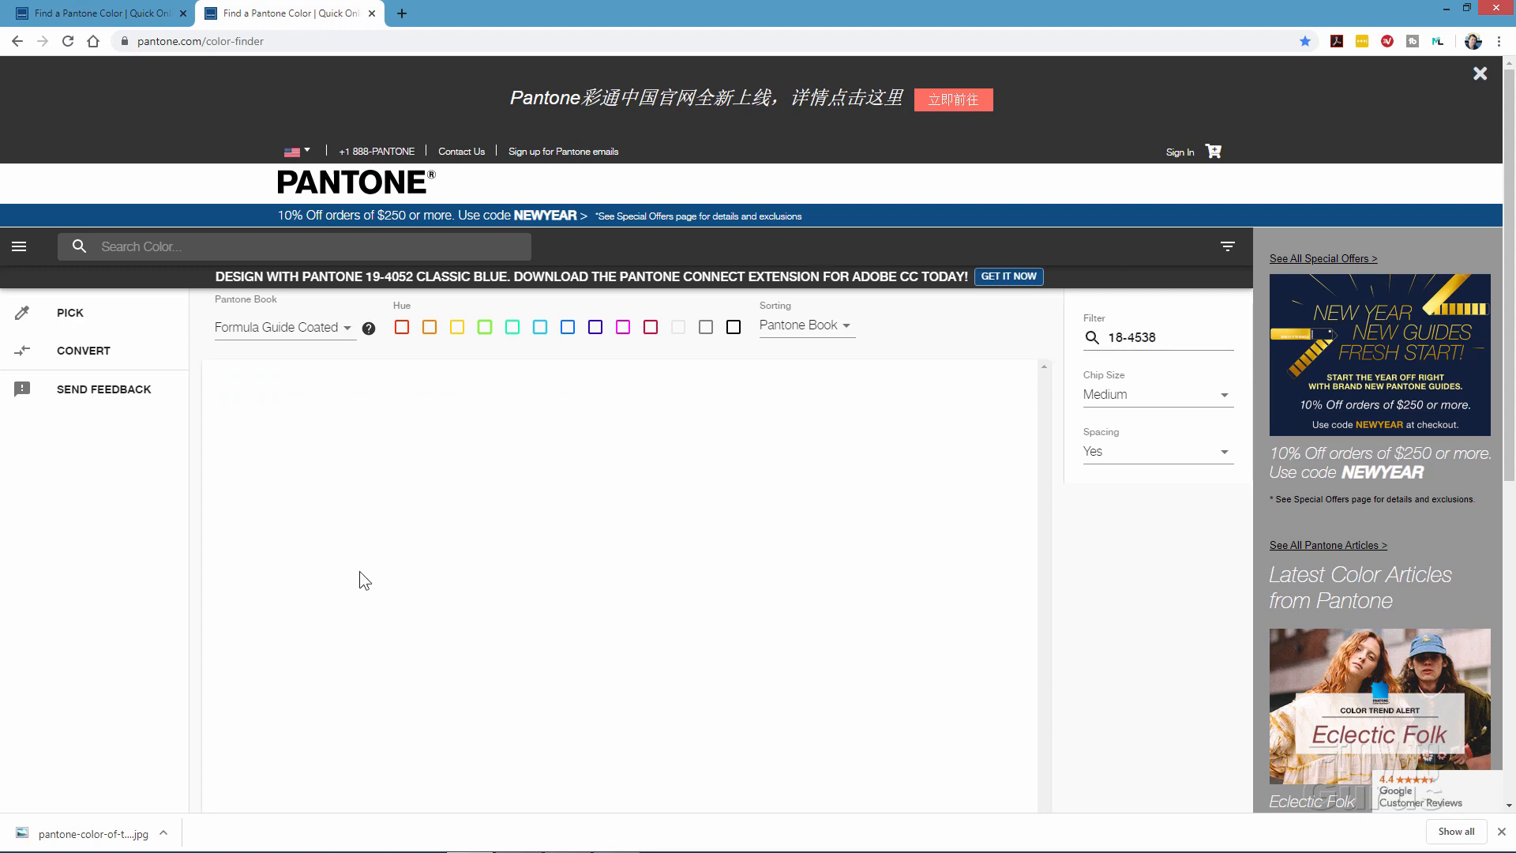
left_click(280, 327)
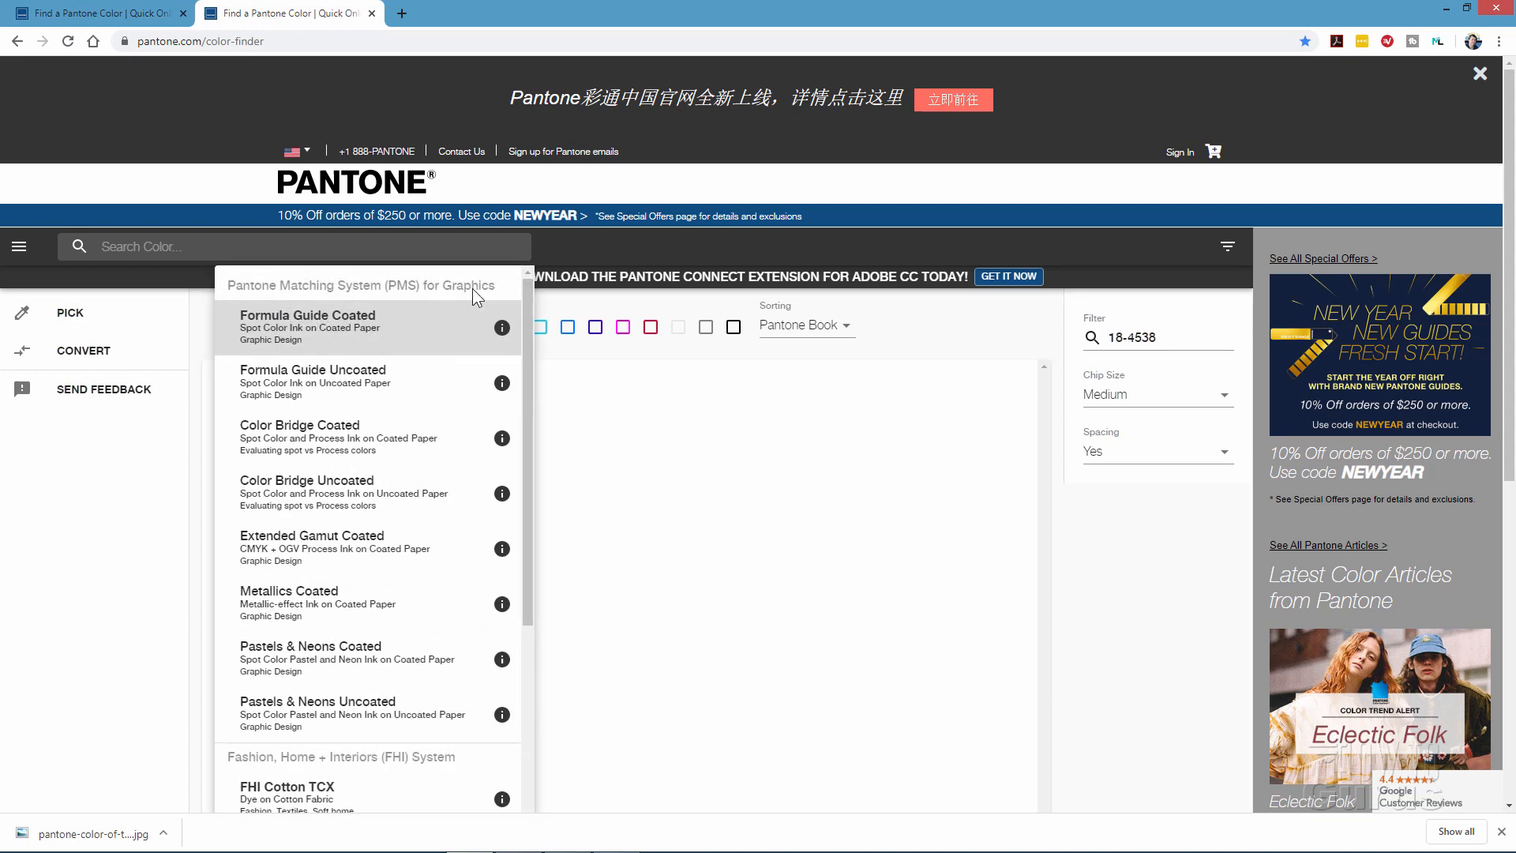
scroll("down", 3)
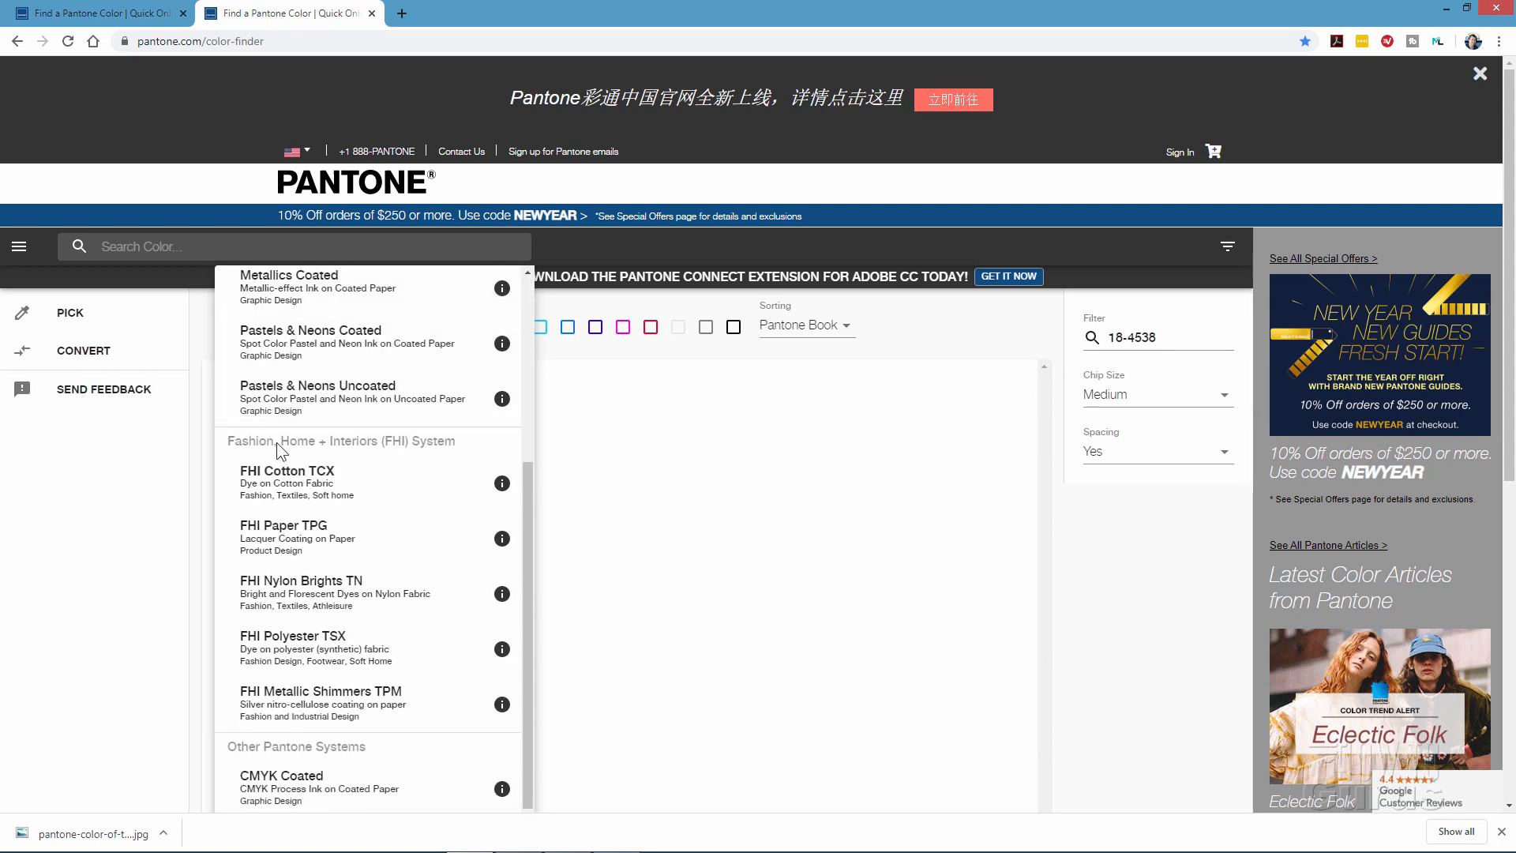
left_click(286, 470)
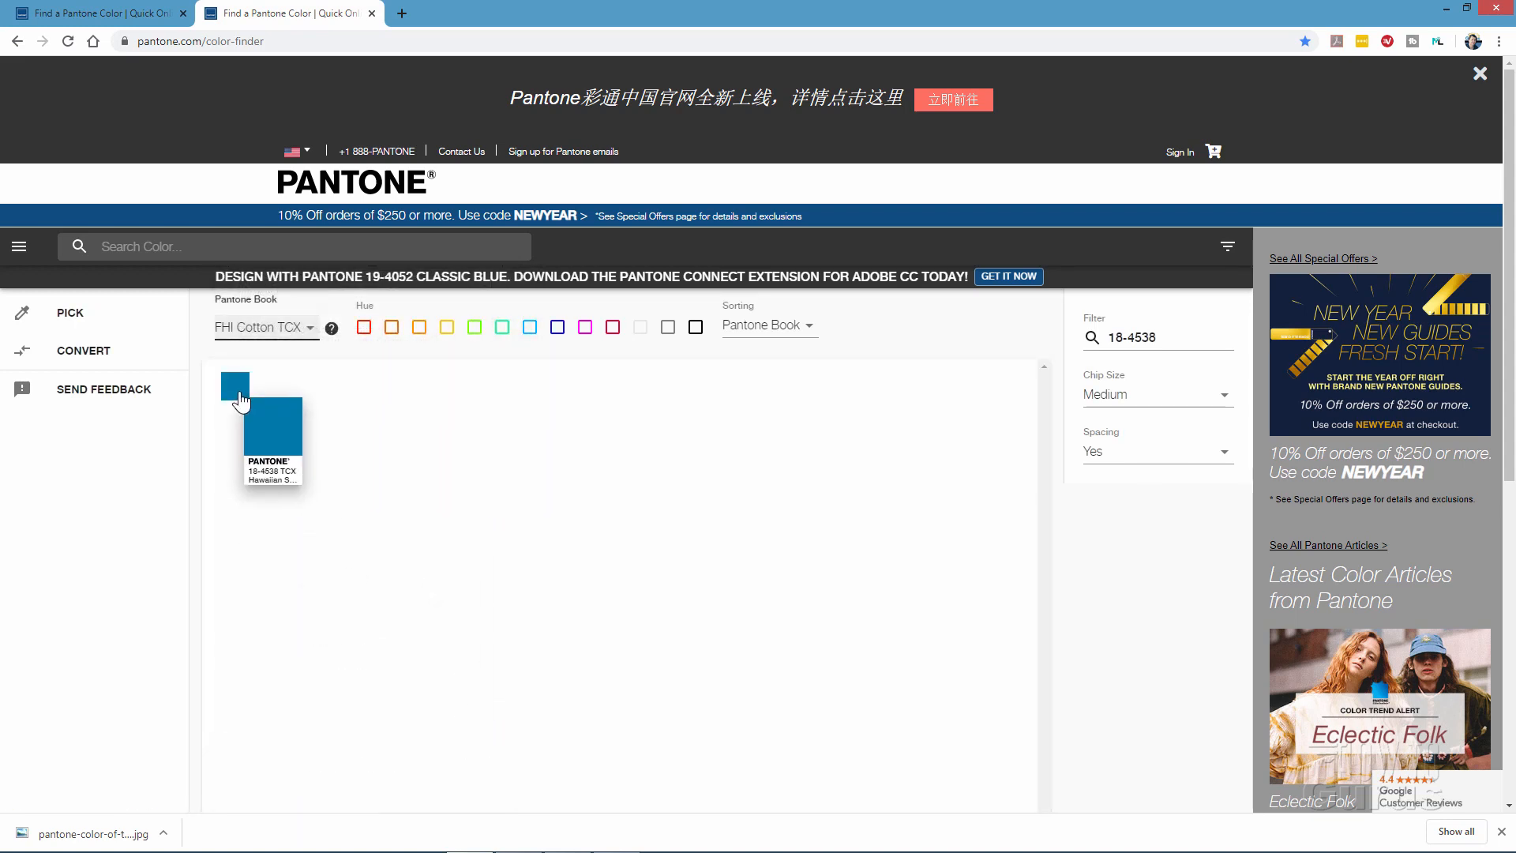
left_click(271, 435)
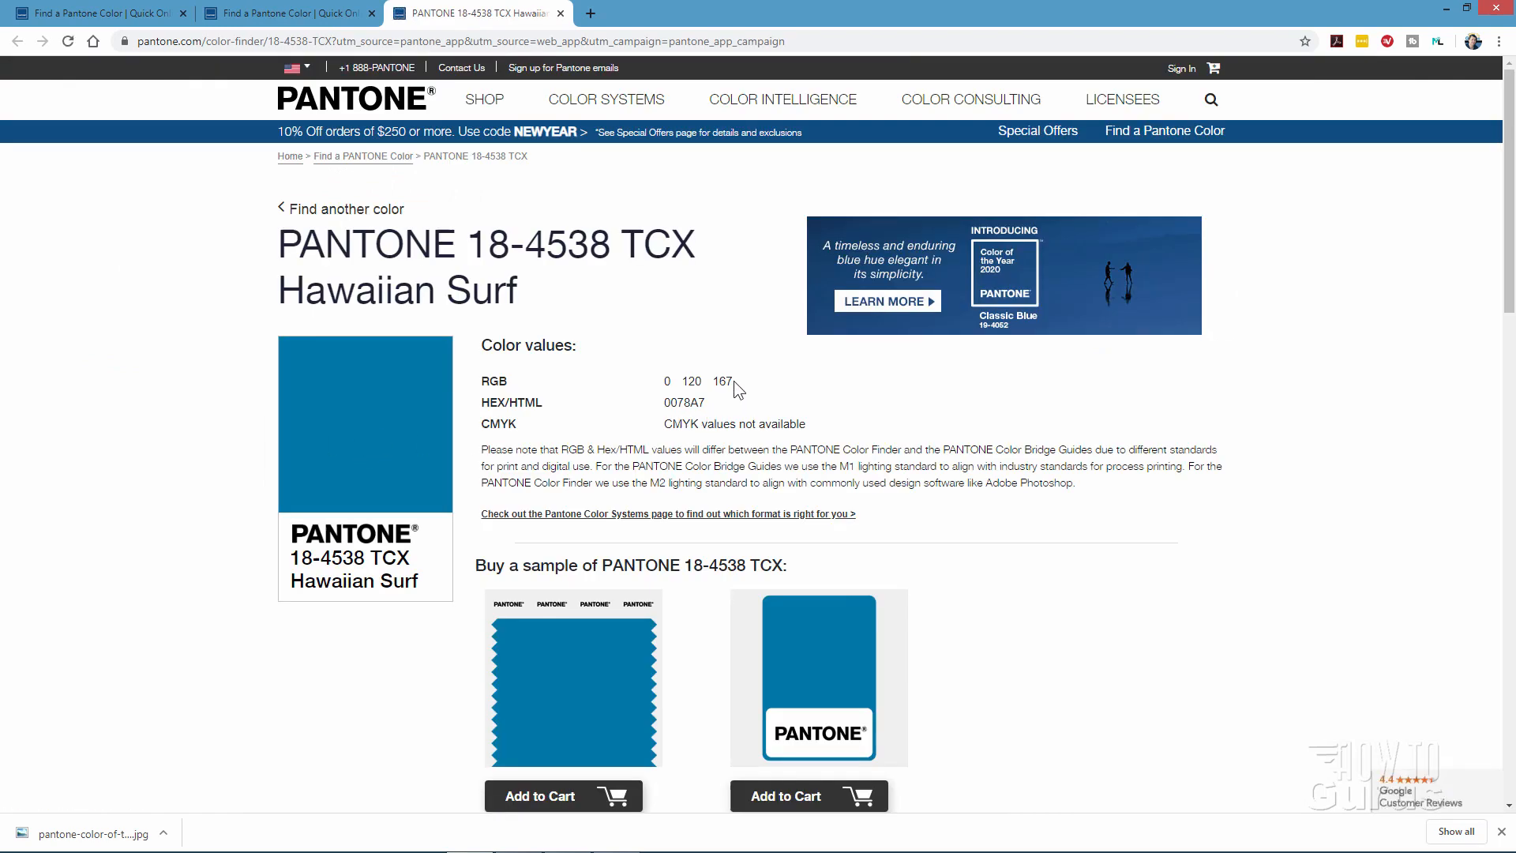
mouse_move(715, 410)
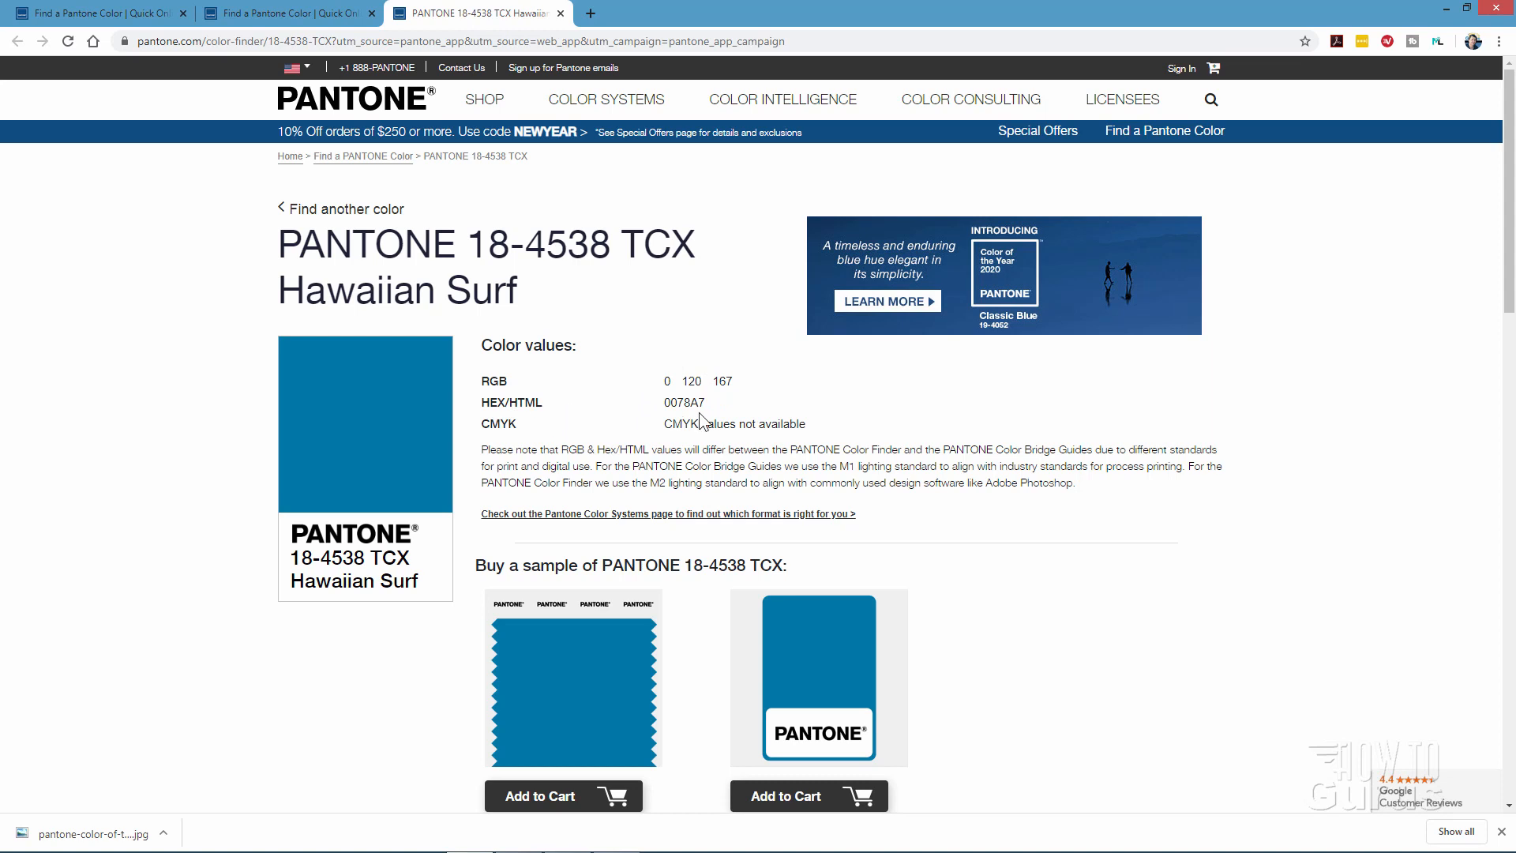
- Select the HEX/HTML value 0078A7 on the Hawaiian Surf page
double_click(683, 402)
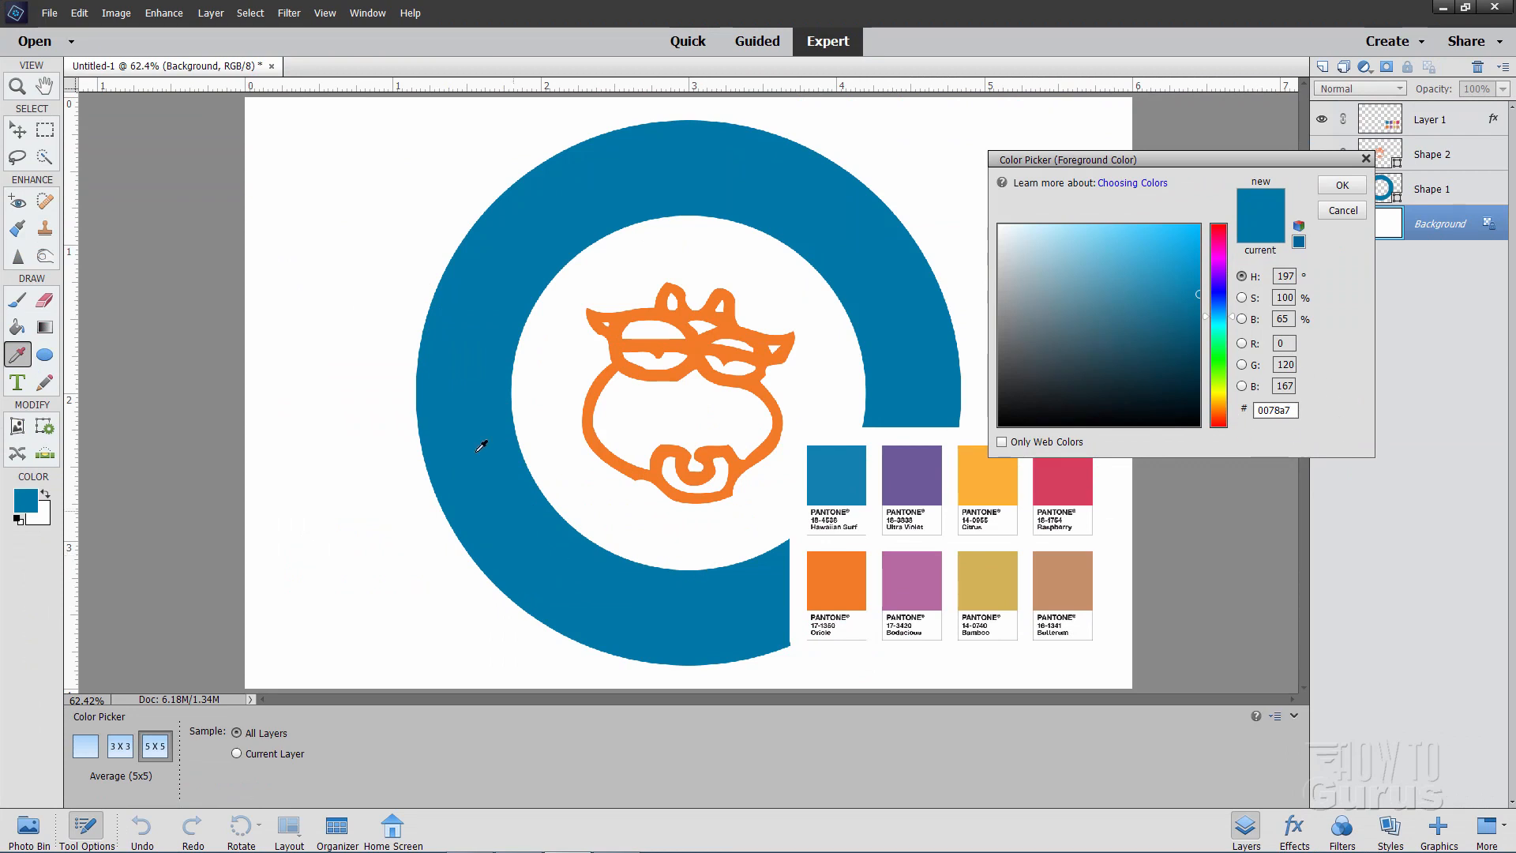
mouse_move(333, 339)
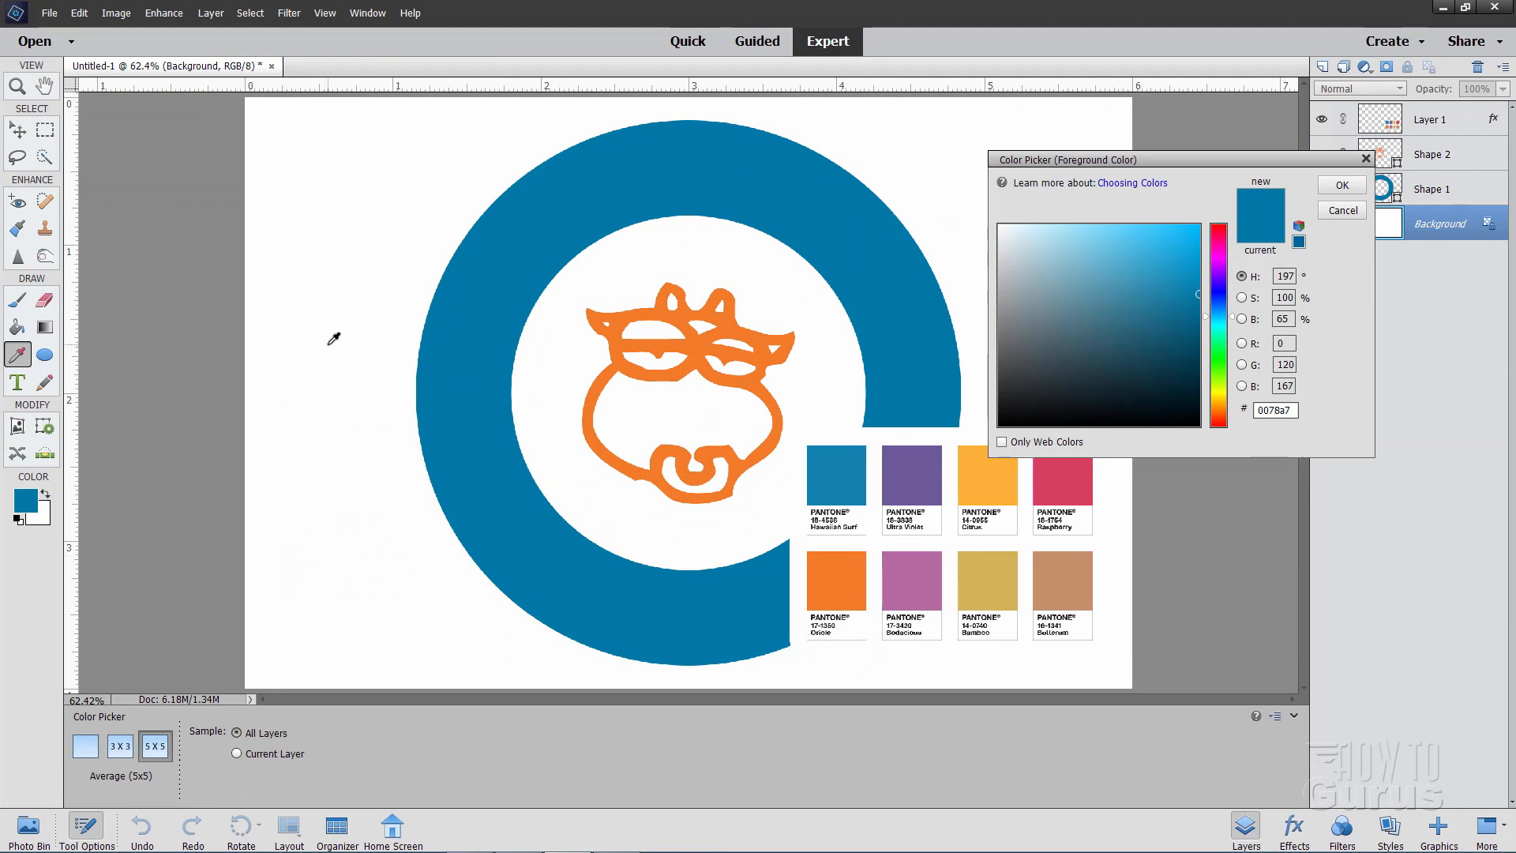